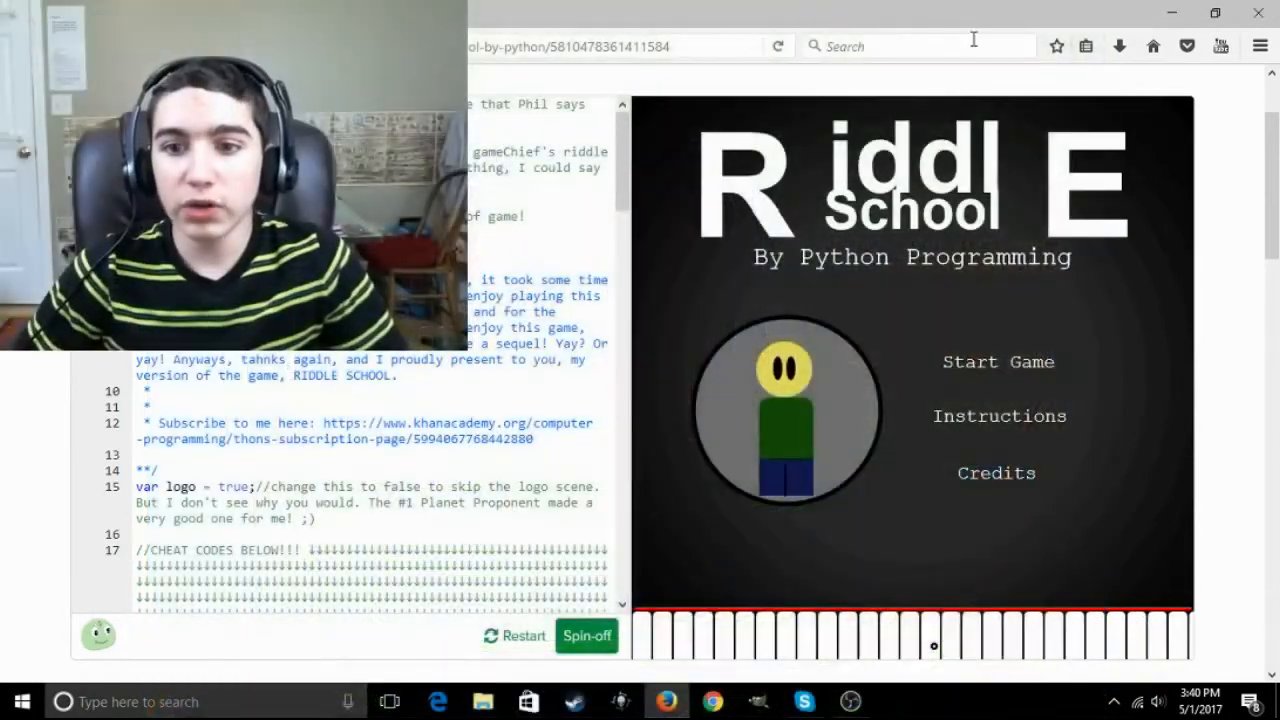
Scroll to the cursor code and resize the cursor to an 18,18 circle and 10,10 white dot
scroll(down, 3)
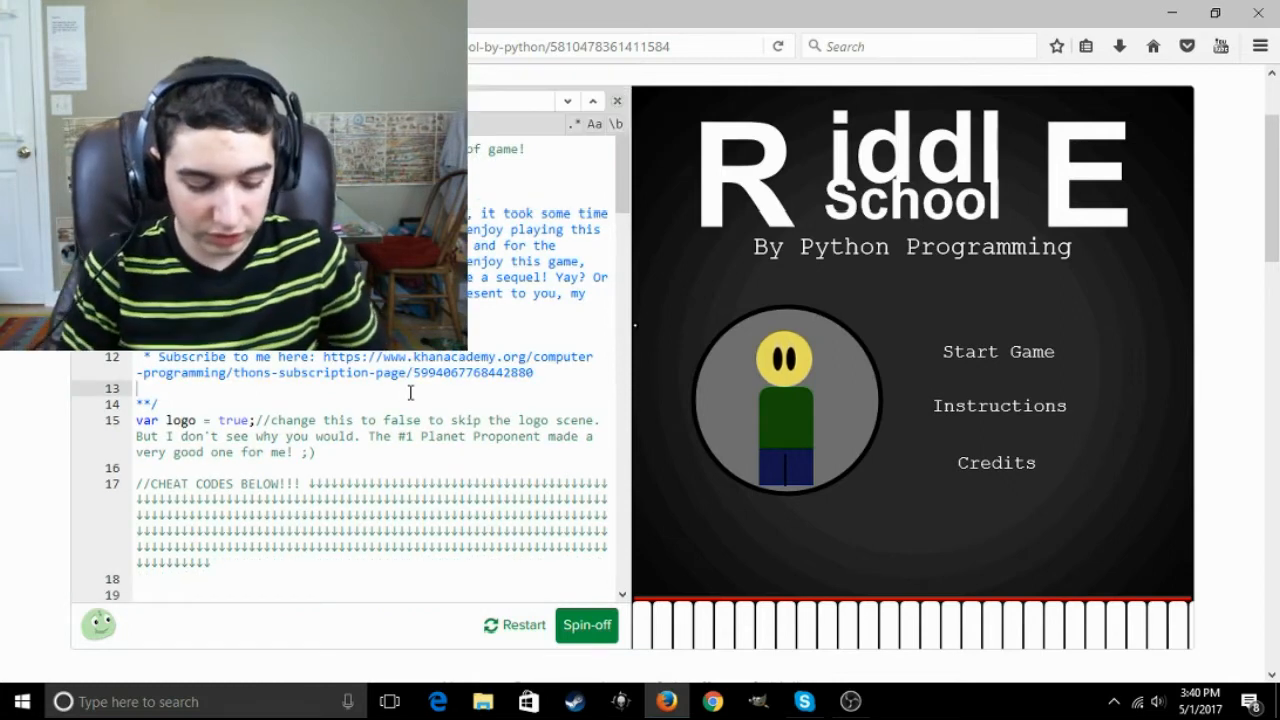
scroll(down, 3)
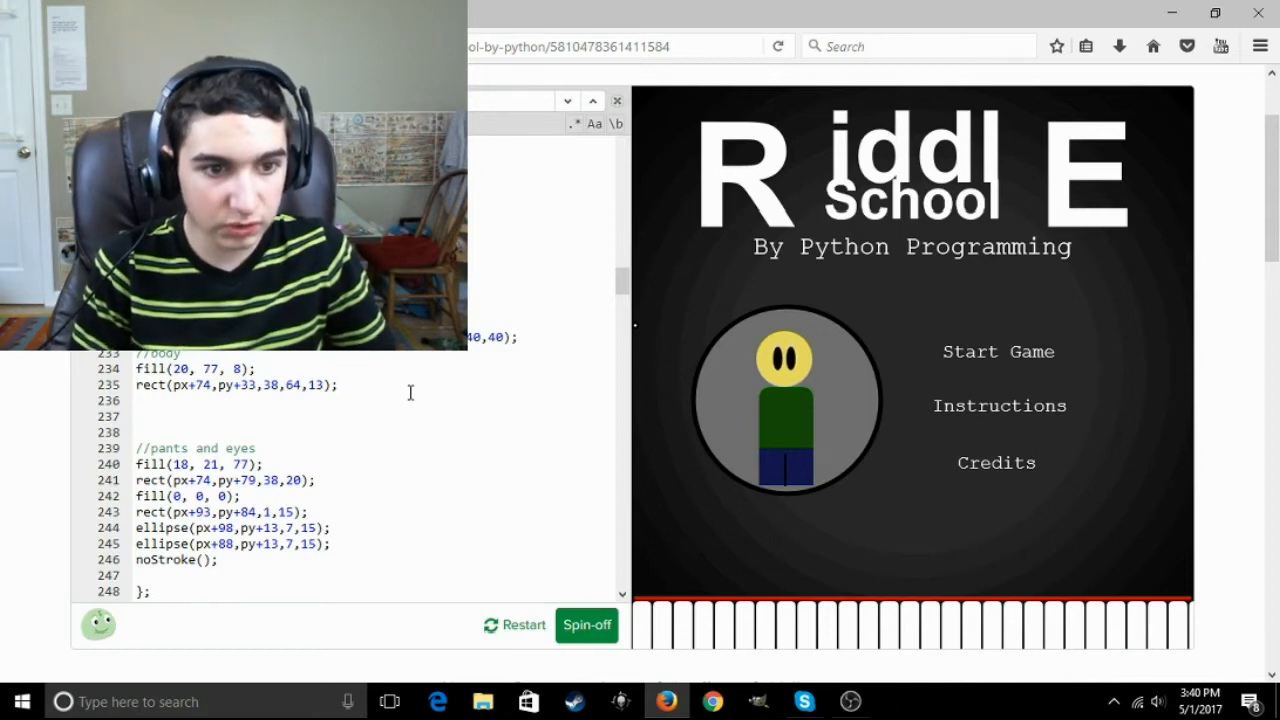
scroll(down, 3)
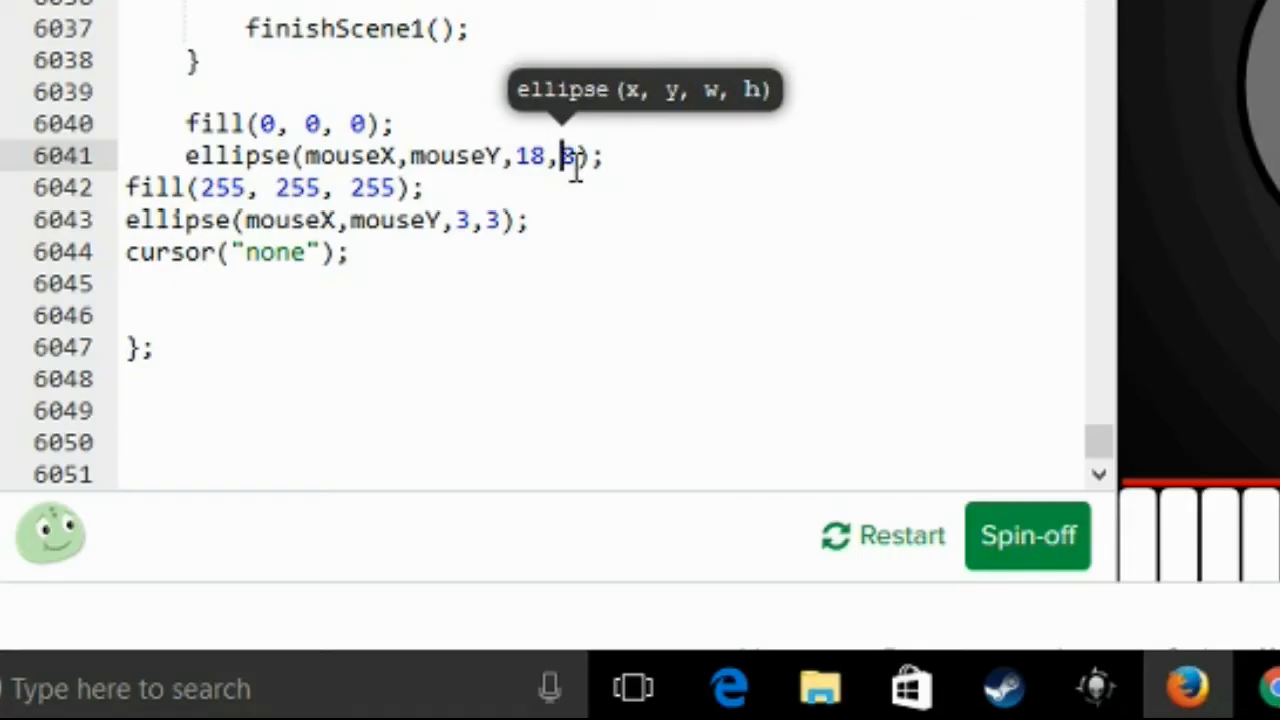
text(stroke)
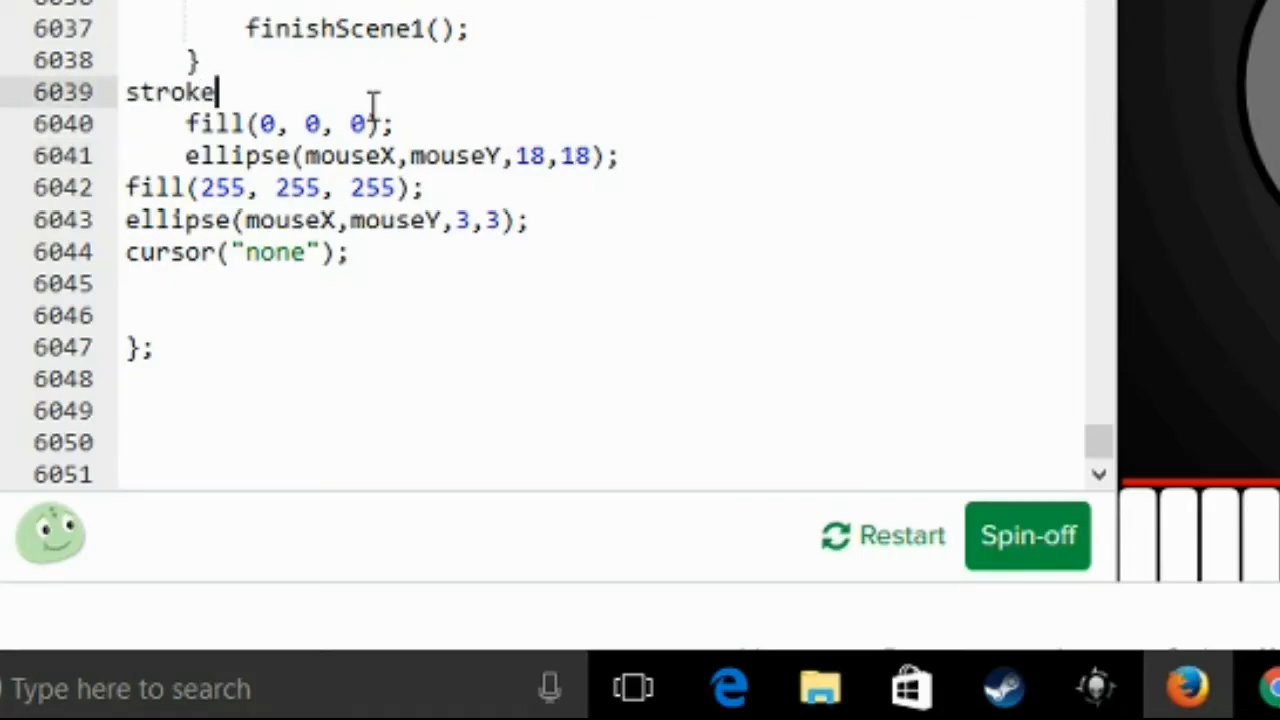
text(Weight()
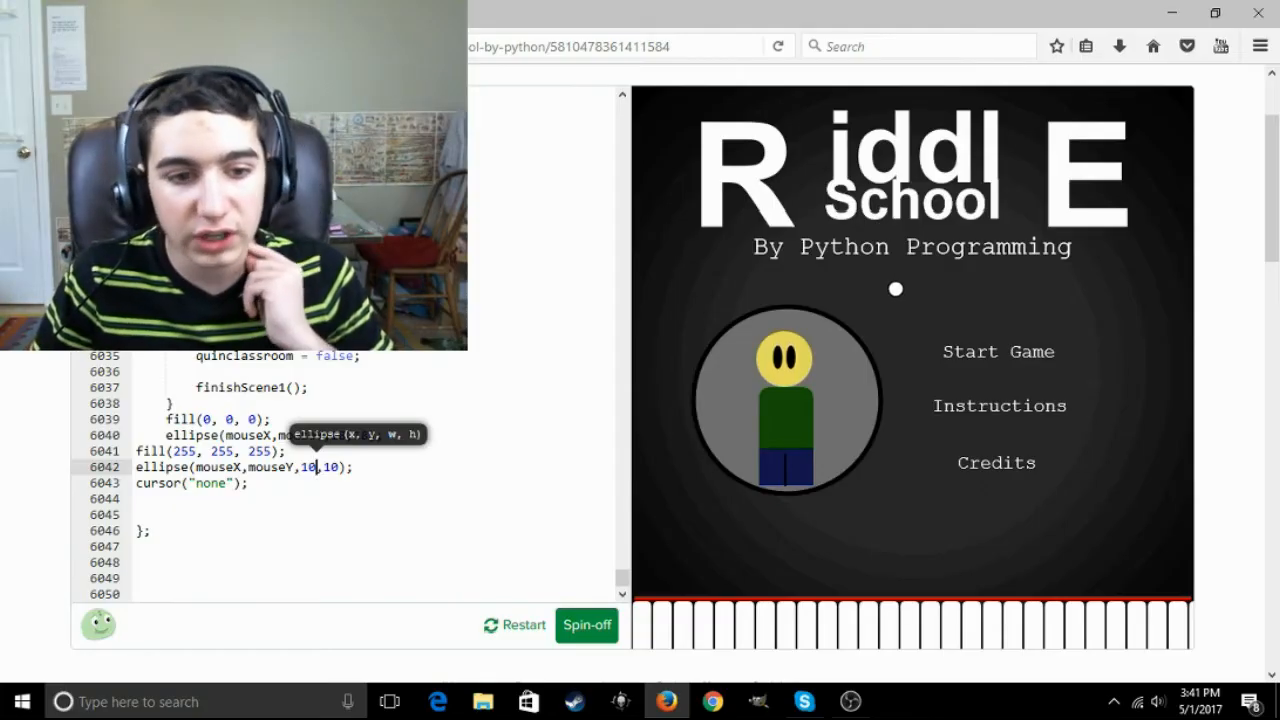
mouse_move(855, 354)
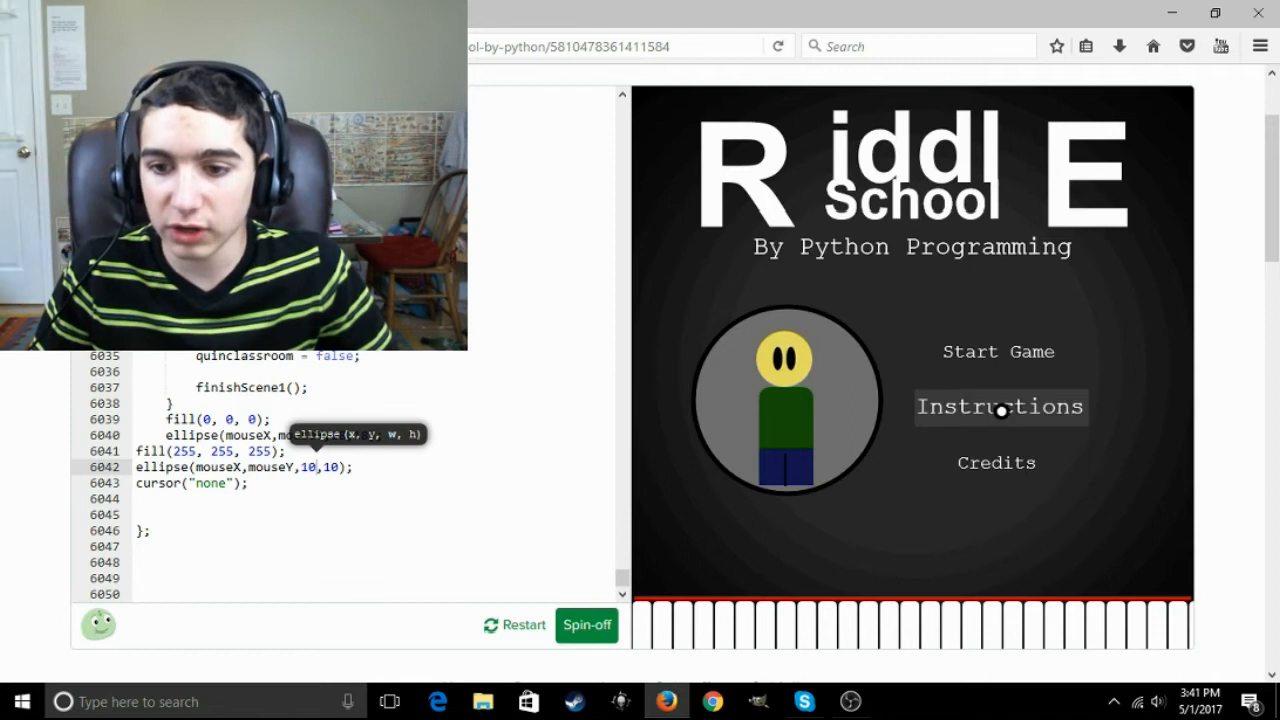
View the Instructions, return to the title screen, and open the Credits again
click(999, 406)
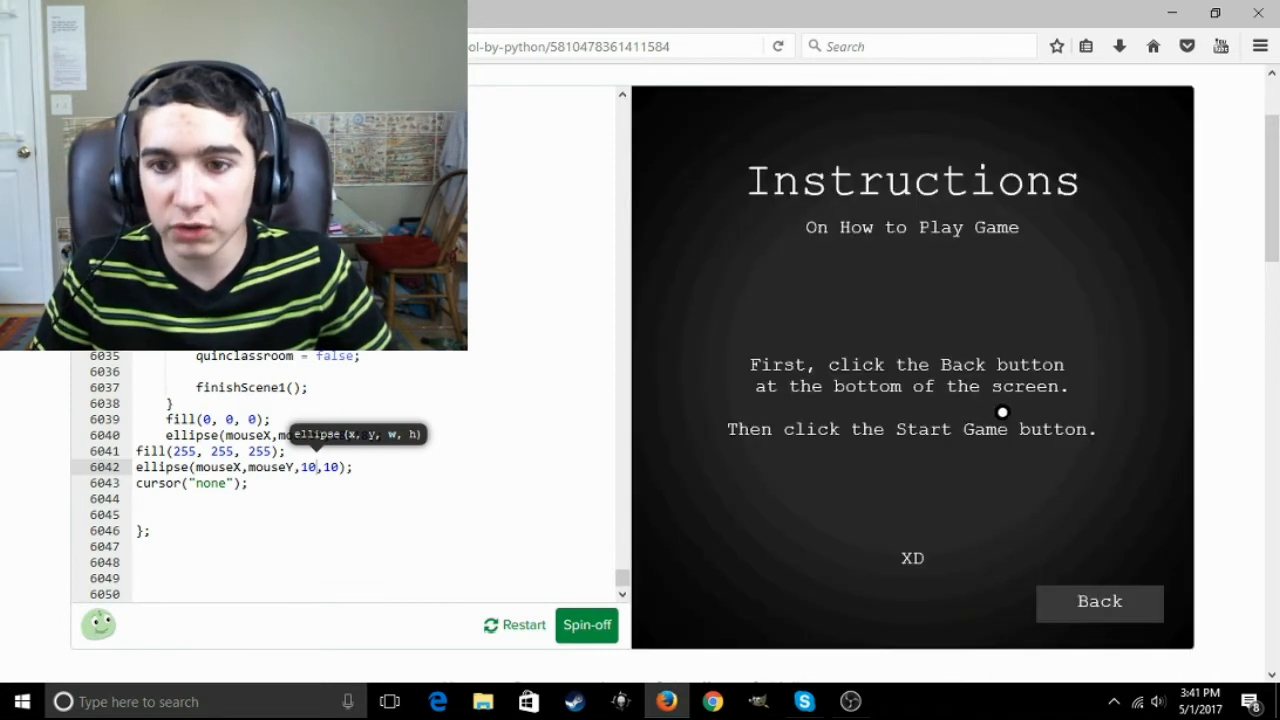
mouse_move(934, 410)
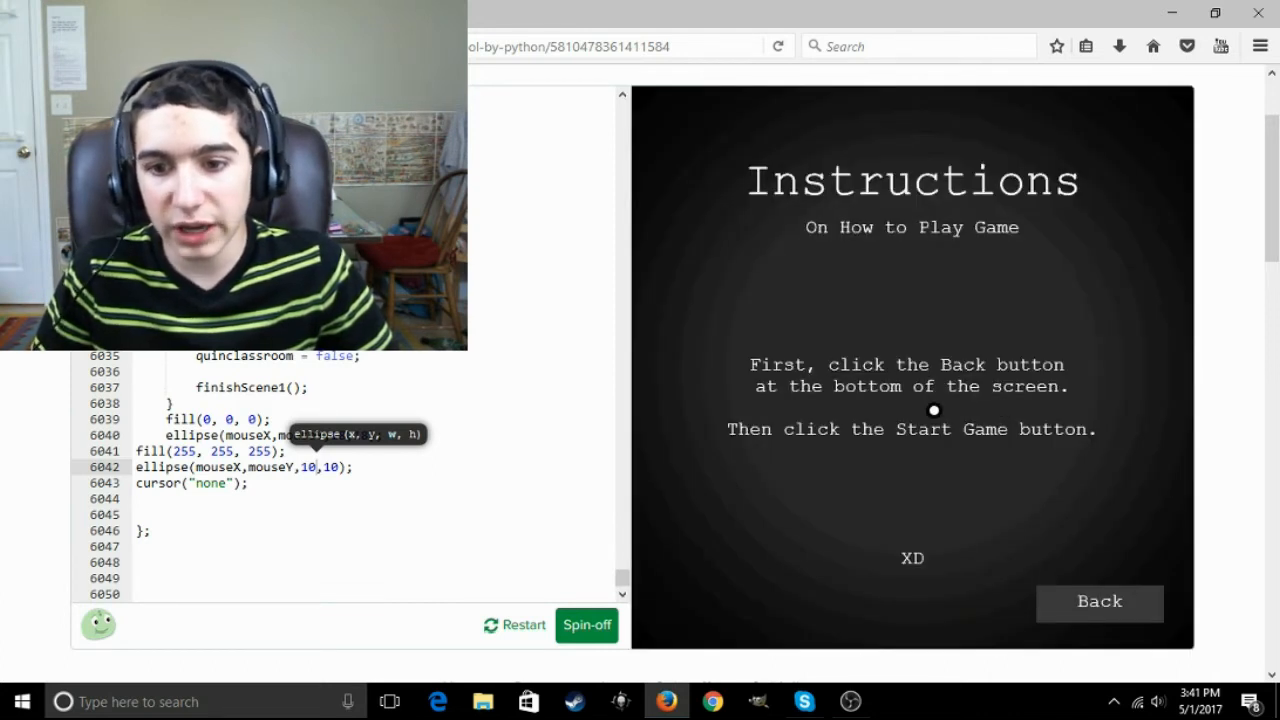
mouse_move(917, 464)
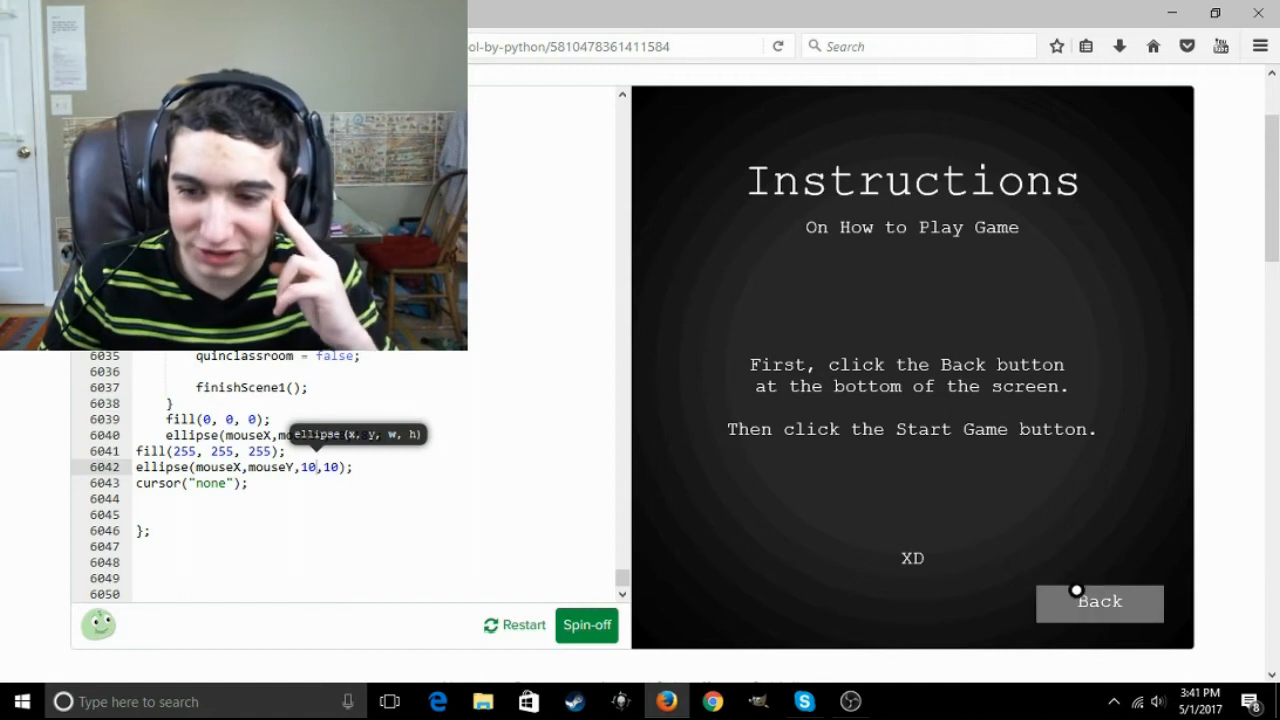
click(1099, 602)
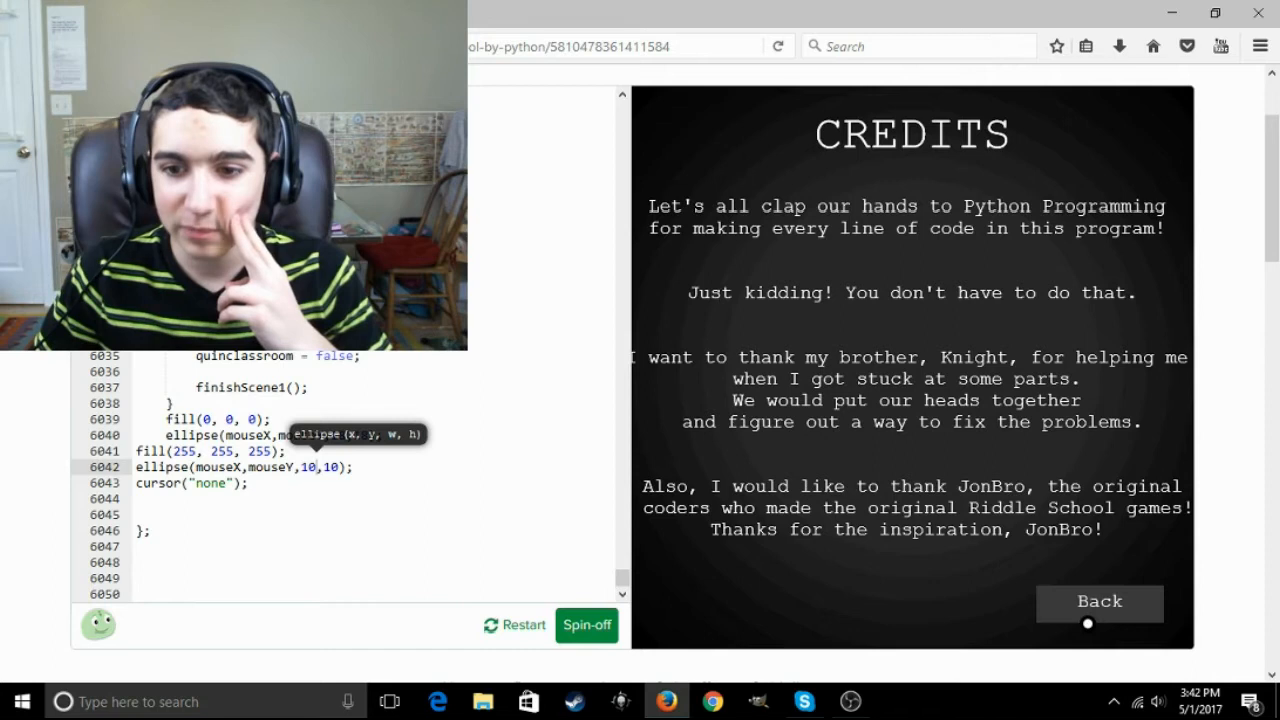
click(1099, 601)
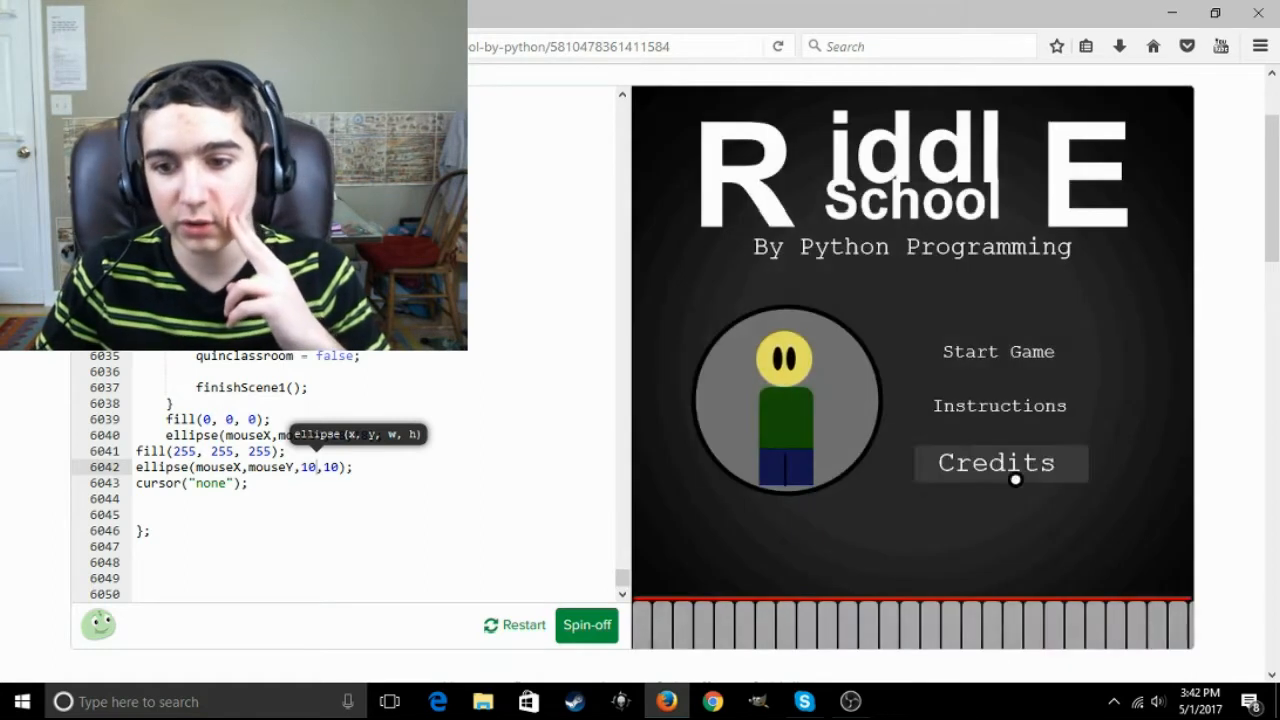
click(994, 462)
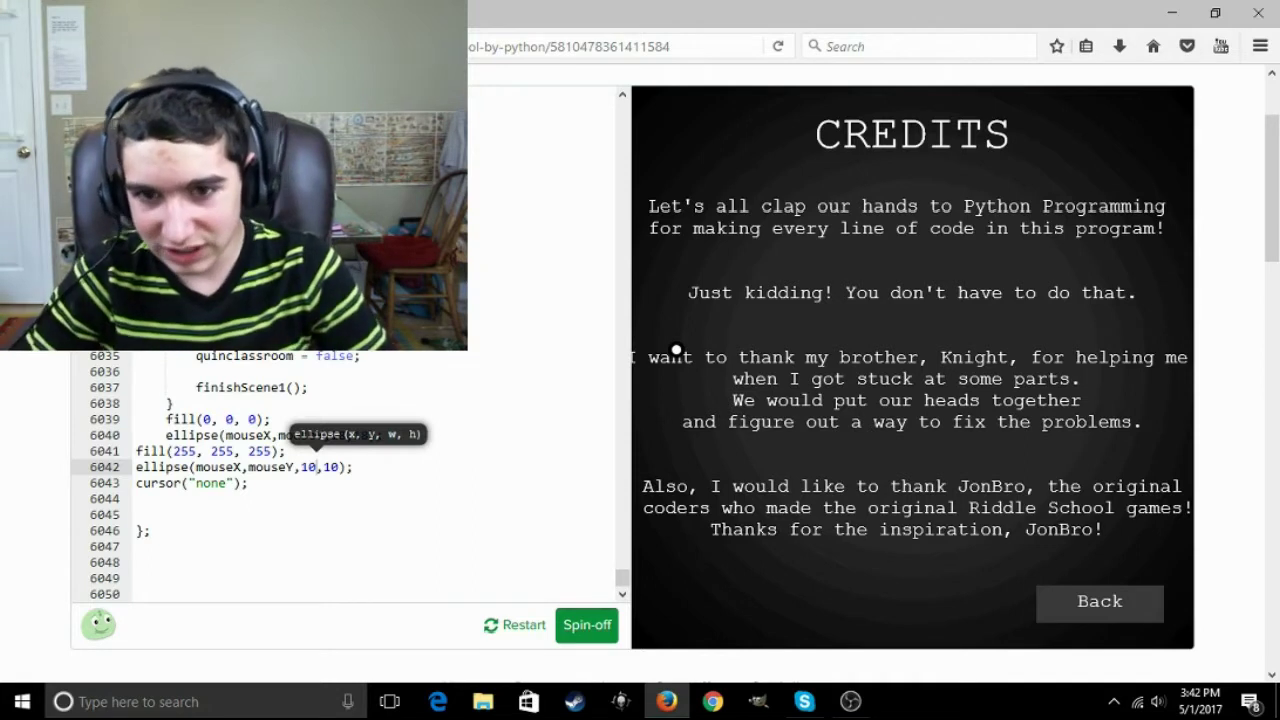
mouse_move(1044, 543)
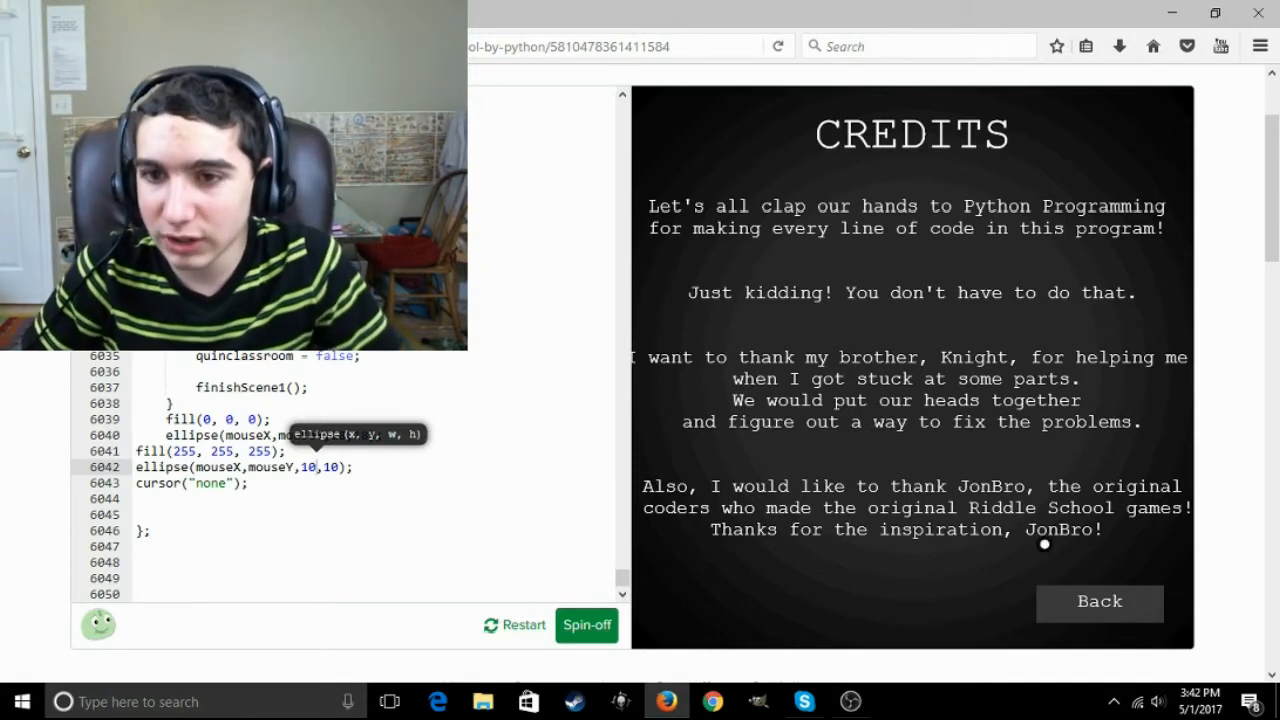
Return to the title screen, start the game, and skip past Phil's intro
click(1099, 601)
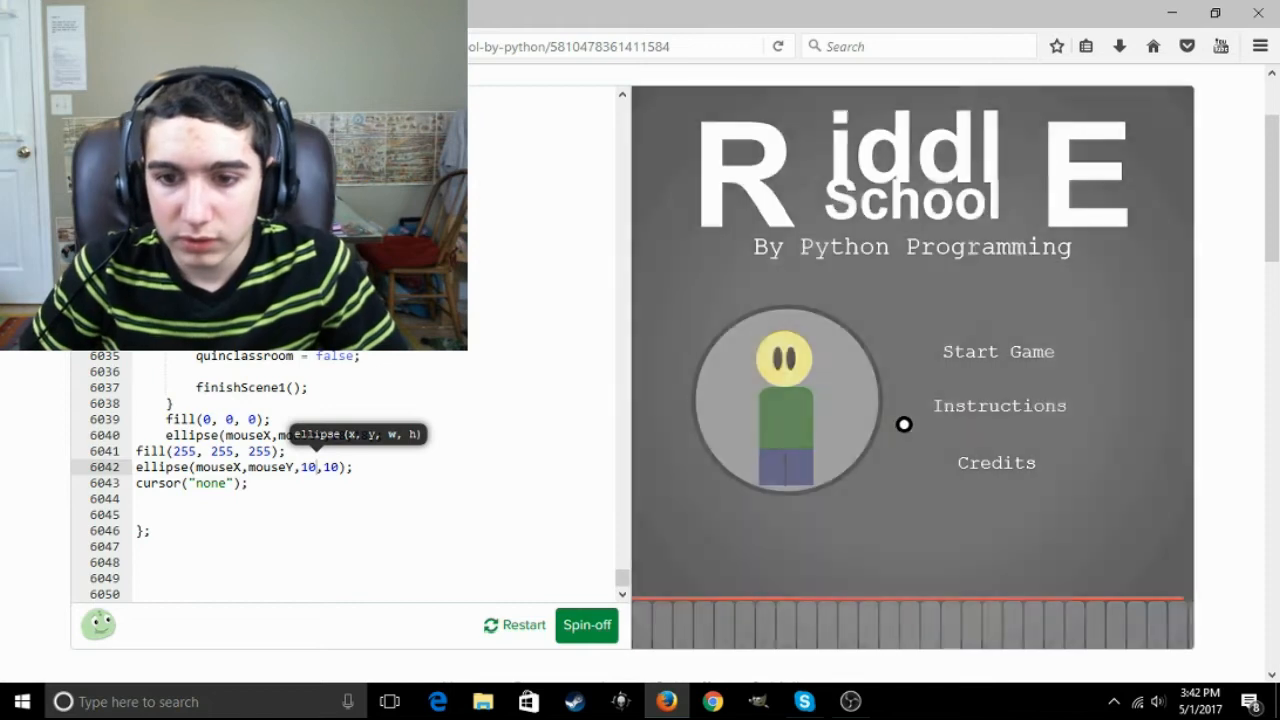
click(997, 351)
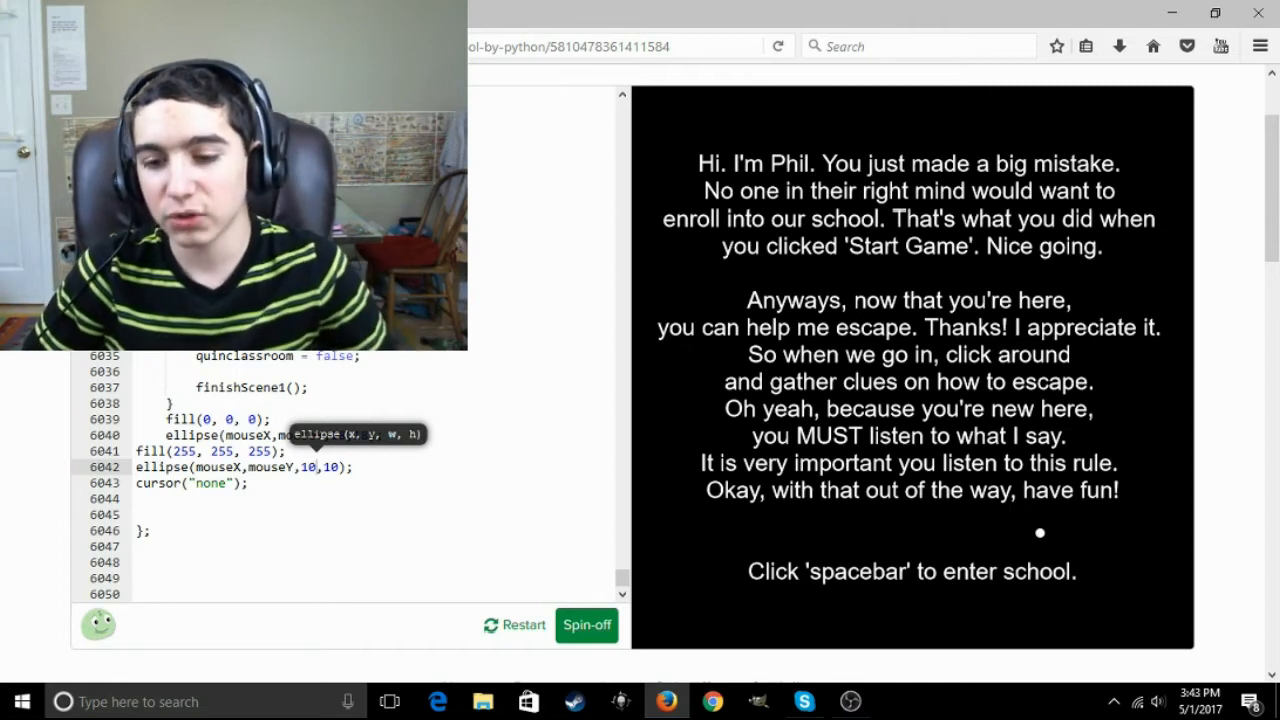
key(space)
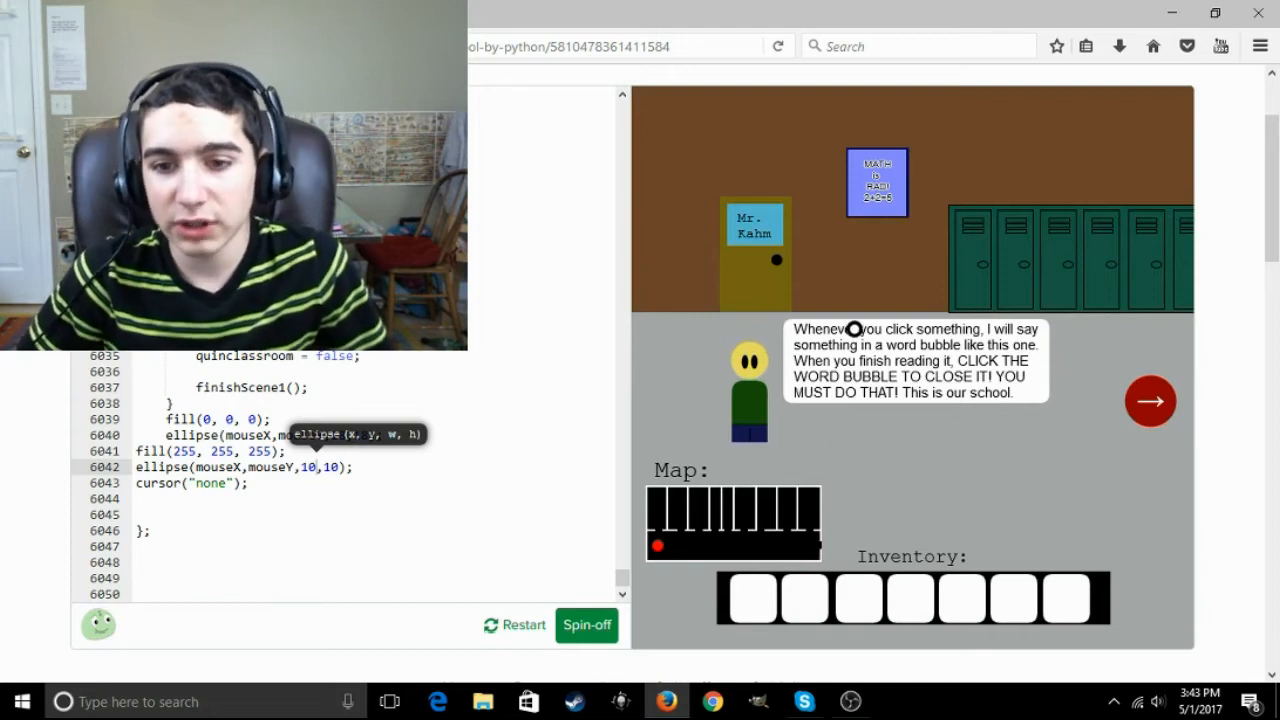
mouse_move(760, 385)
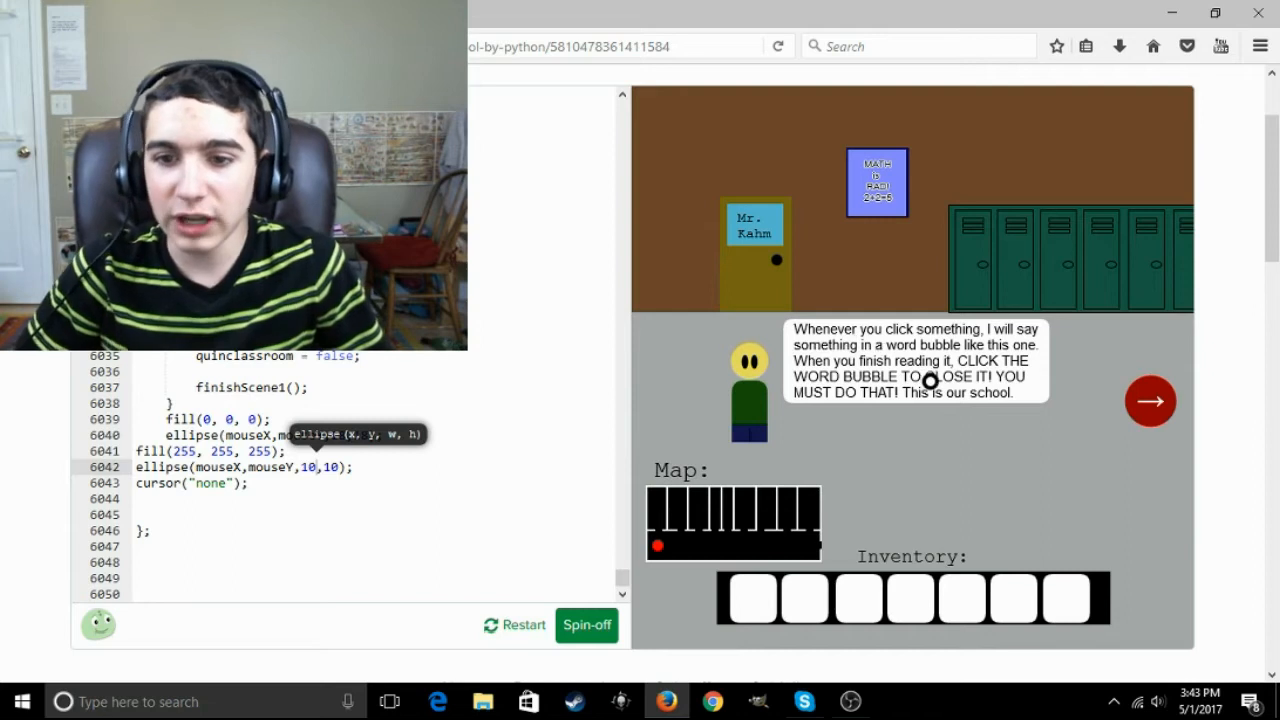
mouse_move(920, 392)
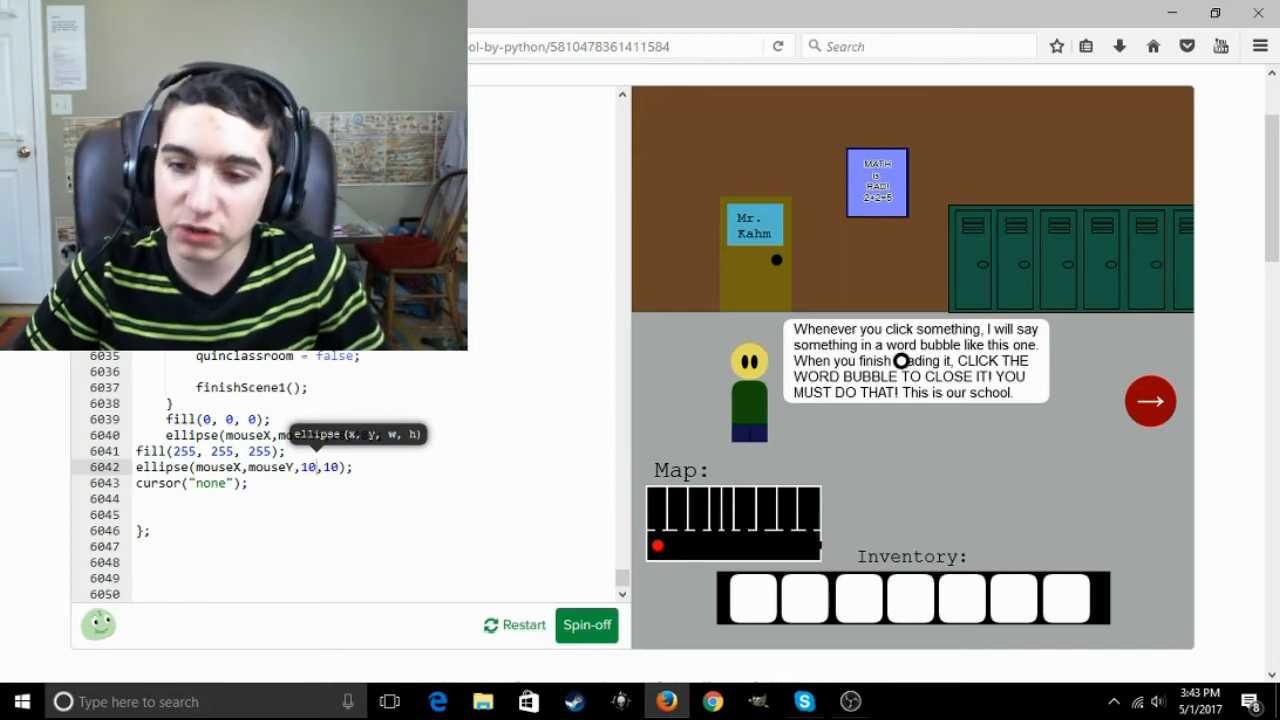
Dismiss the welcome bubble and open Phil's locker
click(905, 361)
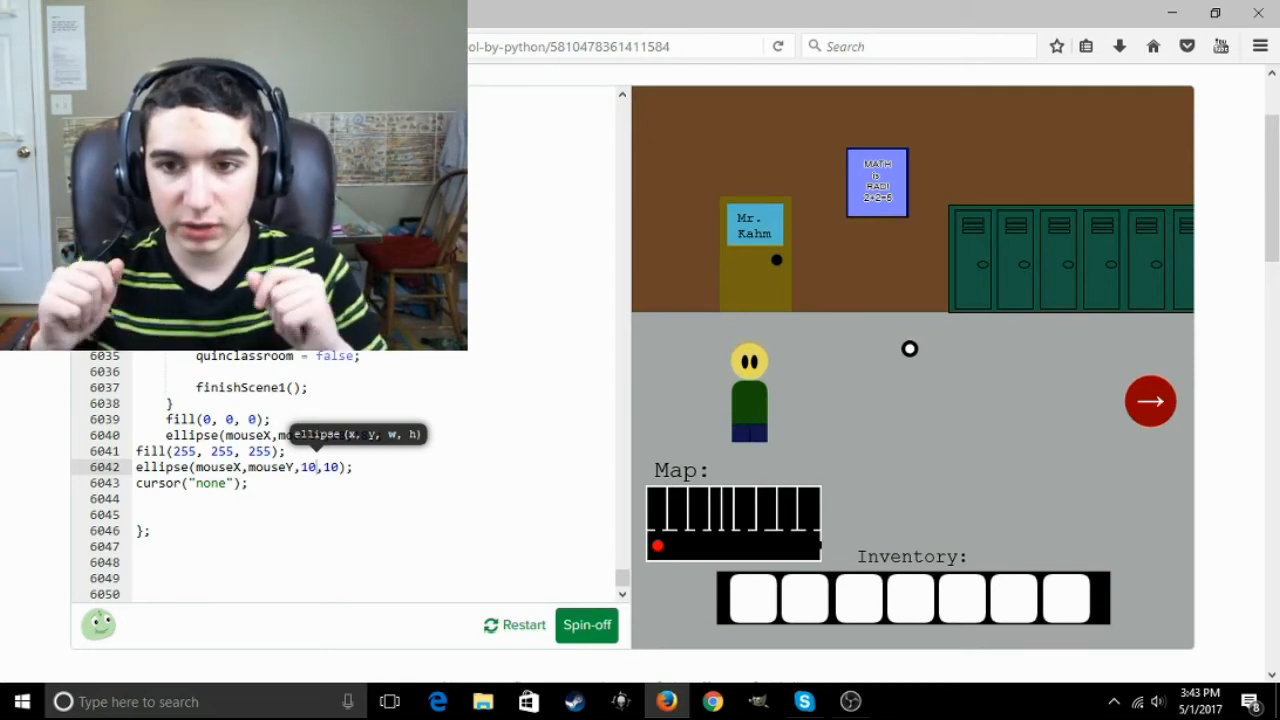
mouse_move(841, 390)
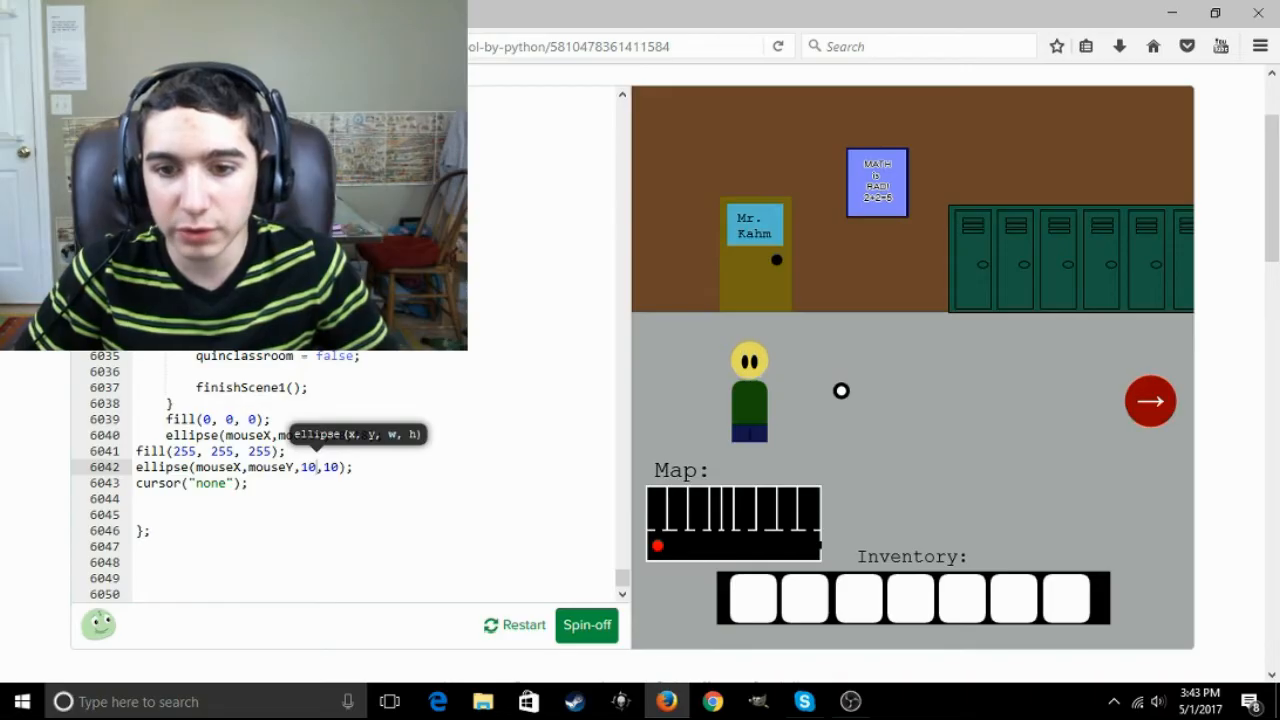
mouse_move(1159, 261)
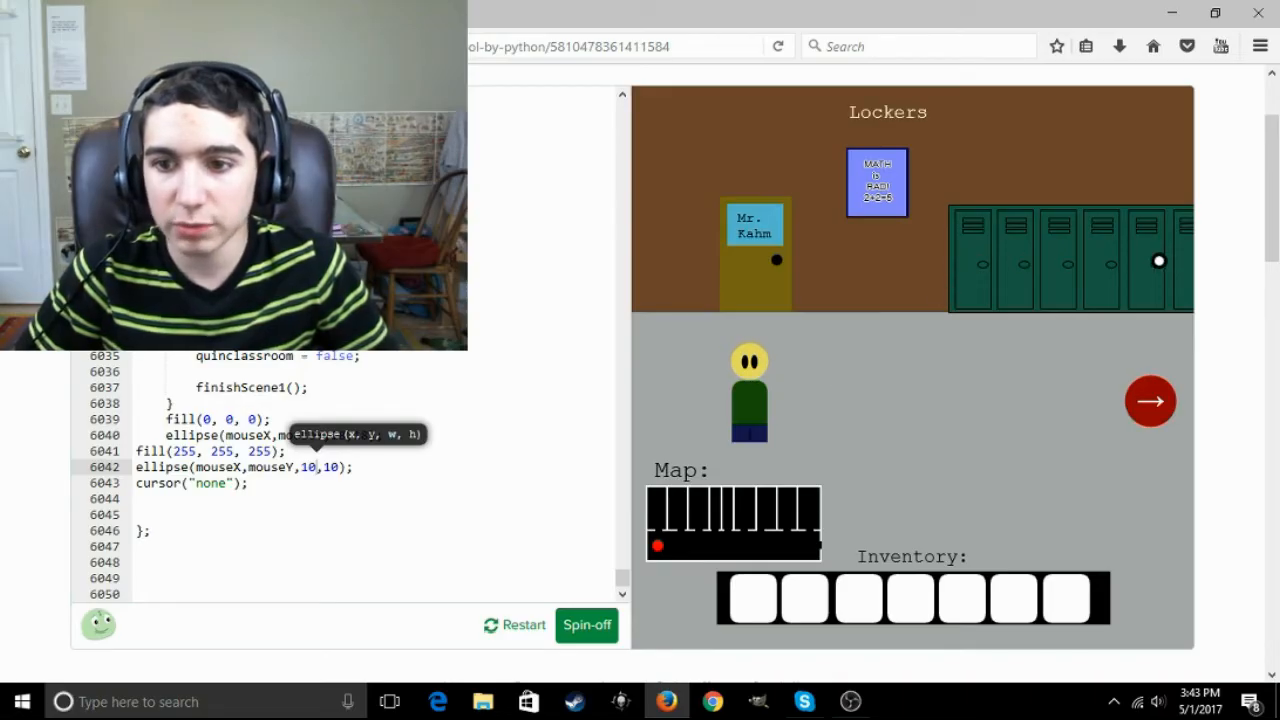
click(970, 260)
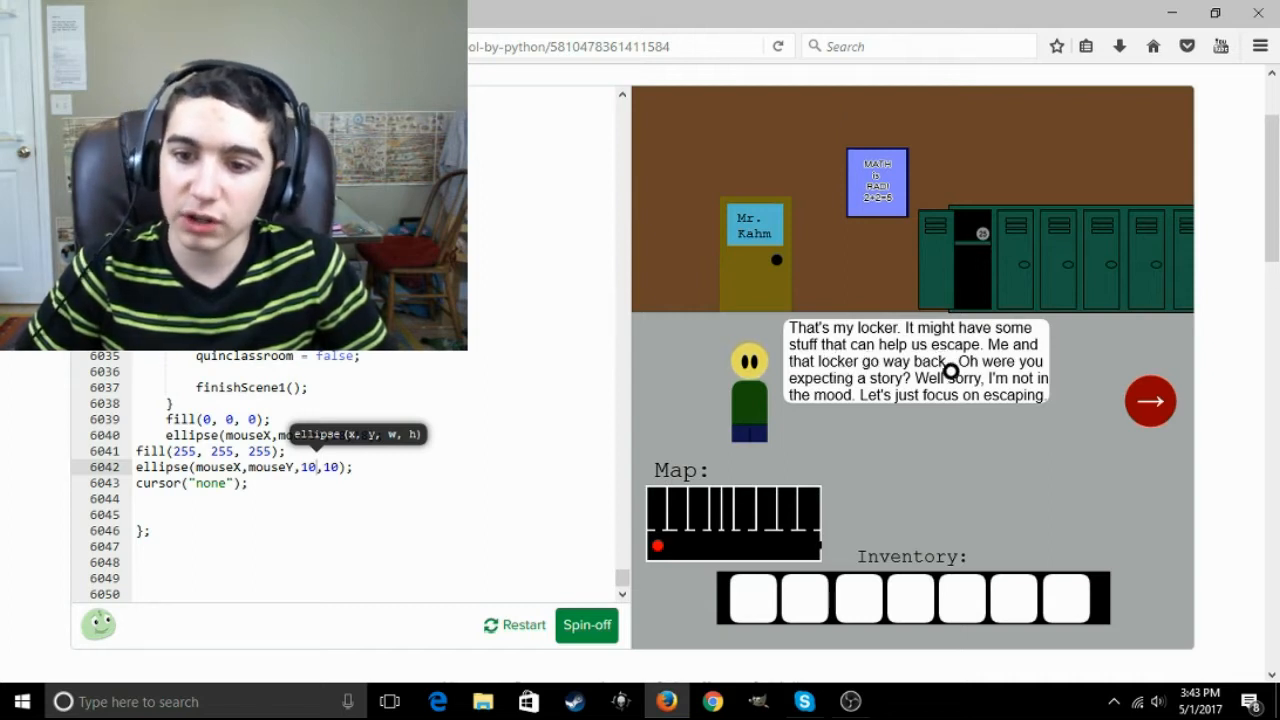
mouse_move(1010, 403)
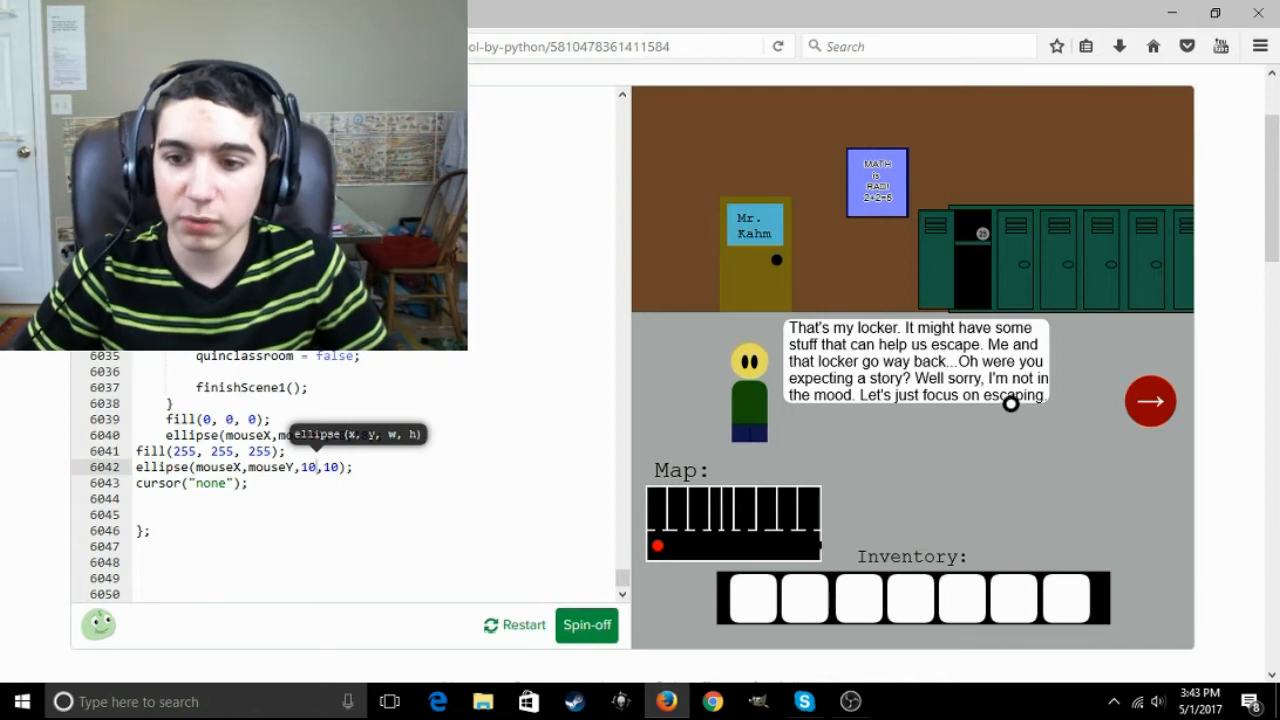
mouse_move(903, 350)
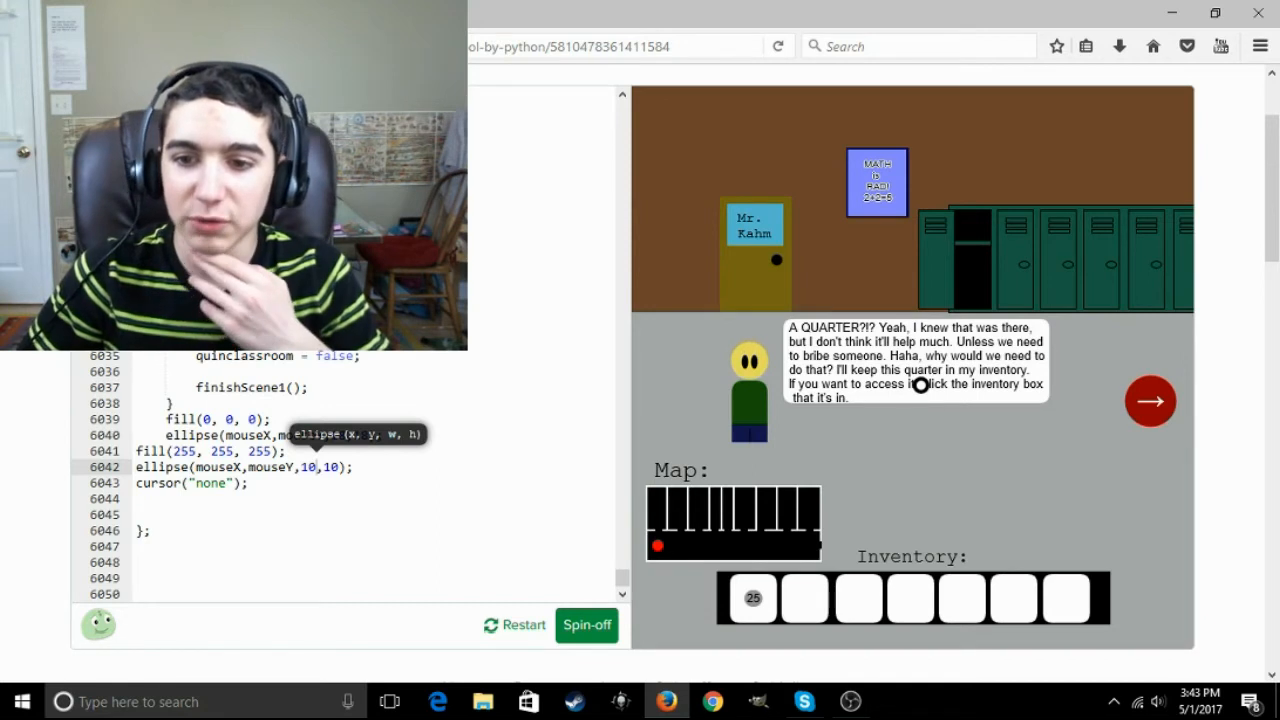
mouse_move(957, 400)
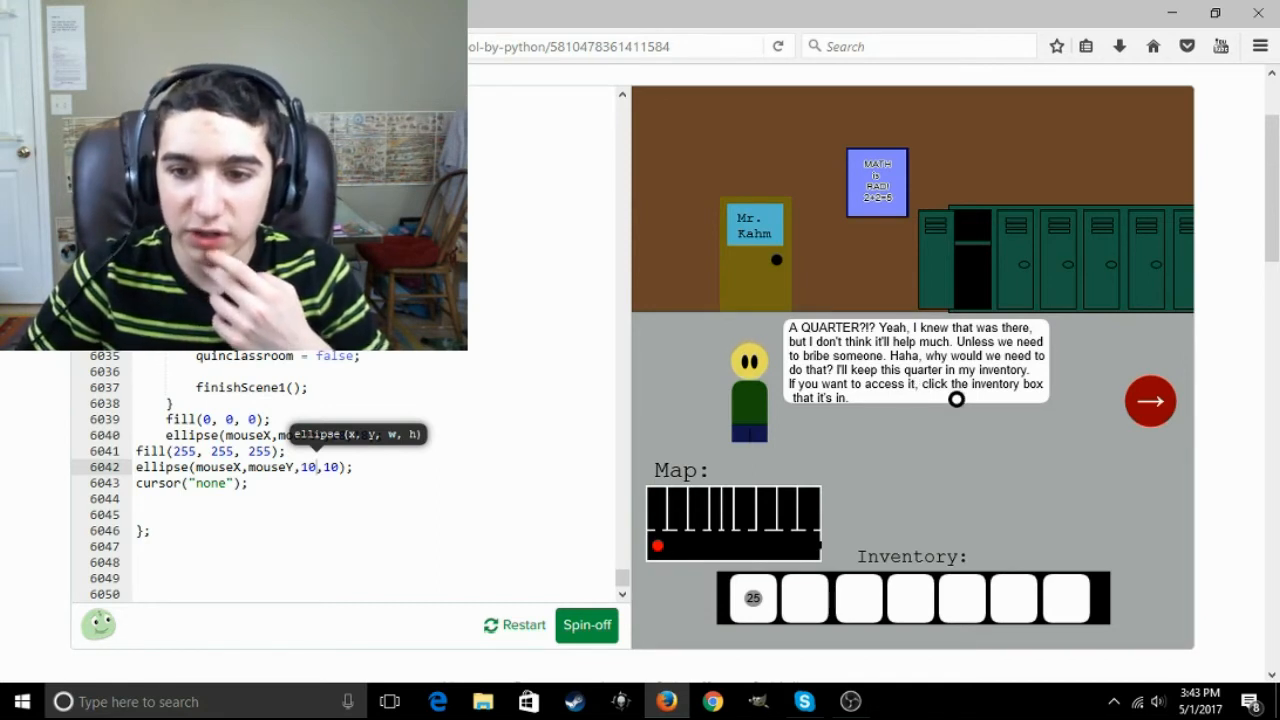
mouse_move(925, 348)
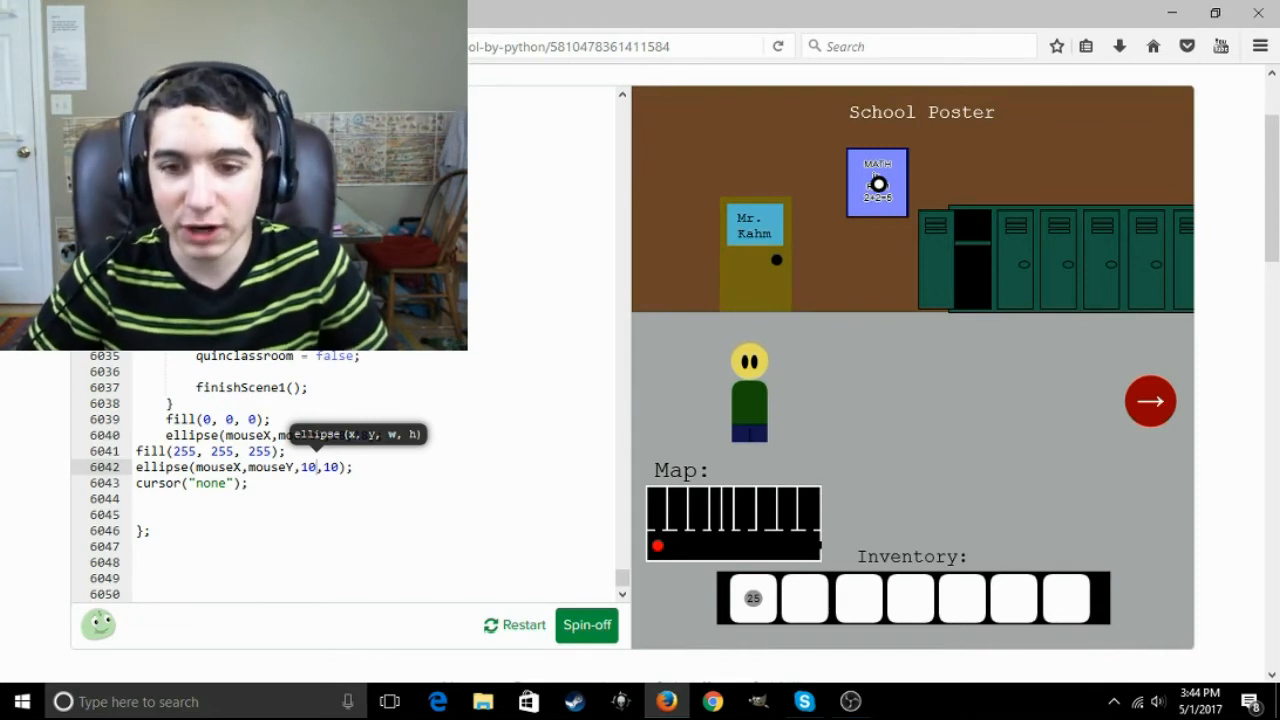
mouse_move(1003, 260)
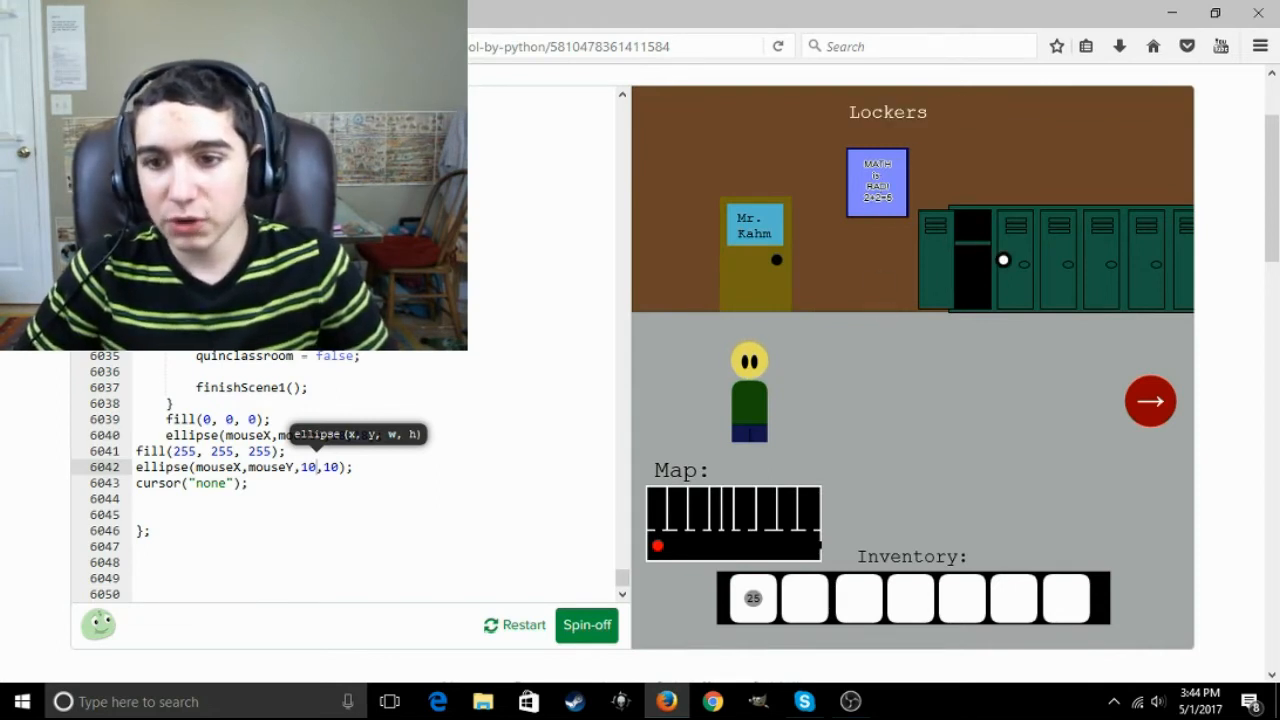
mouse_move(927, 392)
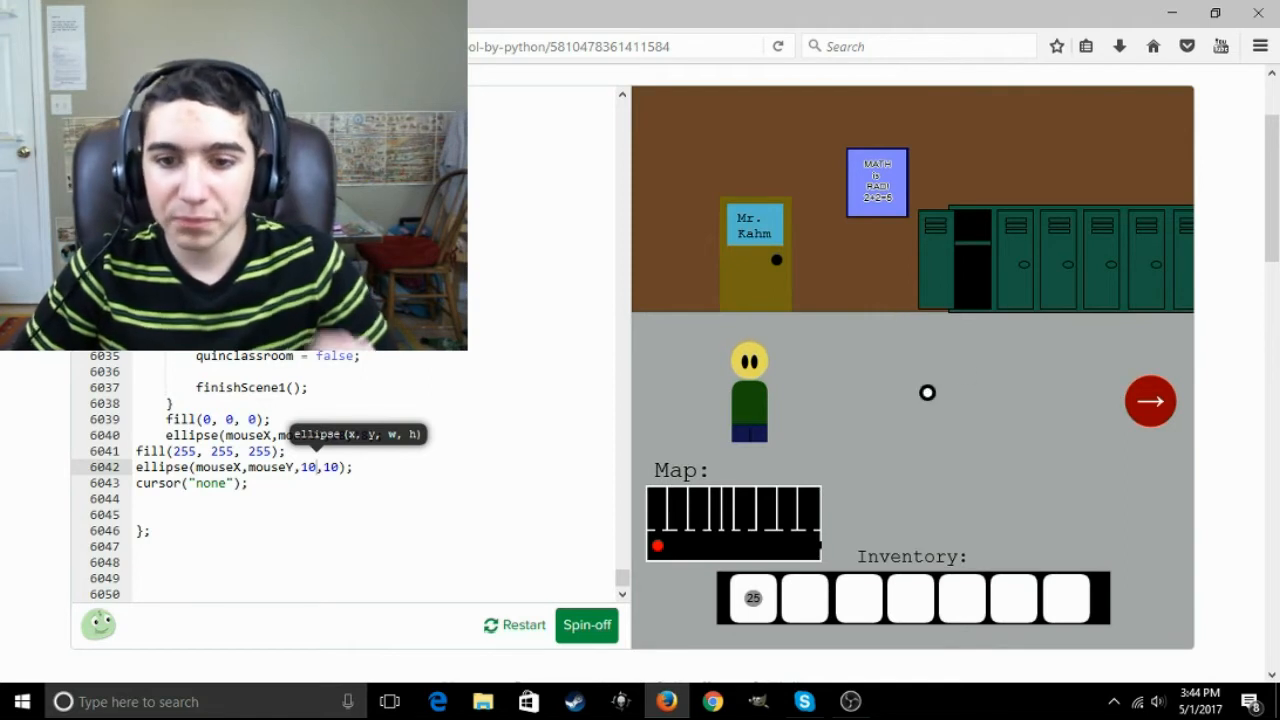
mouse_move(887, 410)
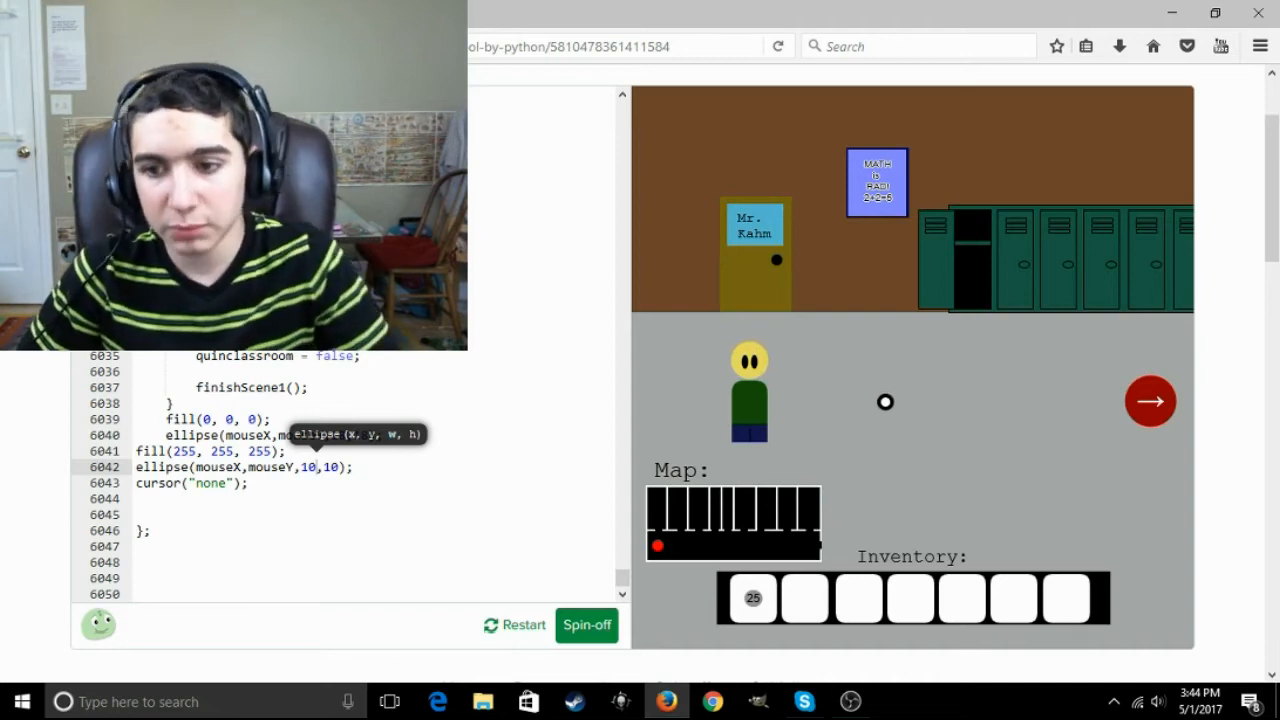
mouse_move(905, 267)
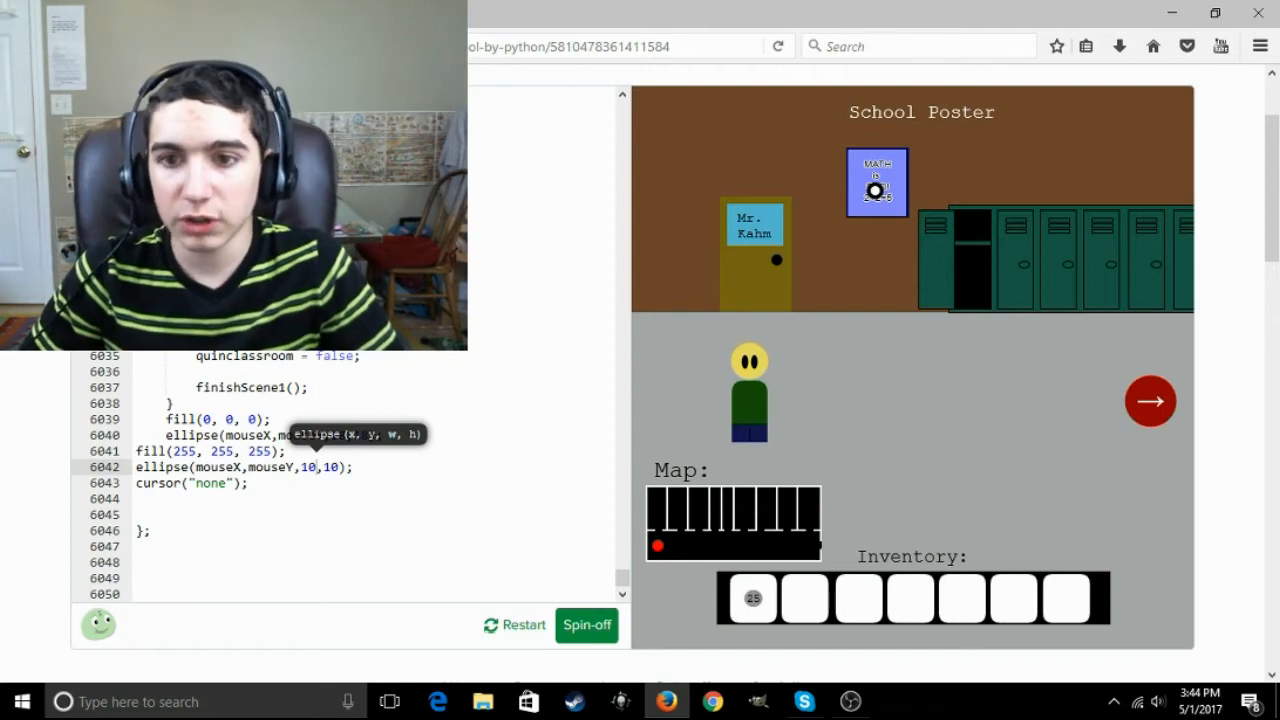
Examine the math poster and dismiss Sam's remark about it
click(876, 182)
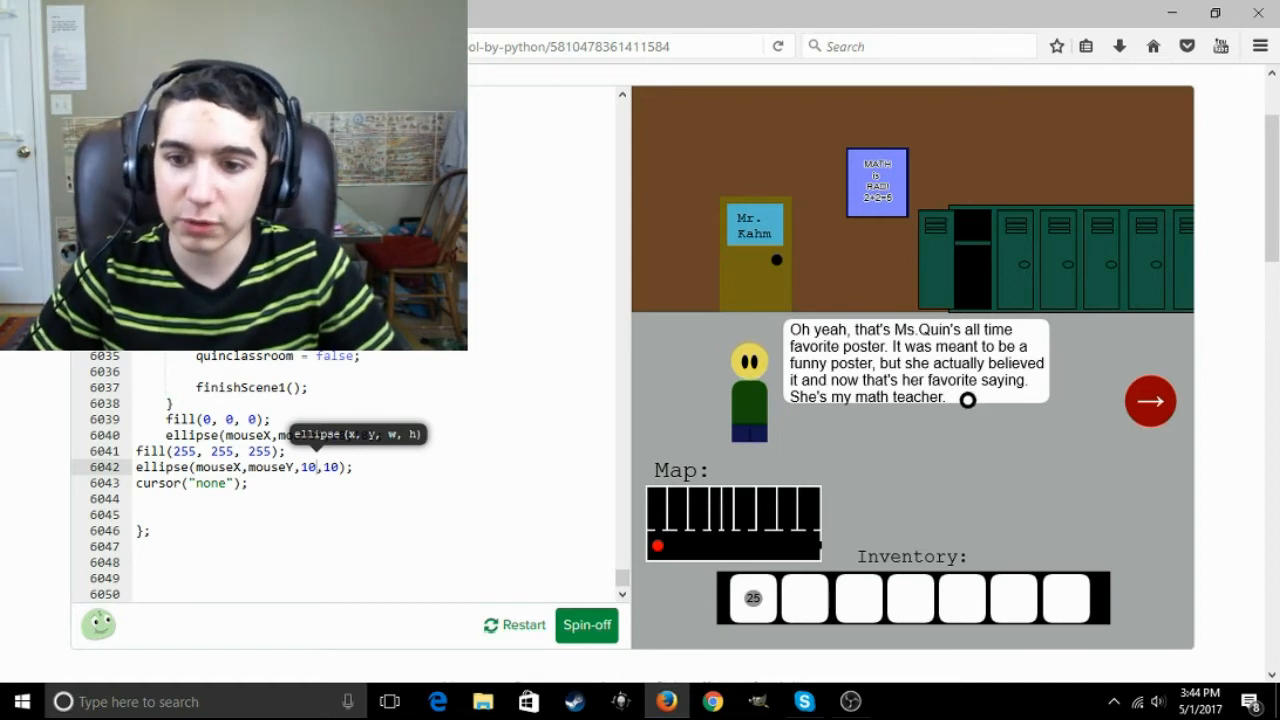
mouse_move(973, 427)
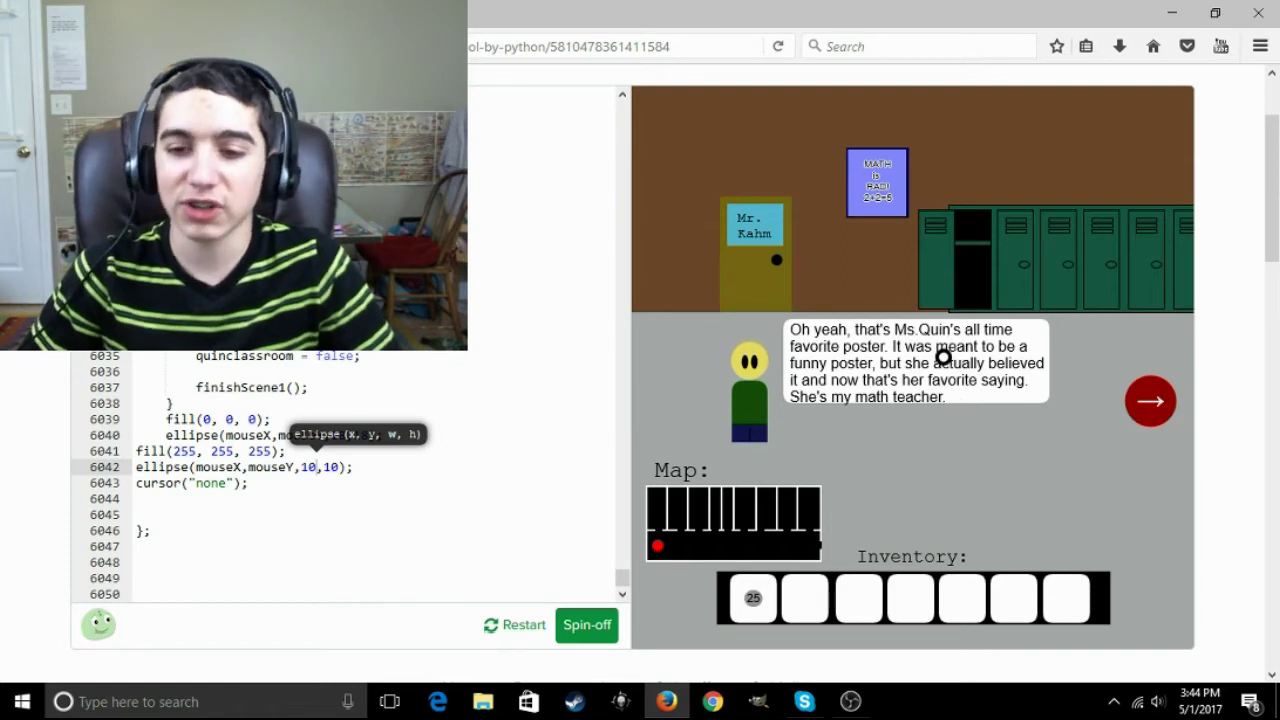
click(1150, 400)
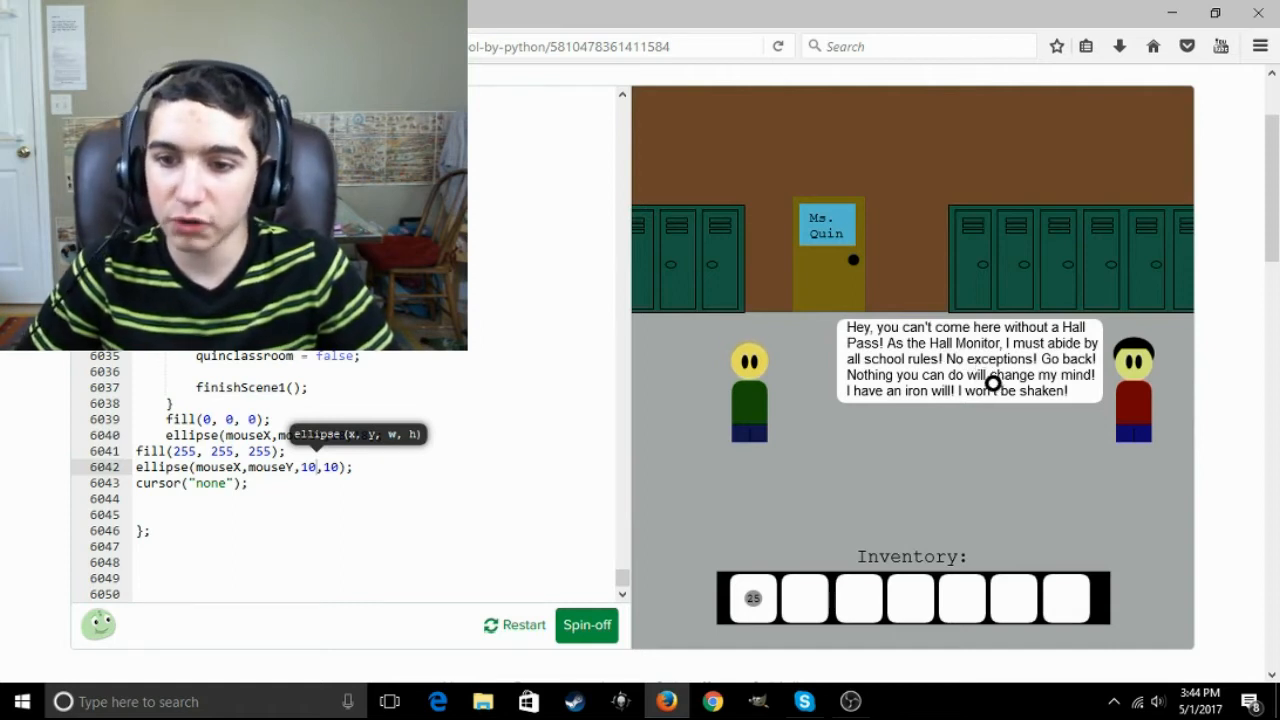
mouse_move(1000, 408)
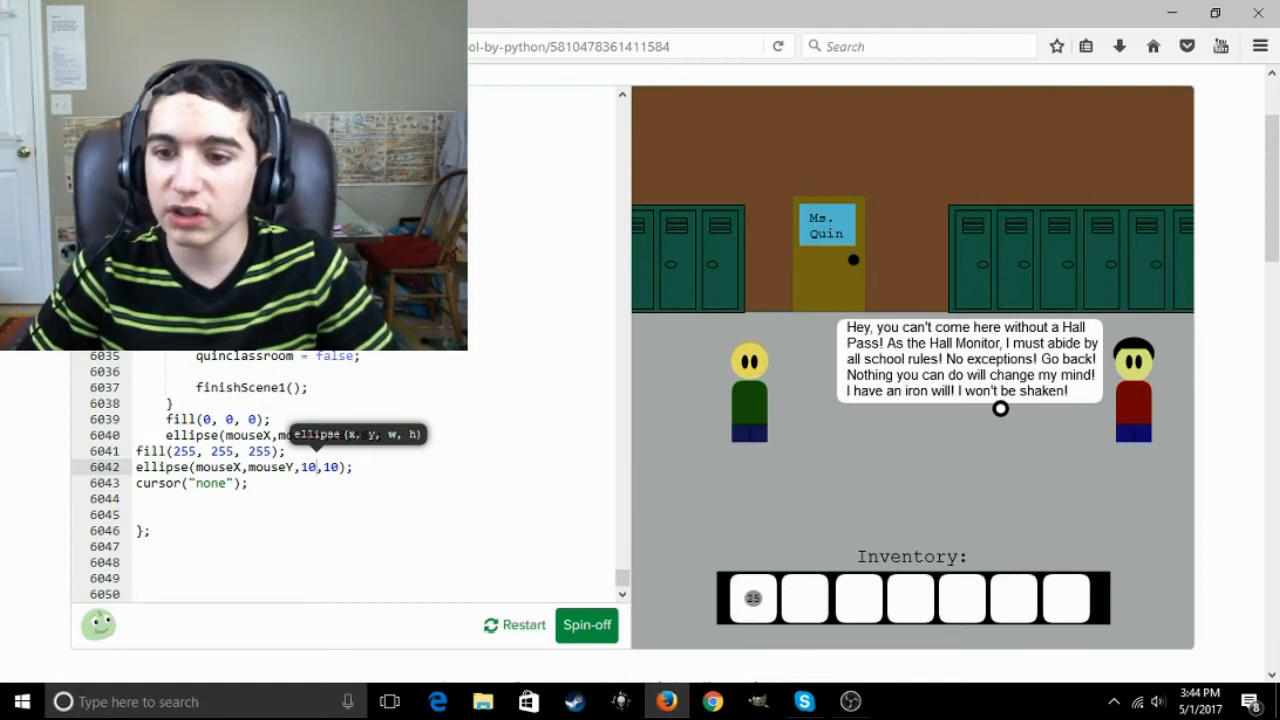
mouse_move(958, 343)
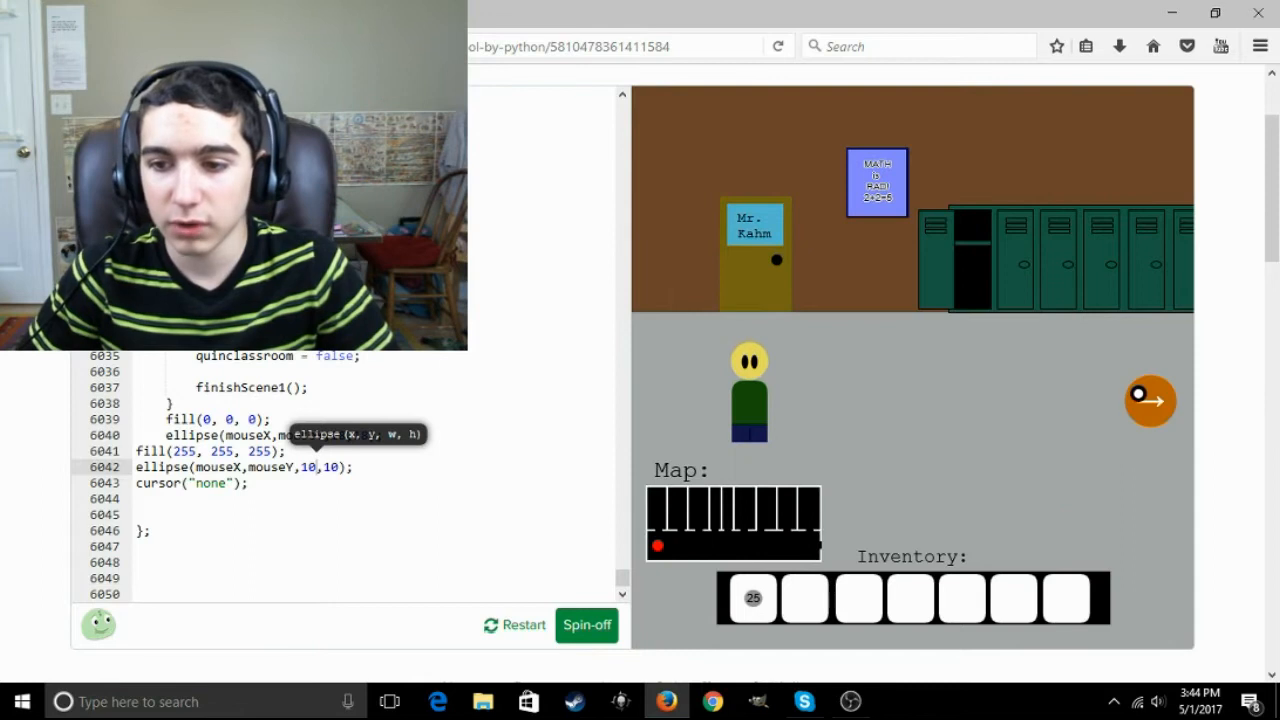
Walk on to the hallway outside Ms. Quin's room
click(1151, 400)
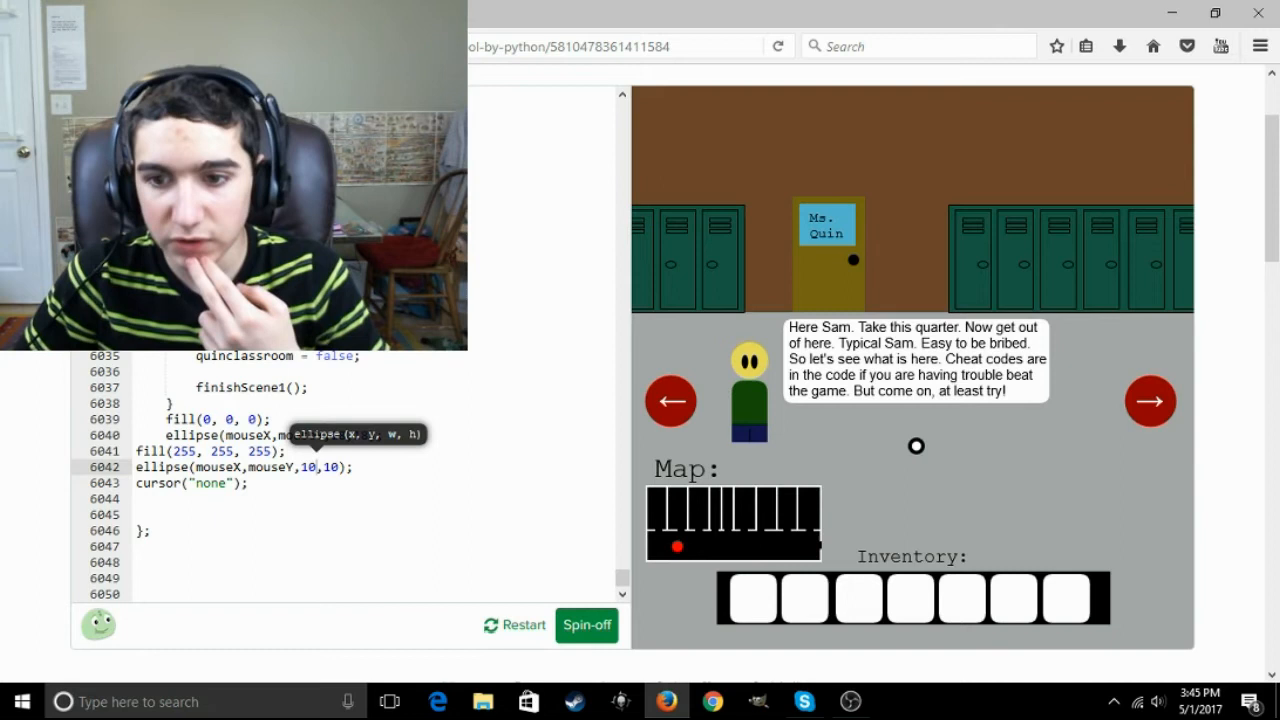
mouse_move(953, 426)
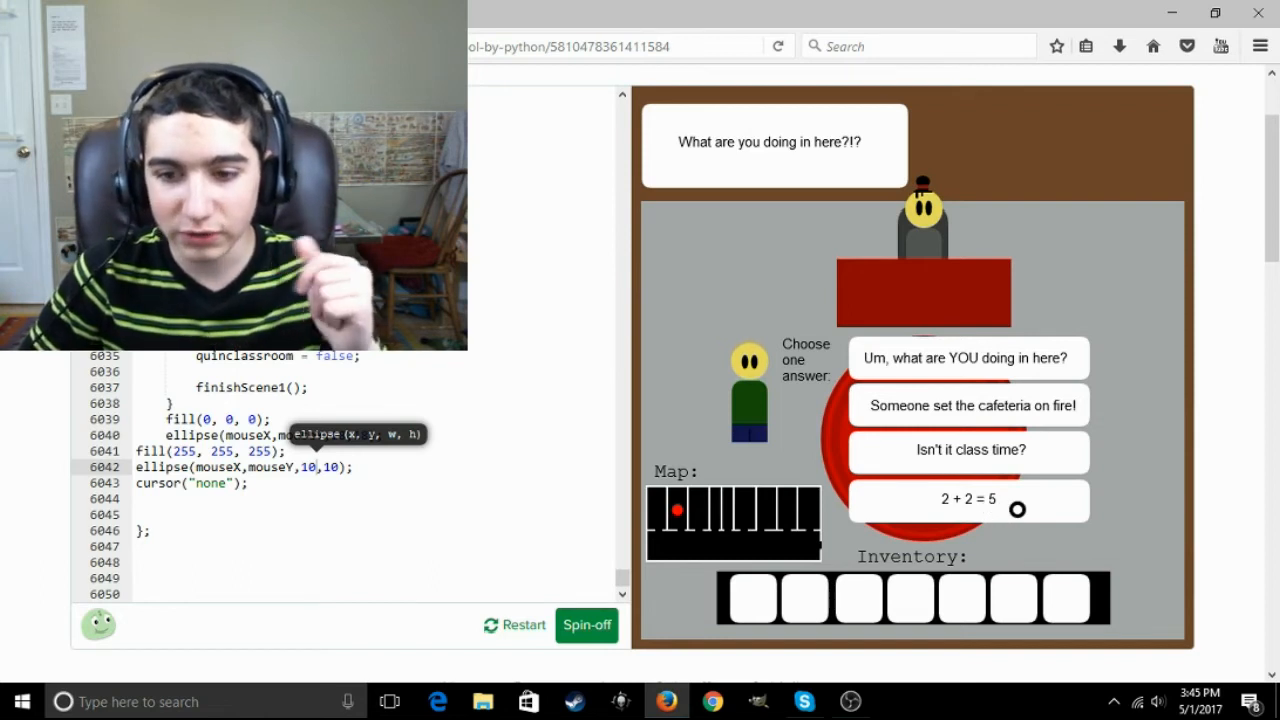
Answer the teacher with '2 + 2 = 5', then move on down the hallway
click(968, 498)
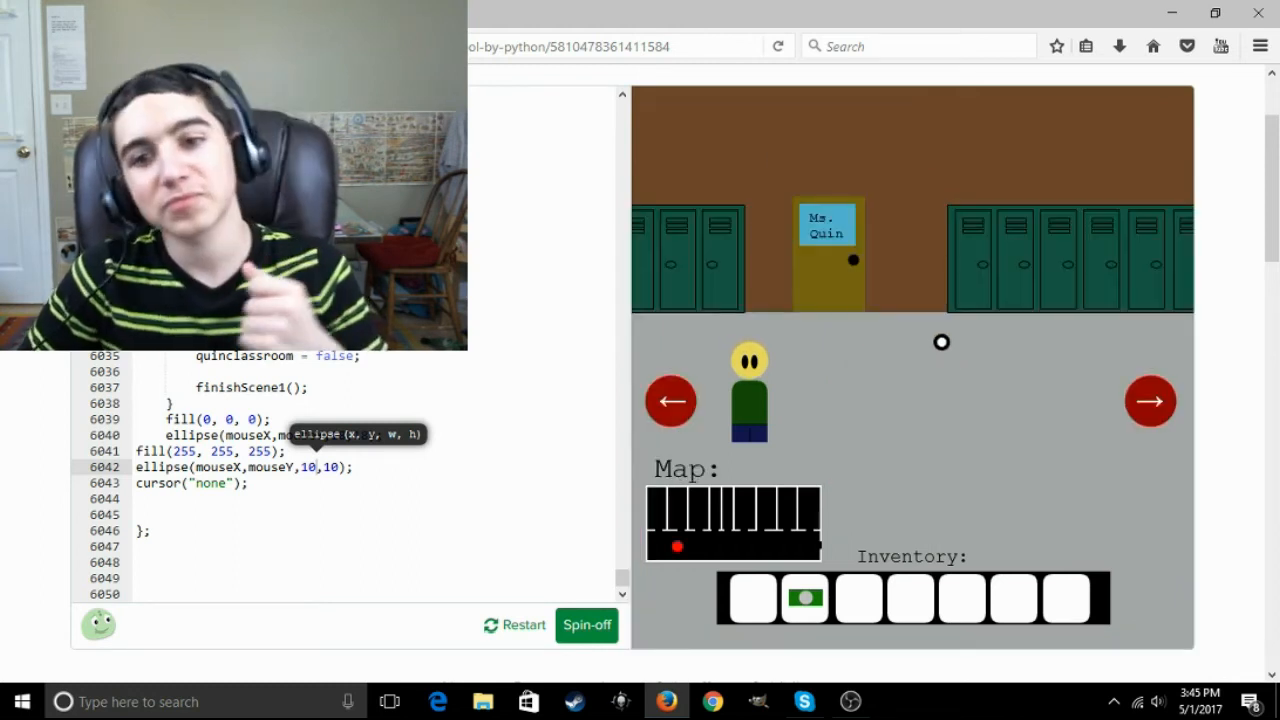
mouse_move(1150, 401)
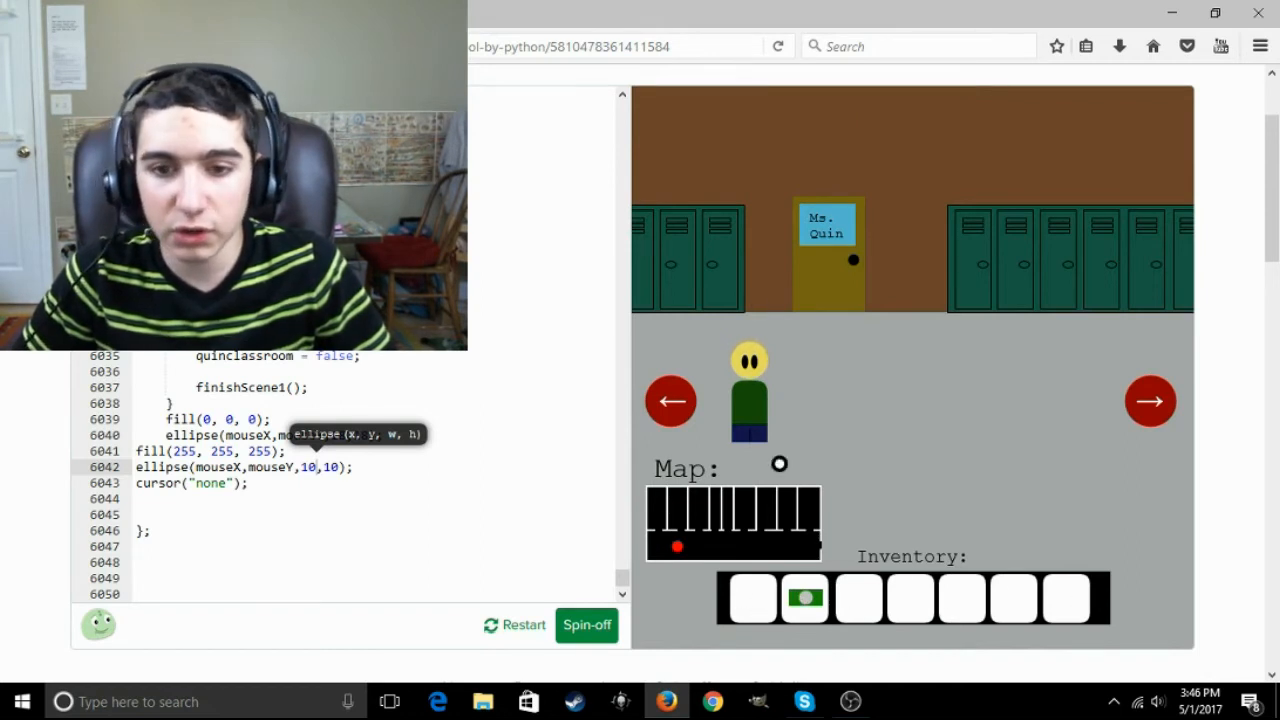
click(708, 258)
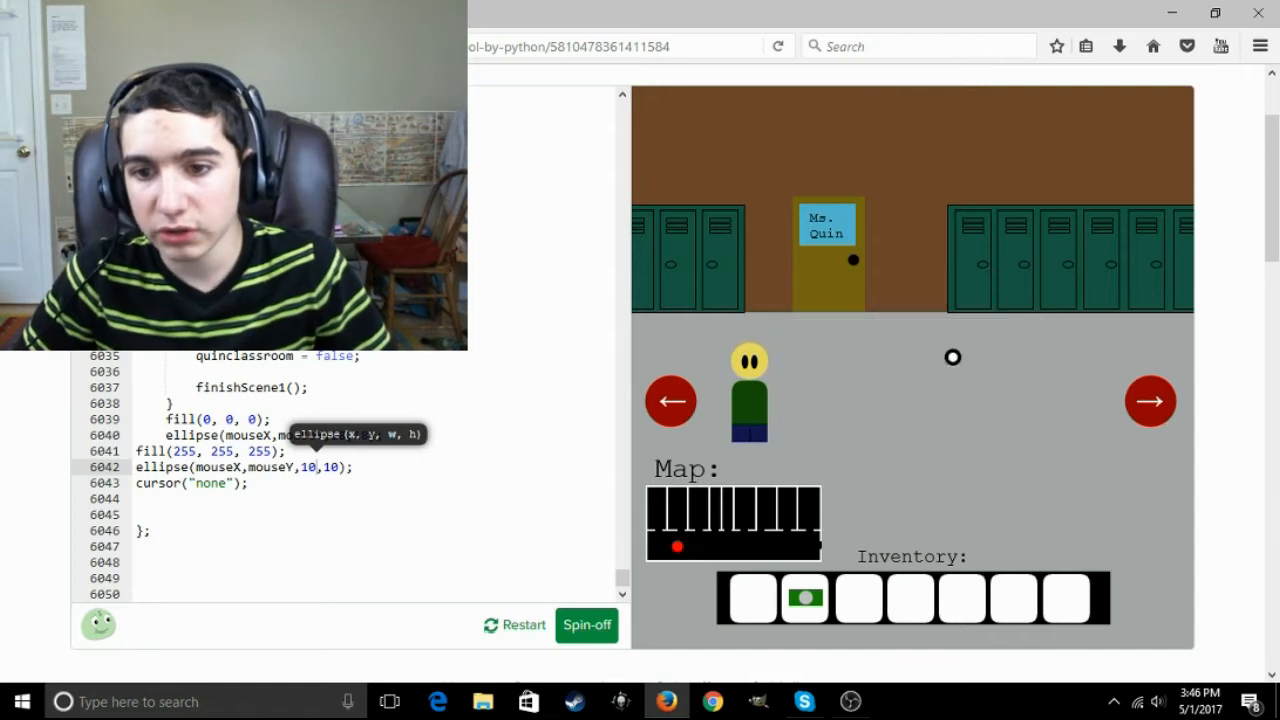
mouse_move(984, 364)
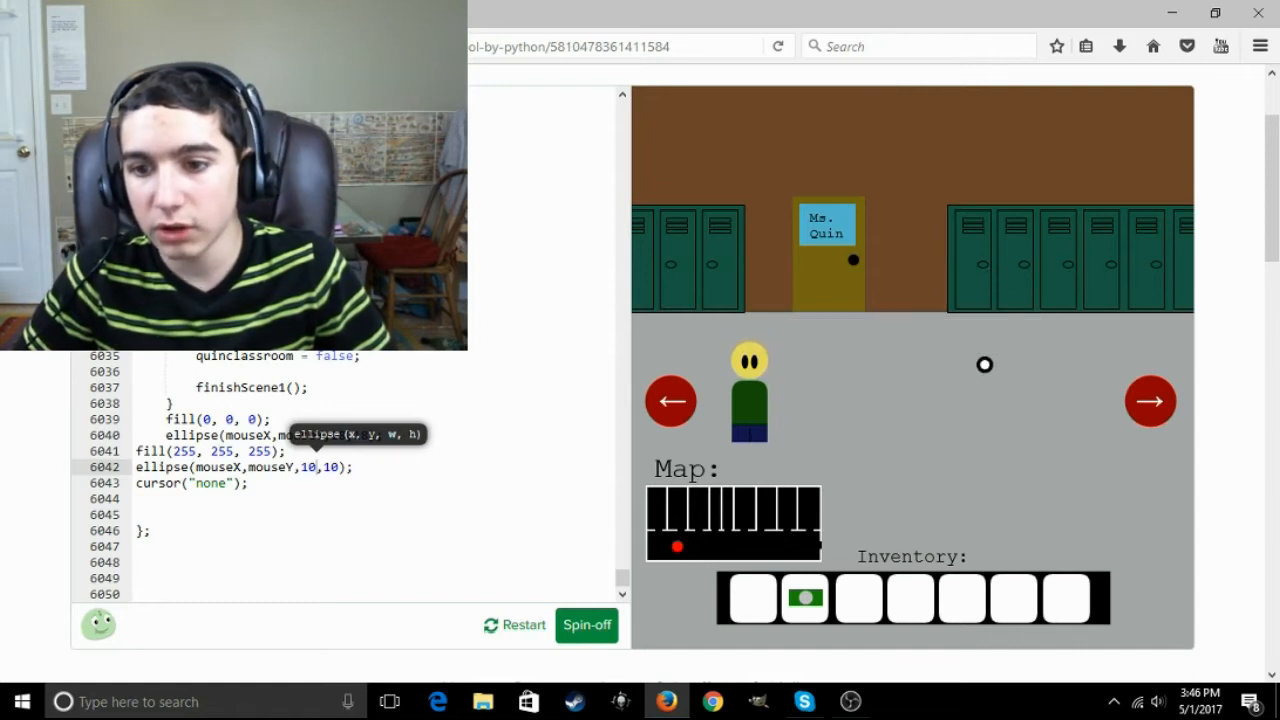
click(1150, 401)
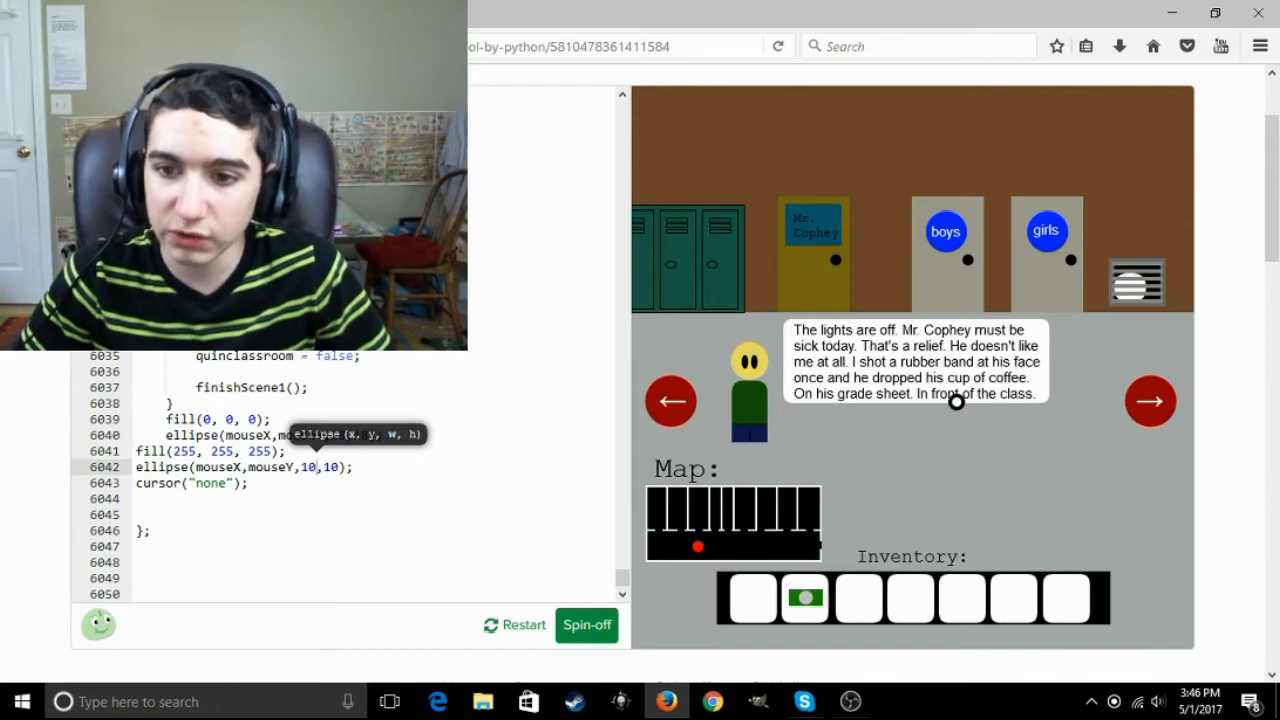
mouse_move(948, 395)
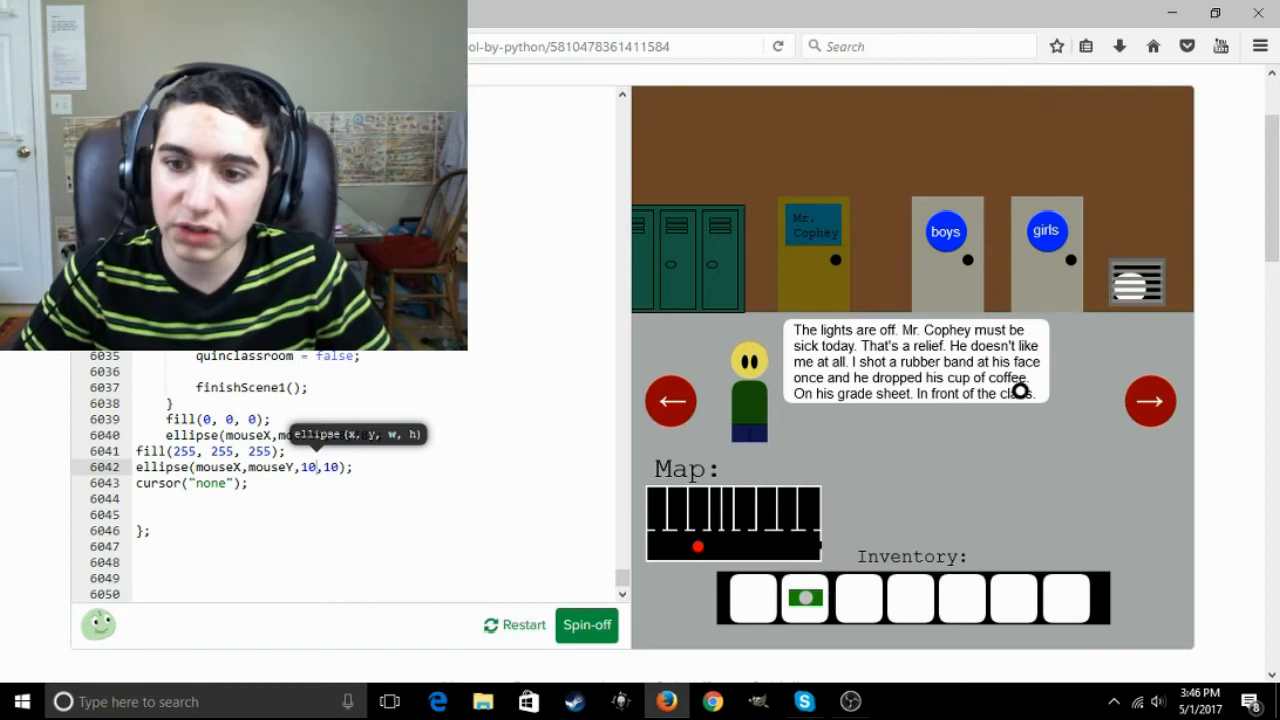
mouse_move(935, 357)
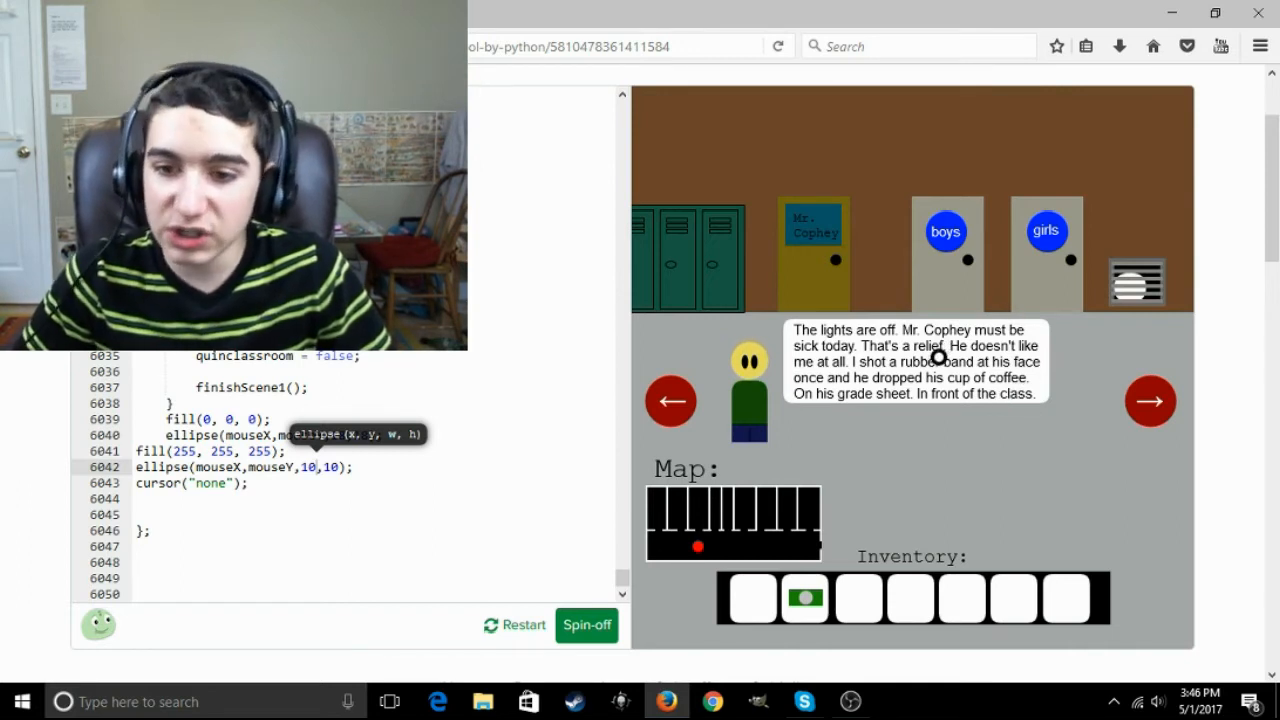
mouse_move(913, 377)
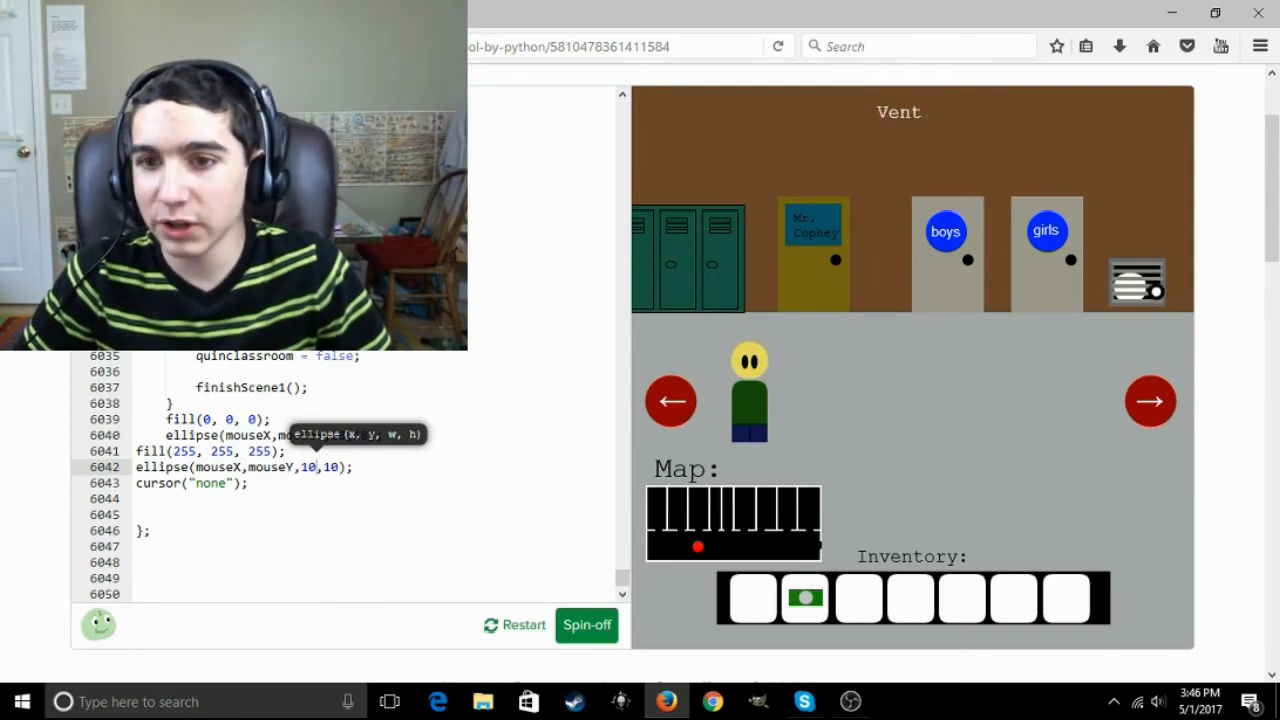
Examine the vent beside the restrooms, revealing toilet paper behind a screwed cover
click(1135, 280)
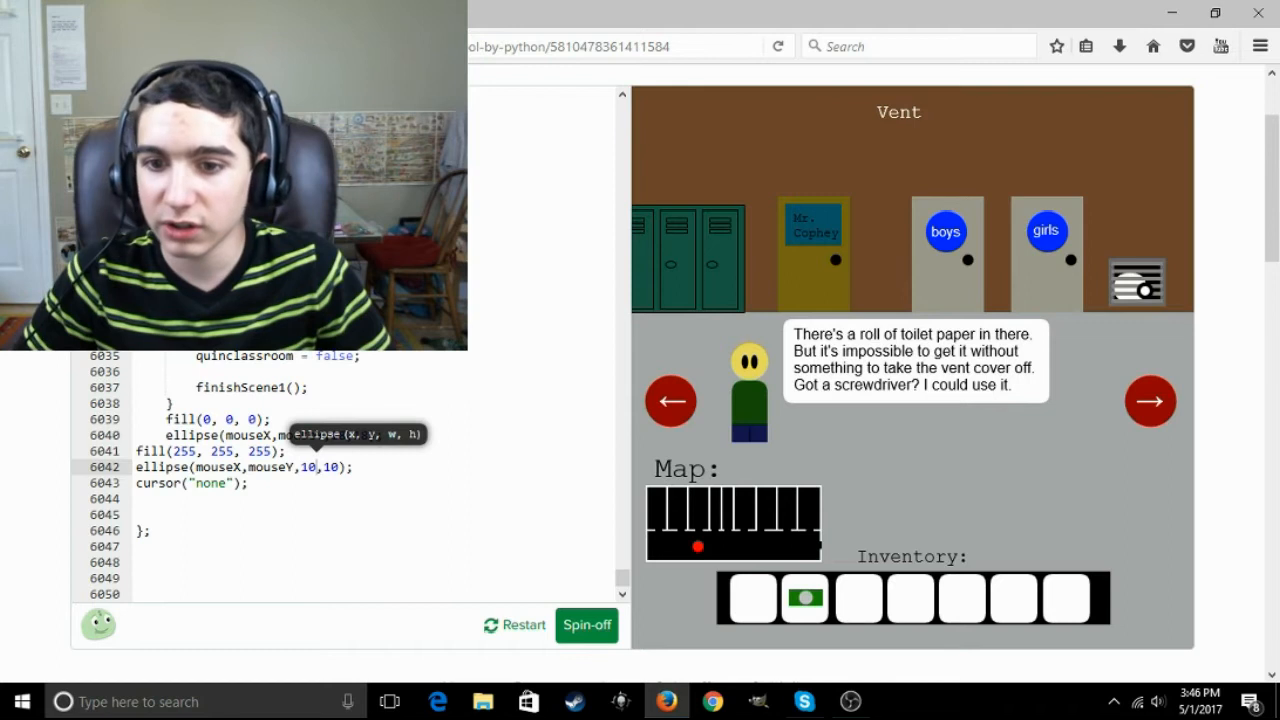
mouse_move(948, 431)
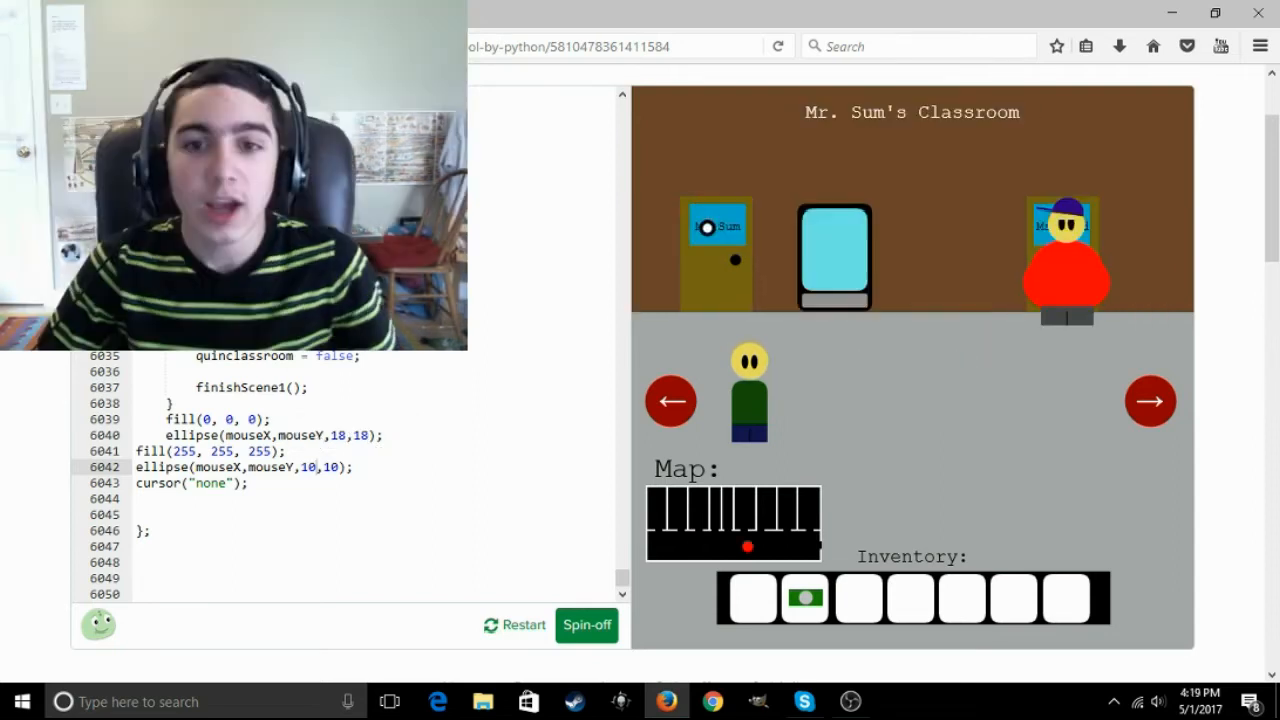
Enter Mr. Sum's classroom
click(1150, 400)
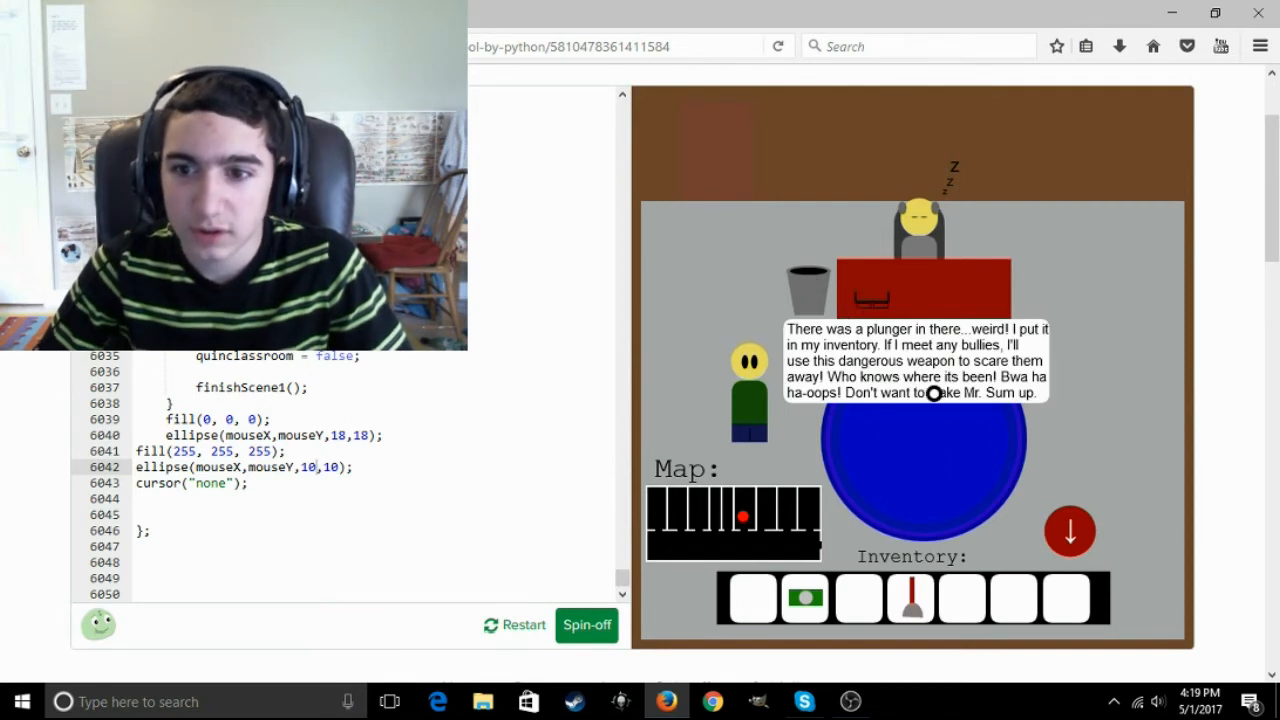
mouse_move(923, 377)
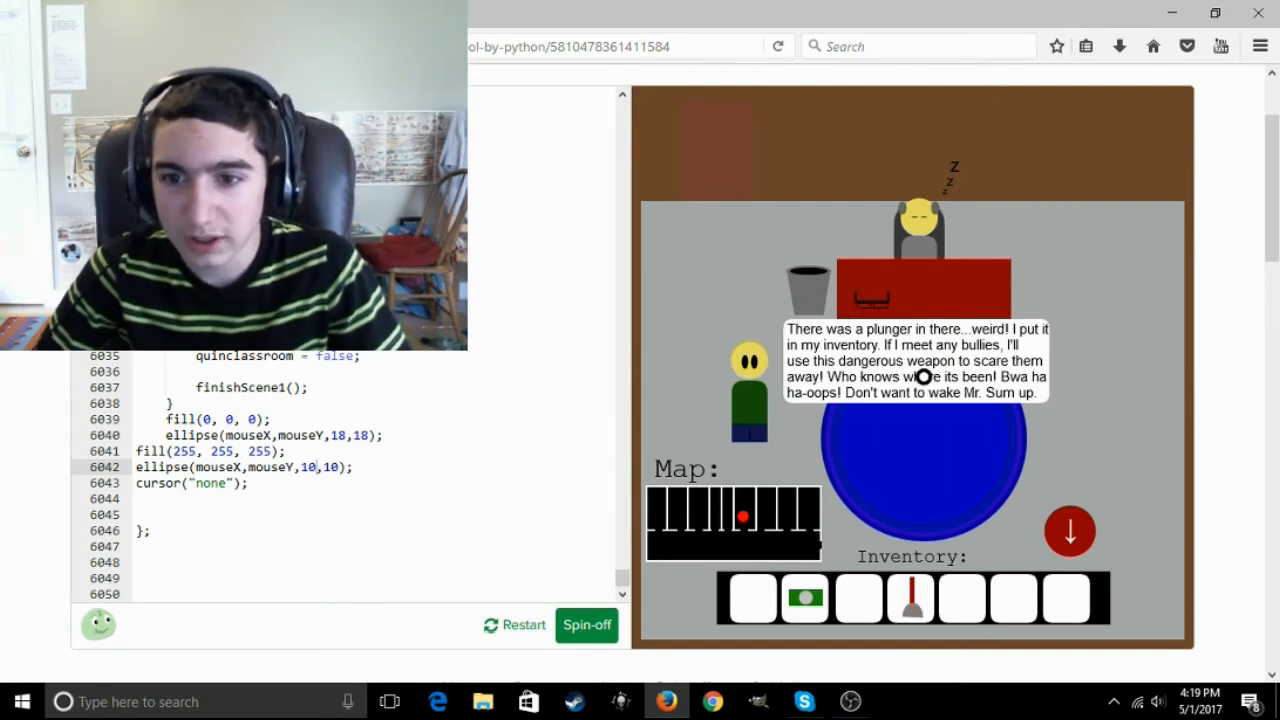
mouse_move(903, 350)
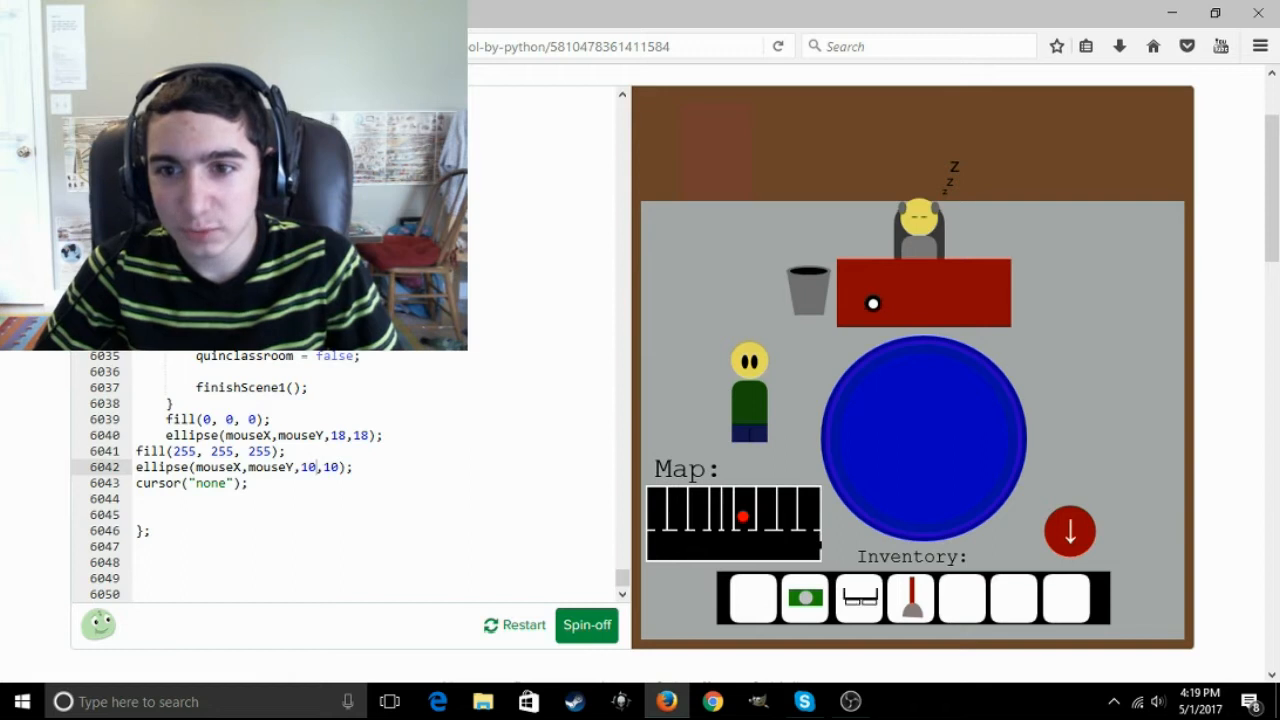
mouse_move(951, 519)
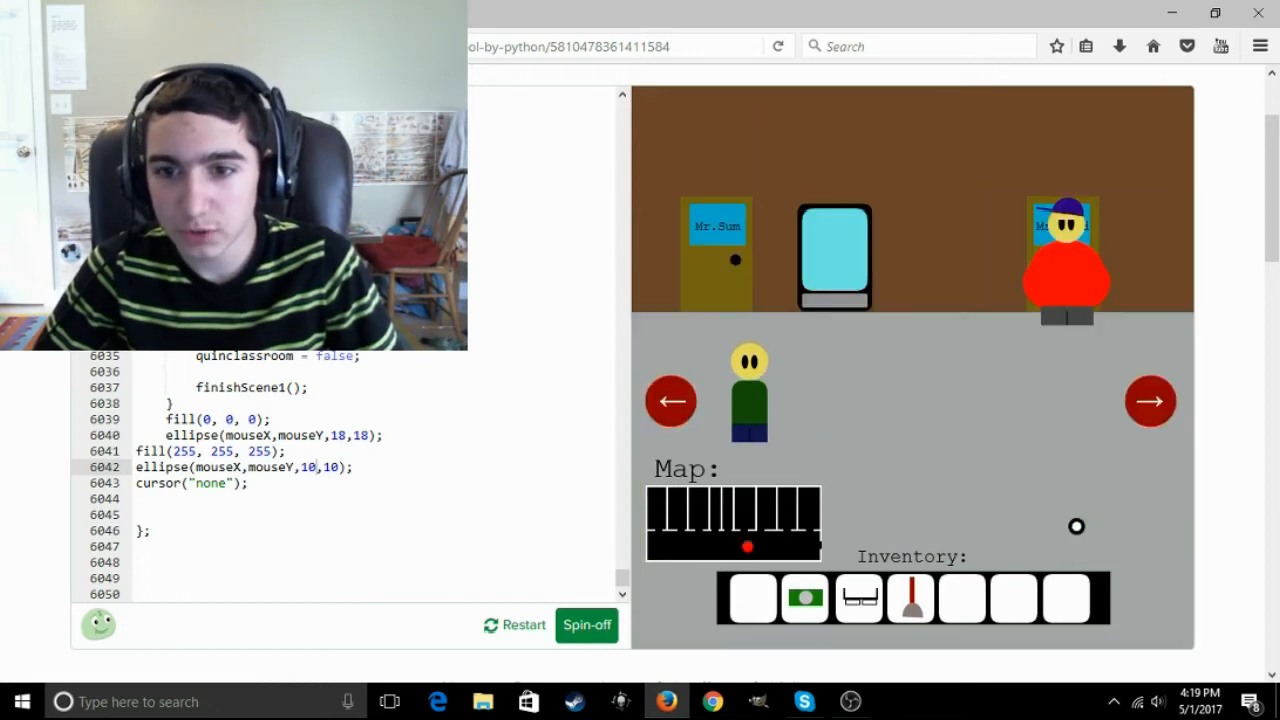
Check the vending machine's dollar cookies and buy one
click(834, 256)
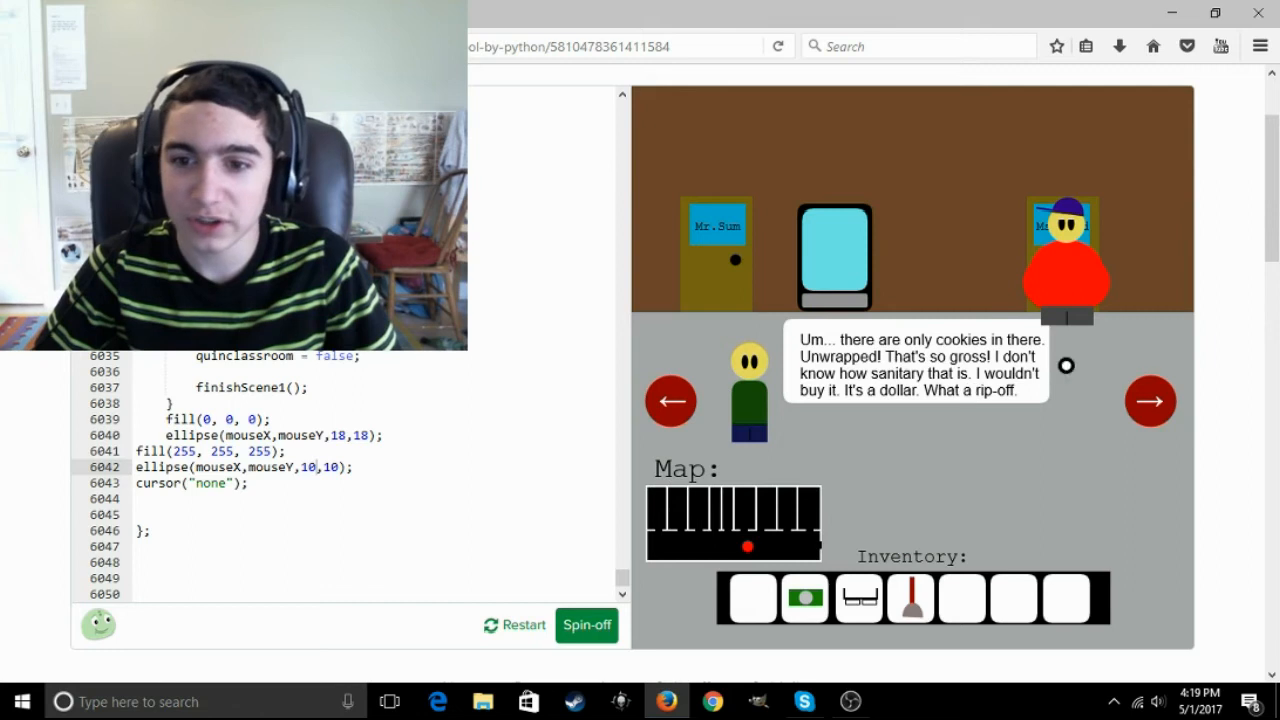
mouse_move(996, 346)
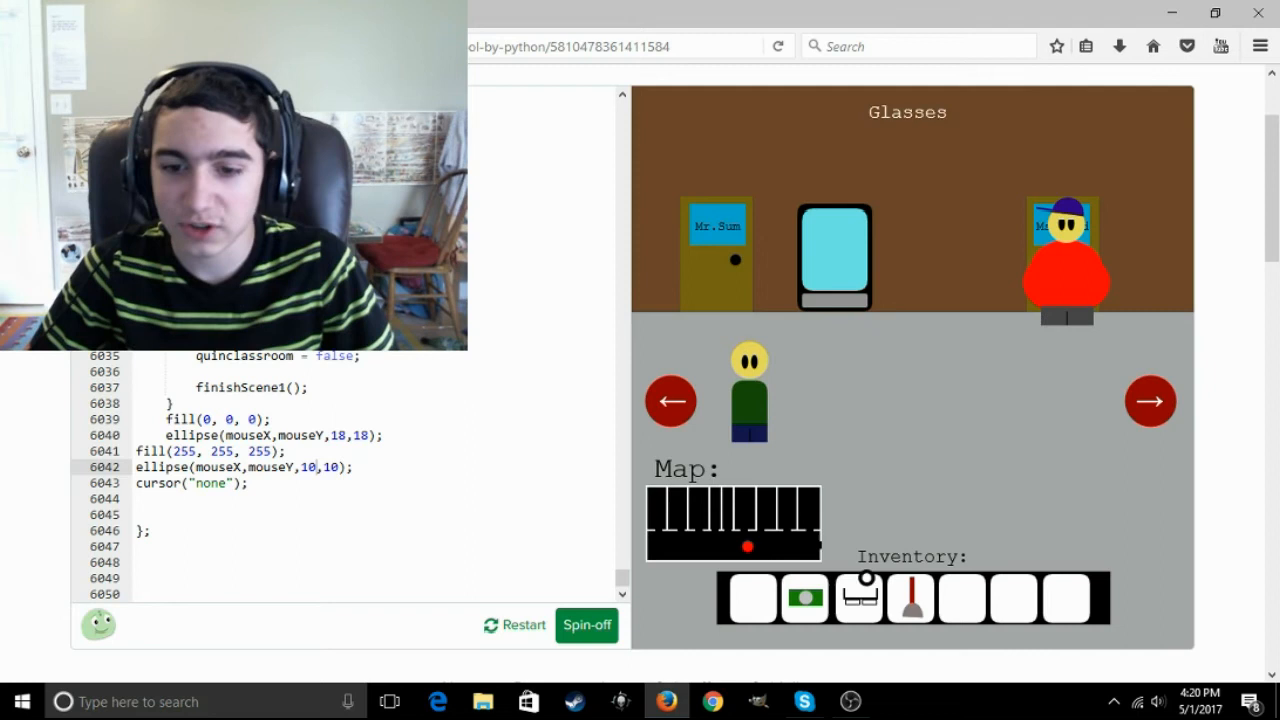
click(834, 256)
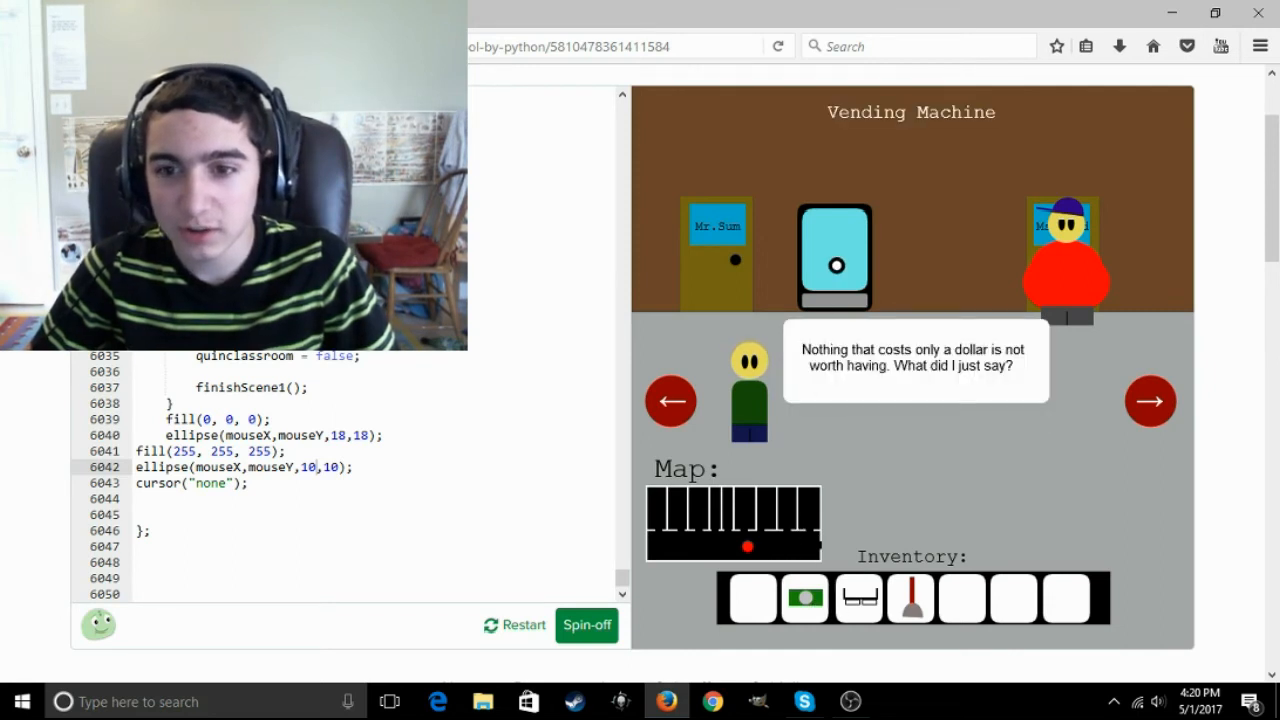
mouse_move(847, 353)
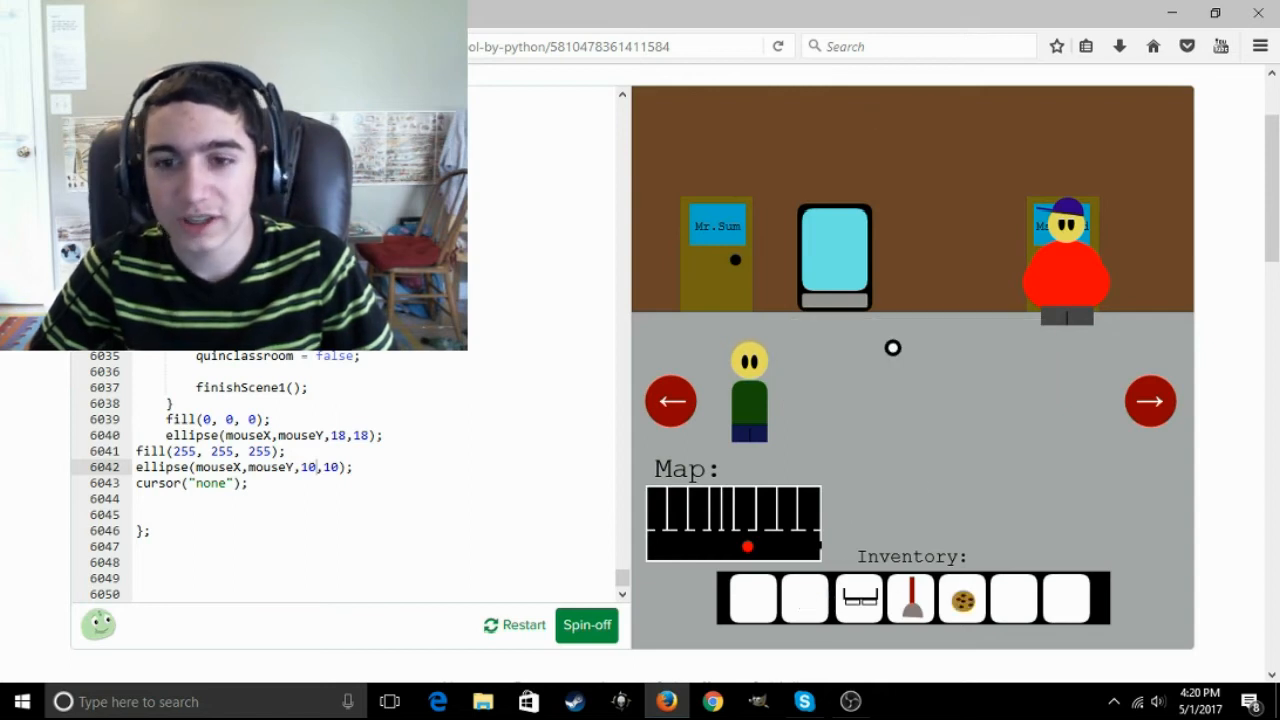
mouse_move(1061, 277)
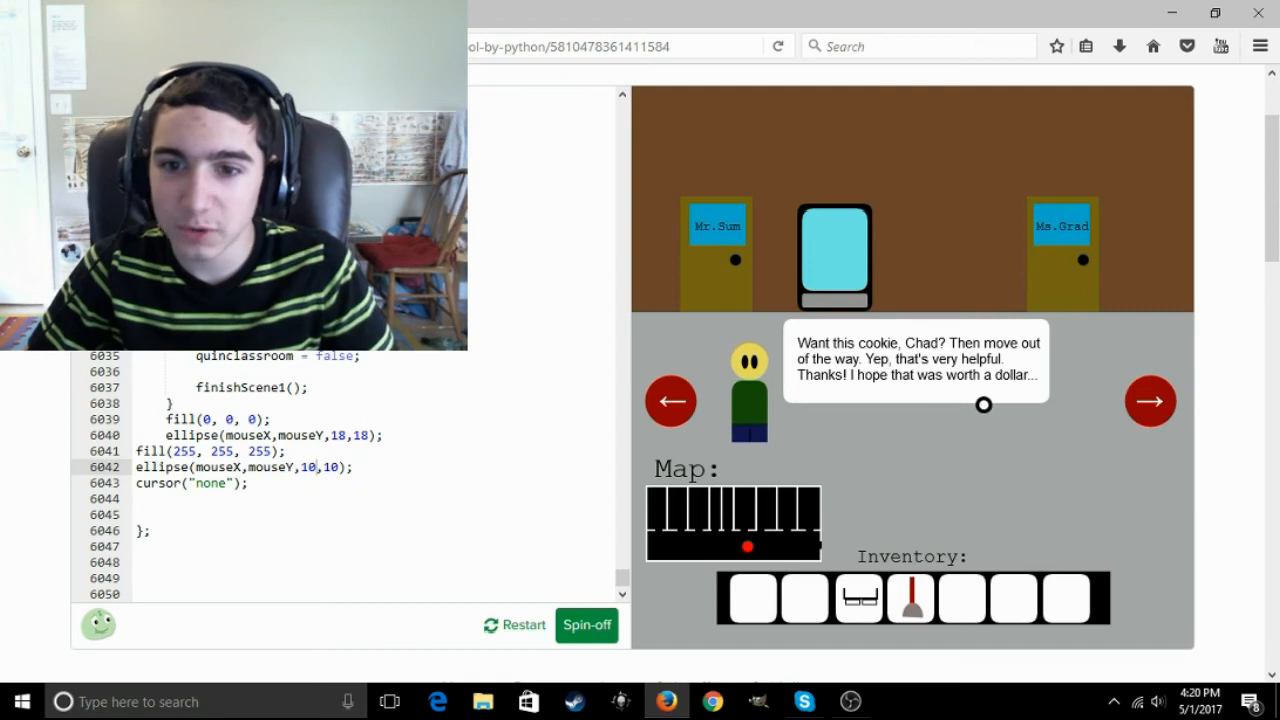
mouse_move(953, 394)
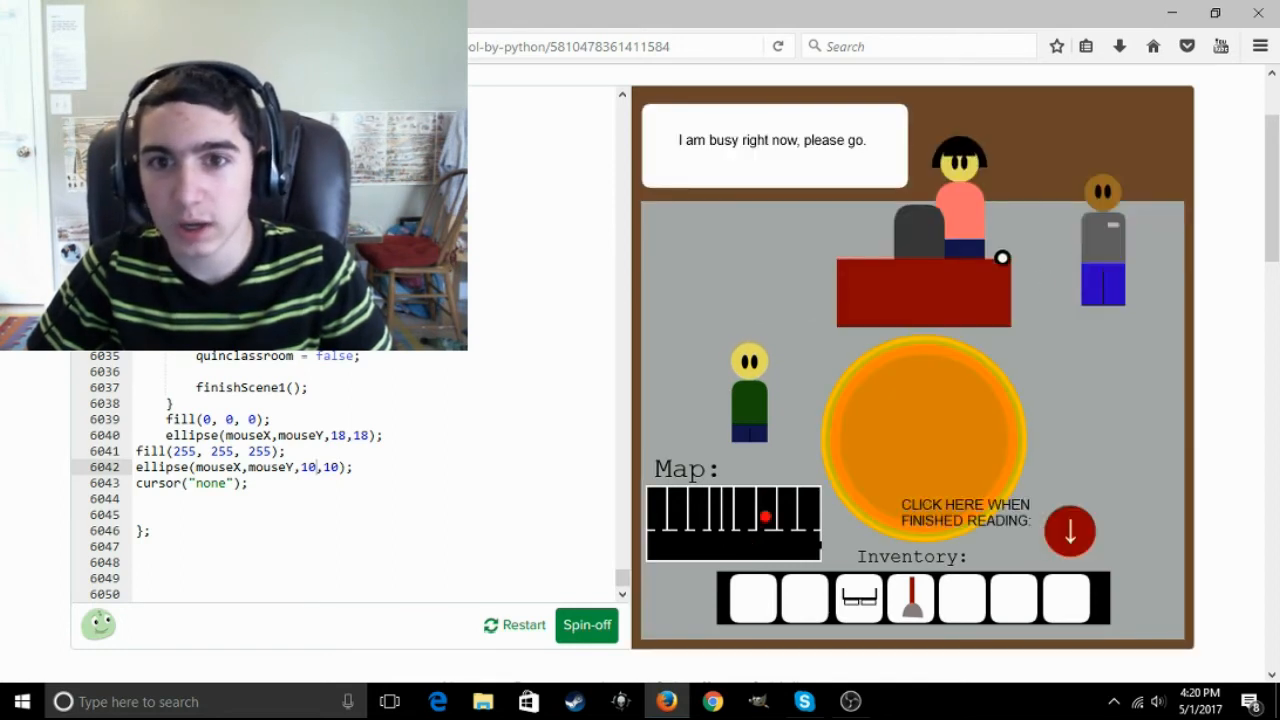
mouse_move(925, 285)
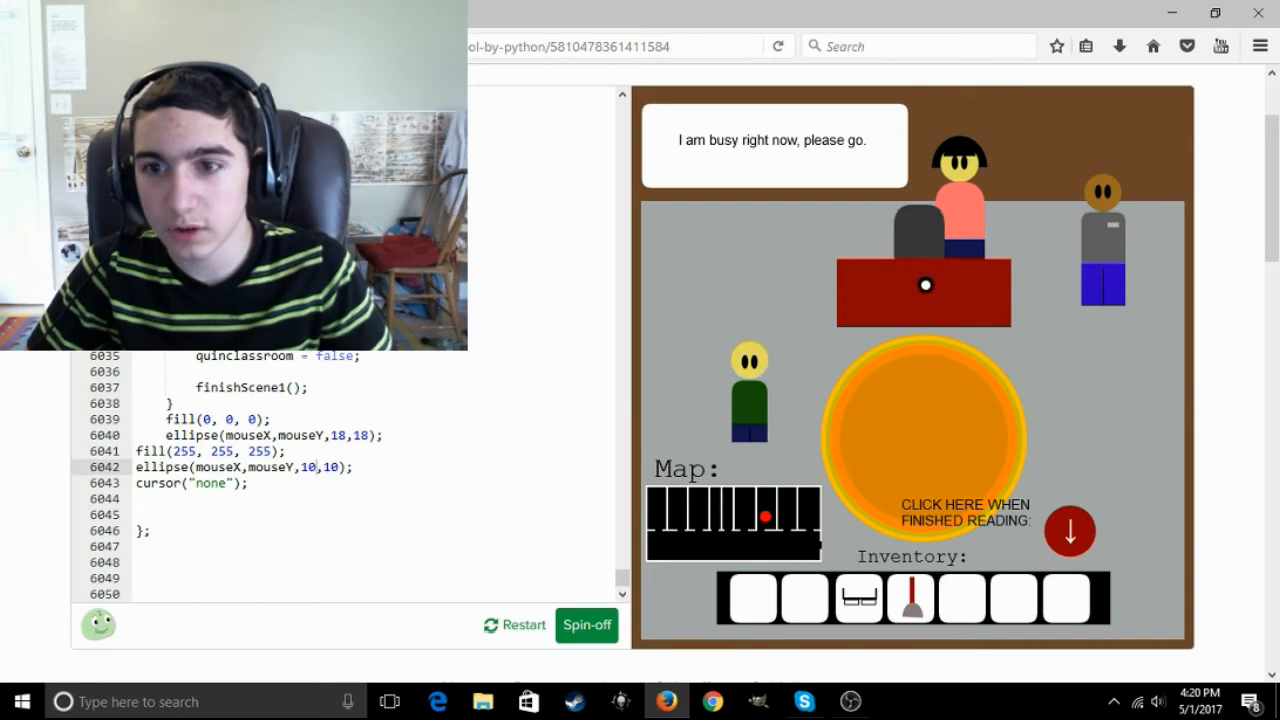
mouse_move(1070, 531)
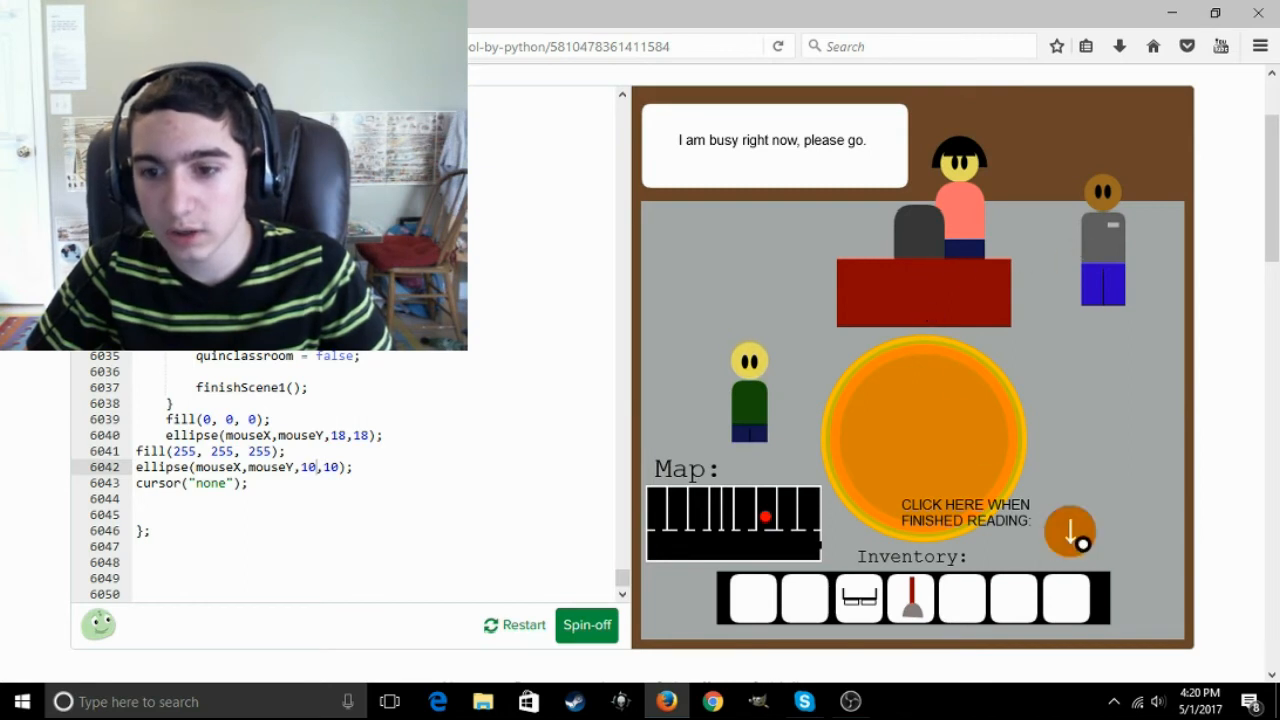
Walk to the janitor's office, return his plunger, and leave holding his note for the Principal
click(1070, 531)
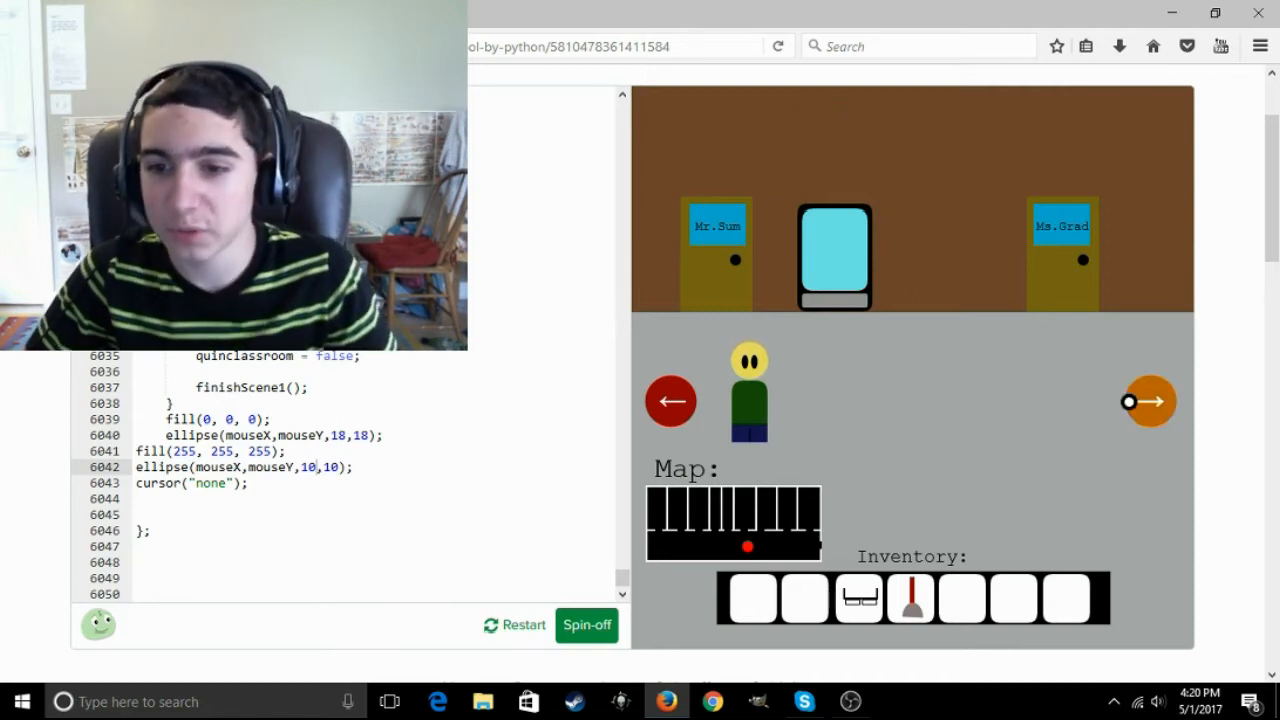
click(1150, 401)
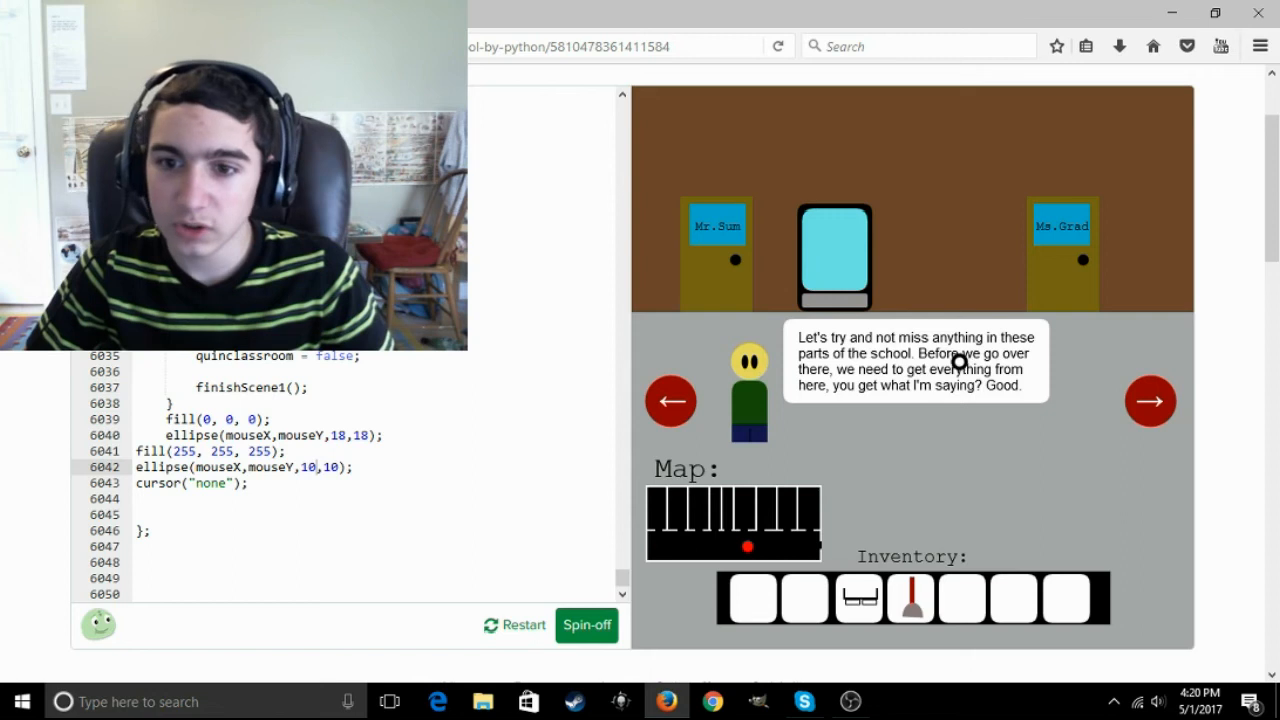
mouse_move(915, 397)
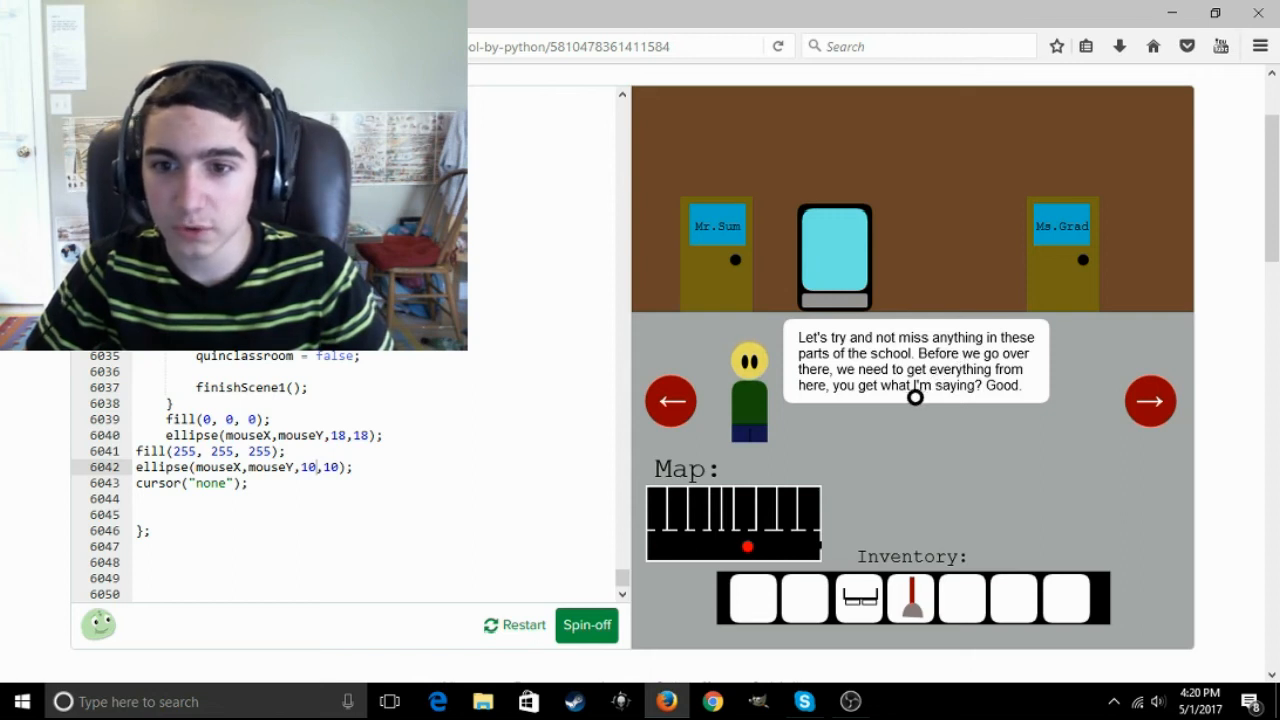
mouse_move(947, 355)
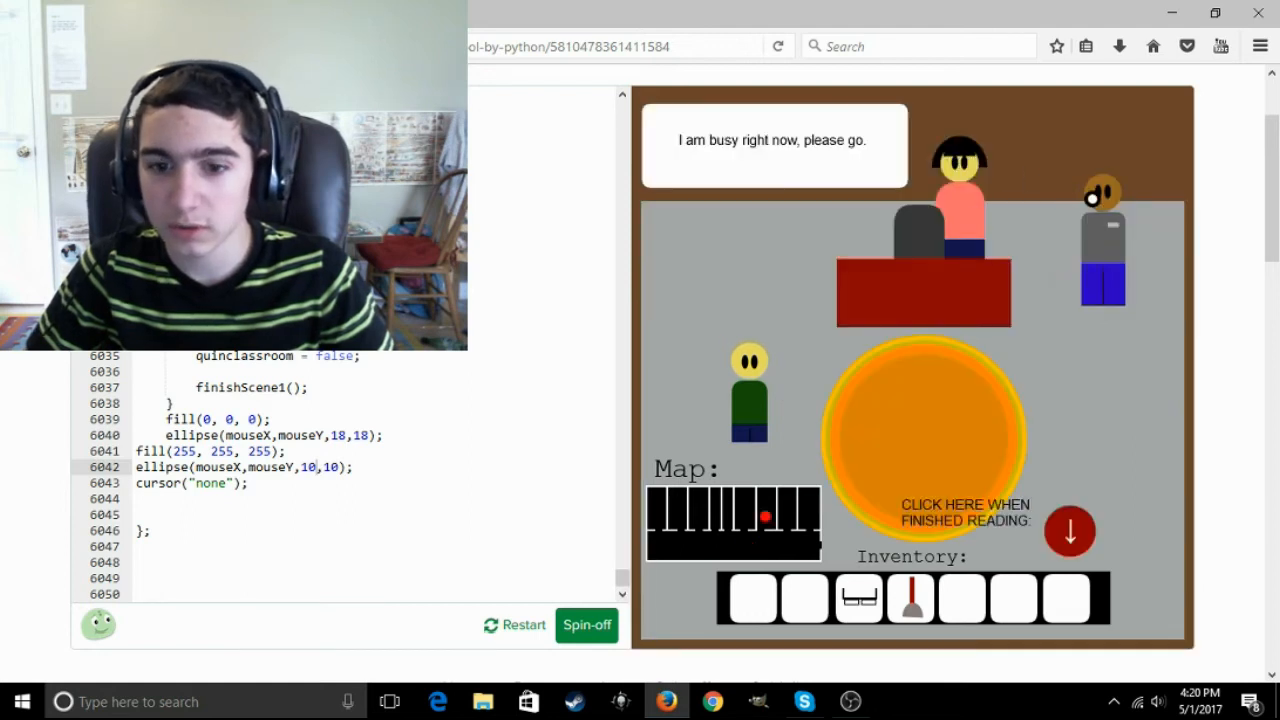
click(1069, 531)
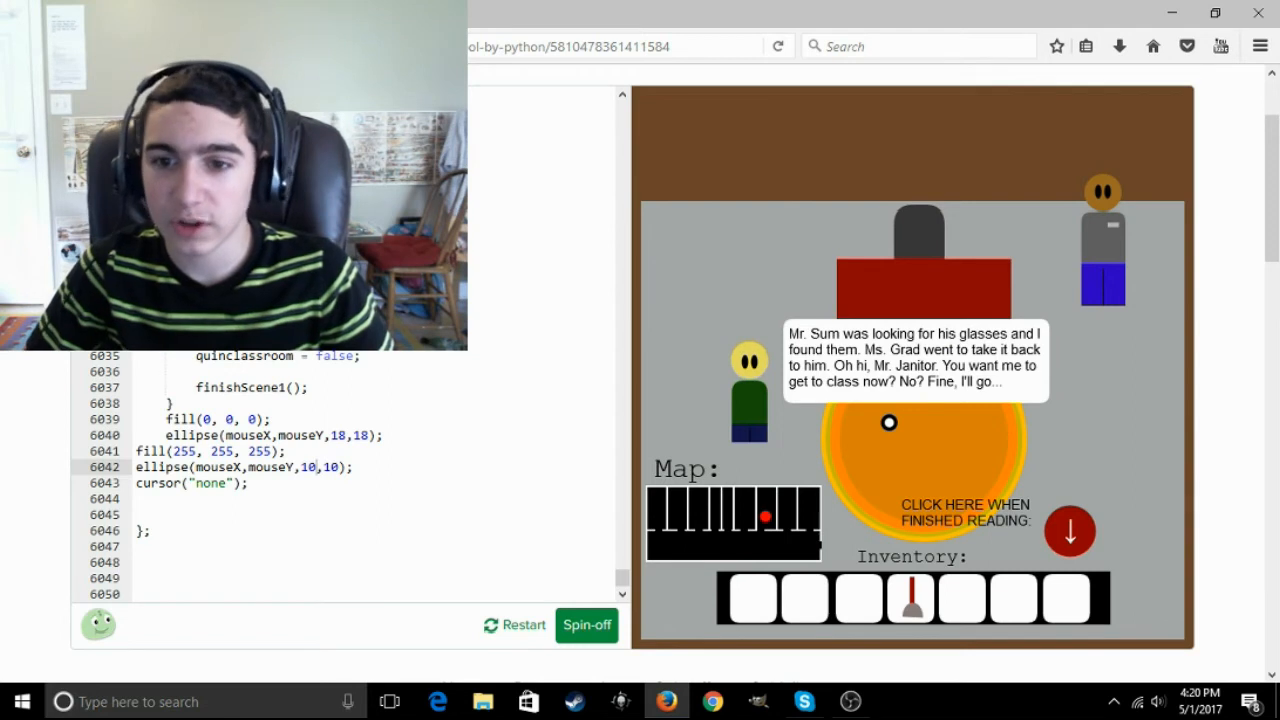
mouse_move(1022, 382)
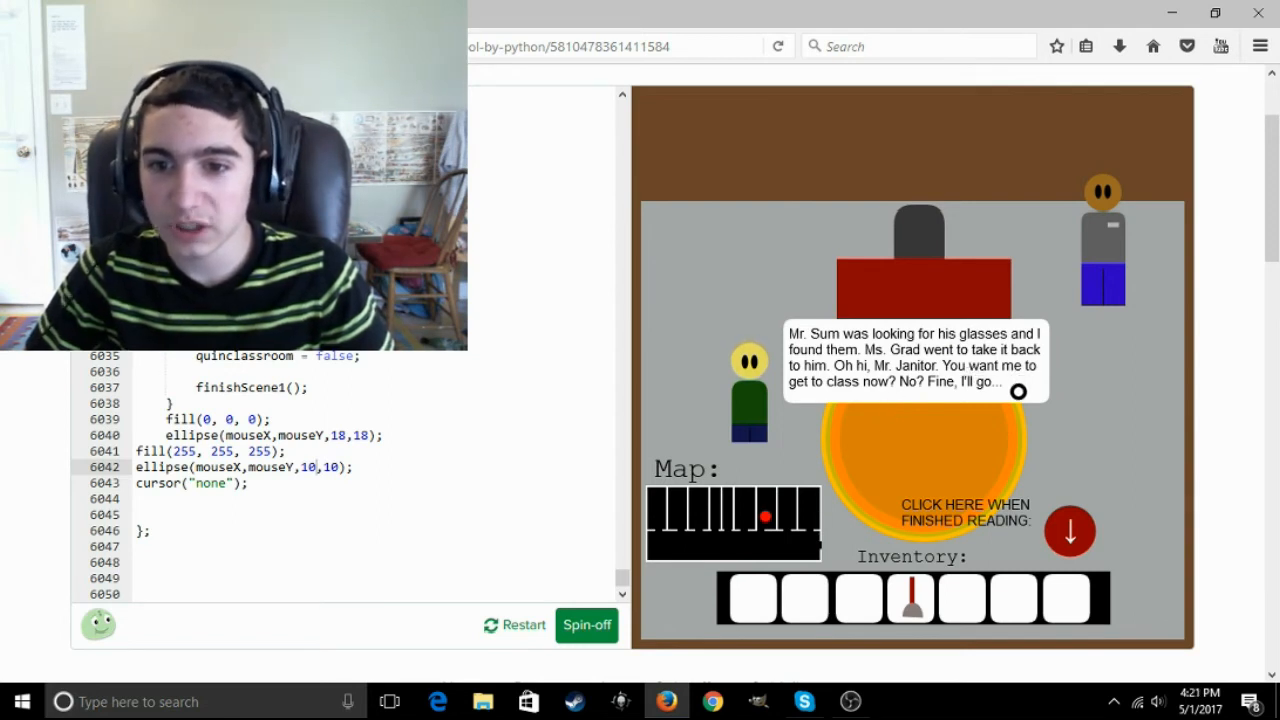
mouse_move(940, 479)
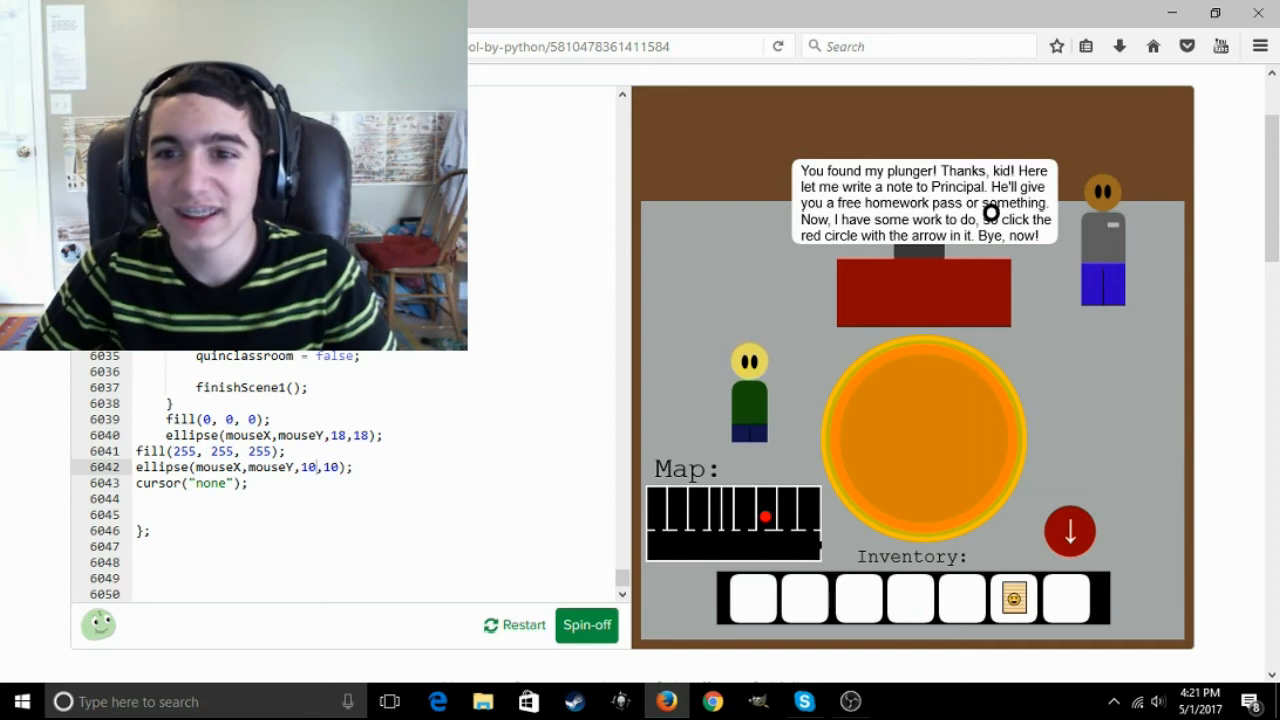
mouse_move(958, 281)
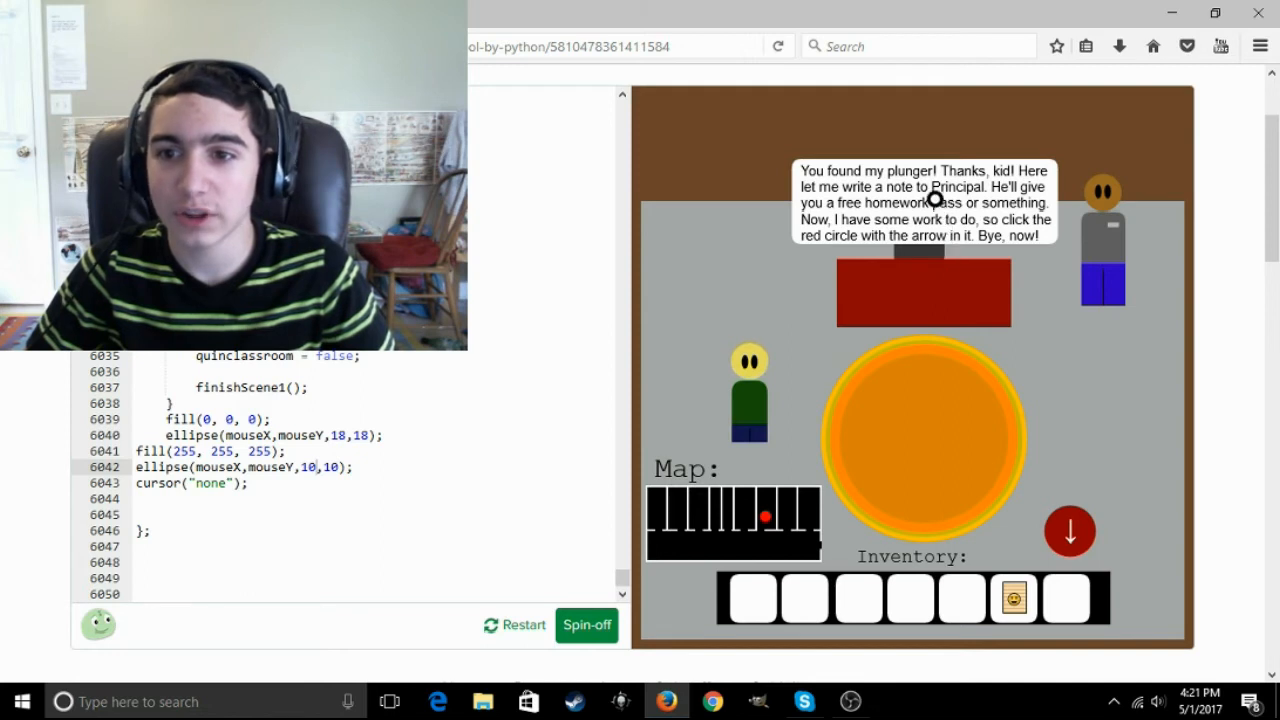
click(1069, 531)
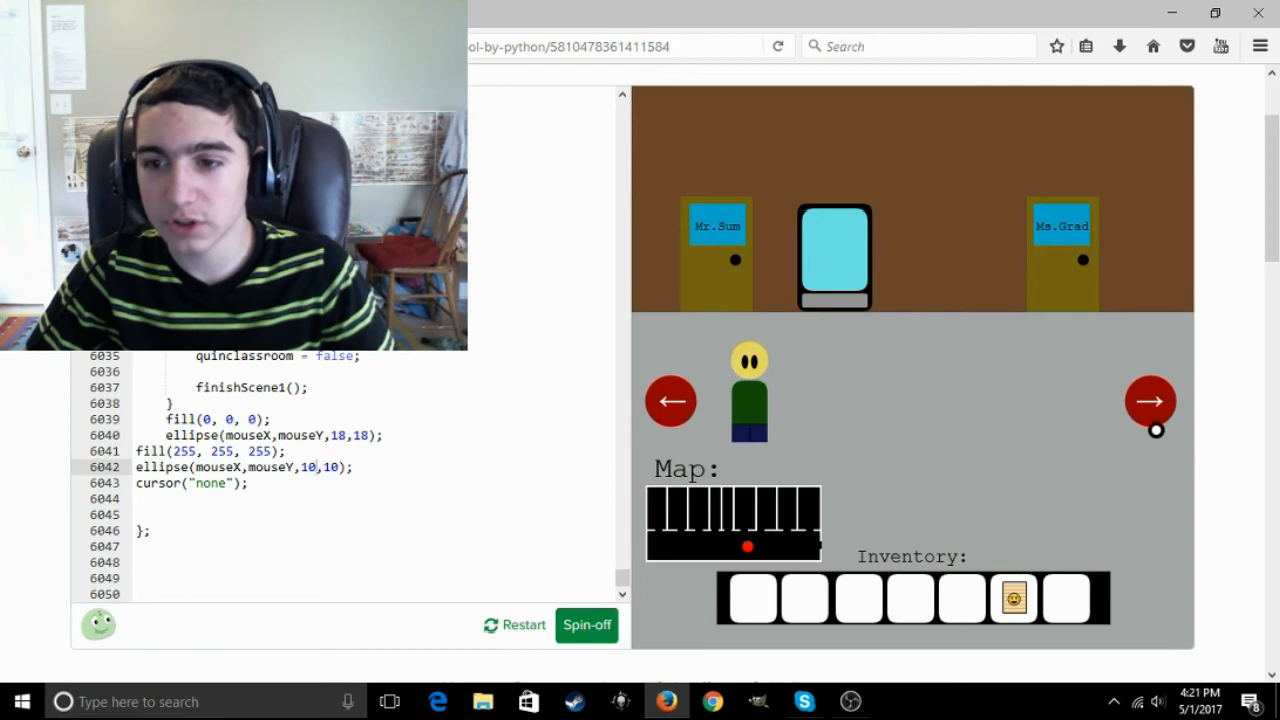
mouse_move(1065, 623)
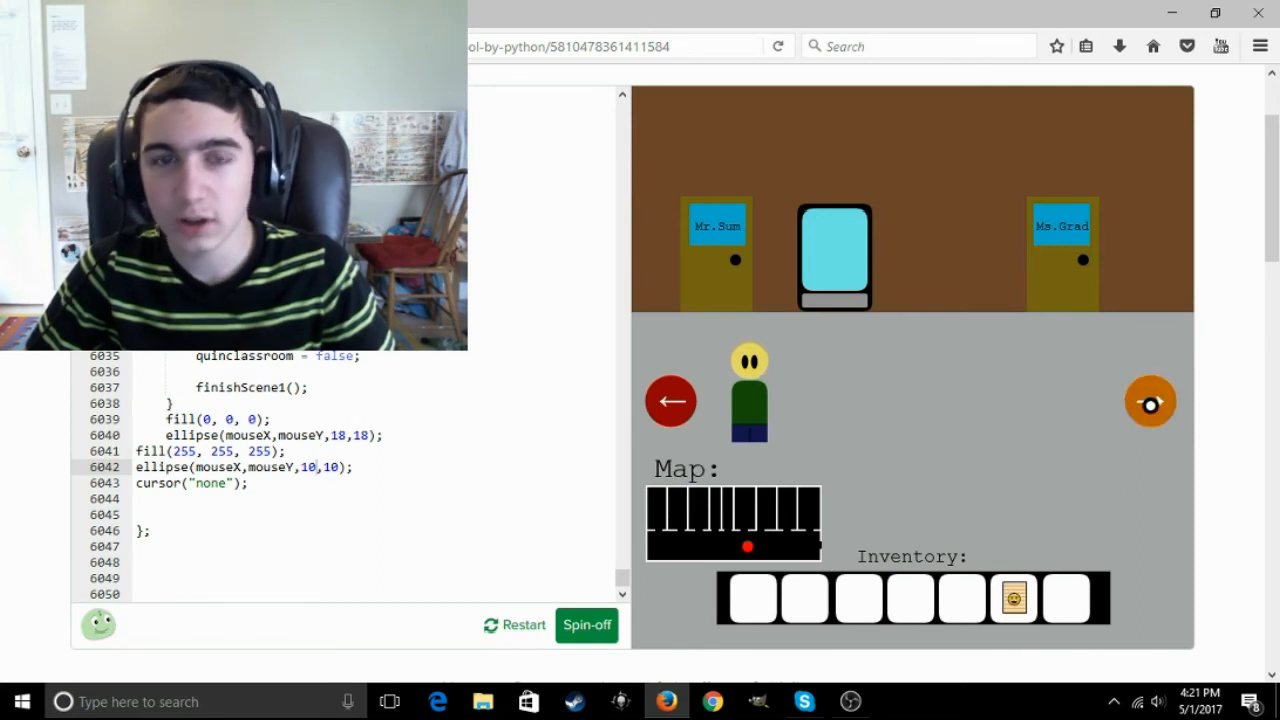
Walk down the hallway and enter Principal Brown's office to hand over the janitor's note
click(1150, 401)
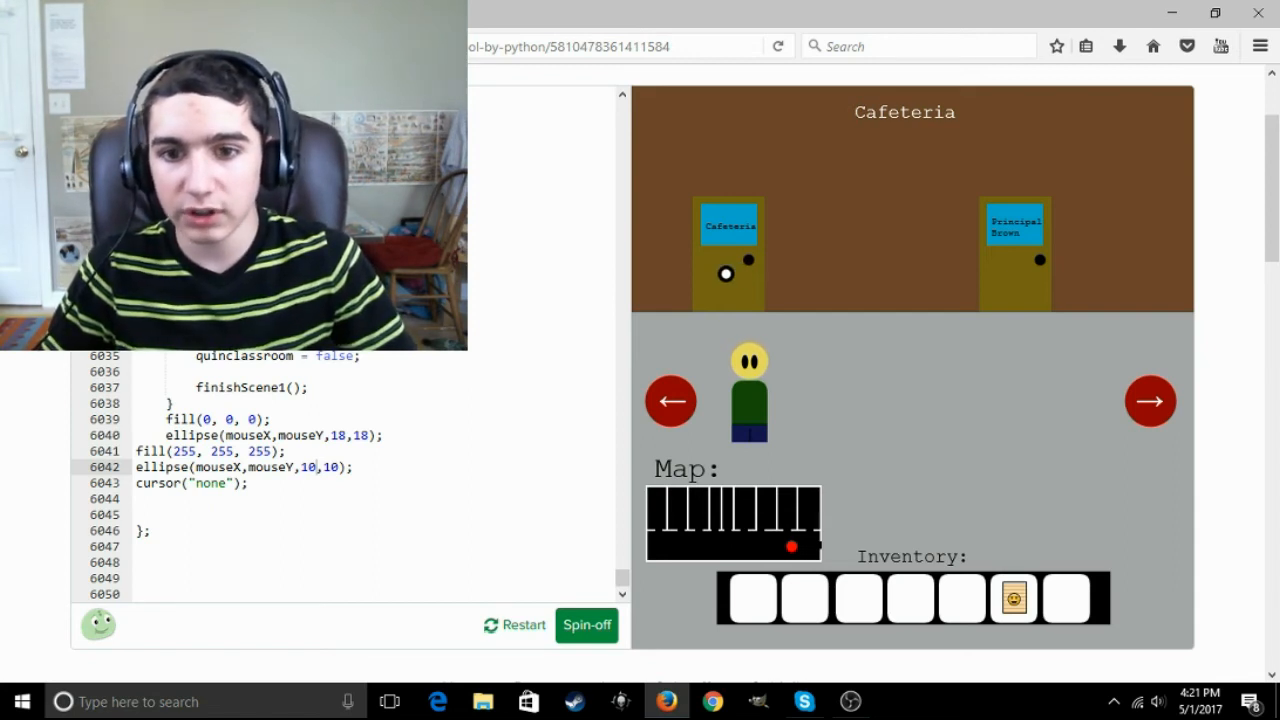
click(726, 274)
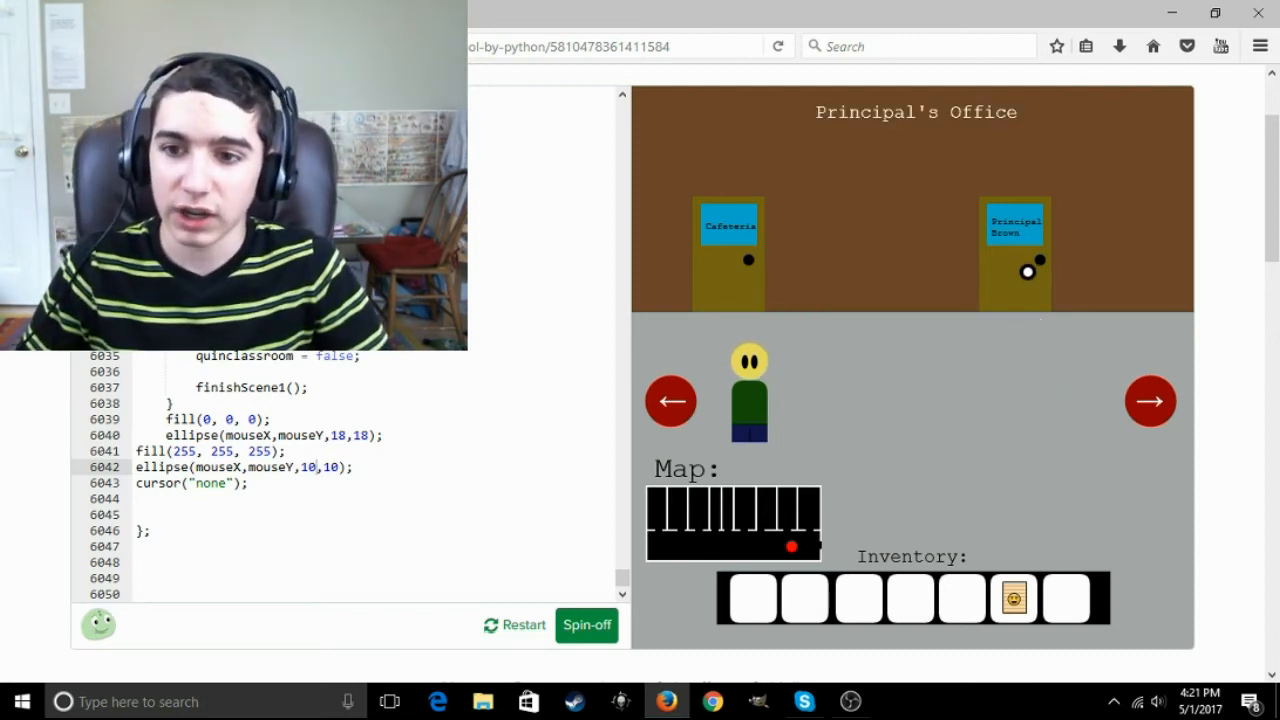
click(1014, 250)
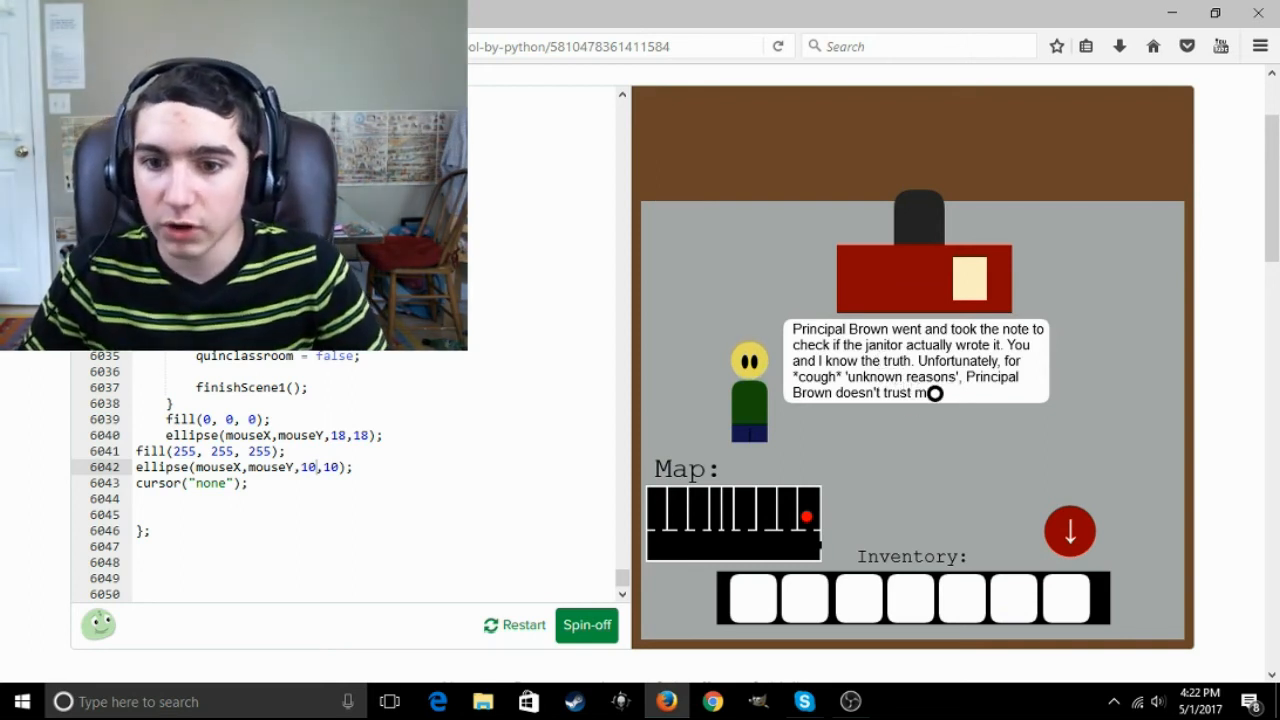
mouse_move(964, 431)
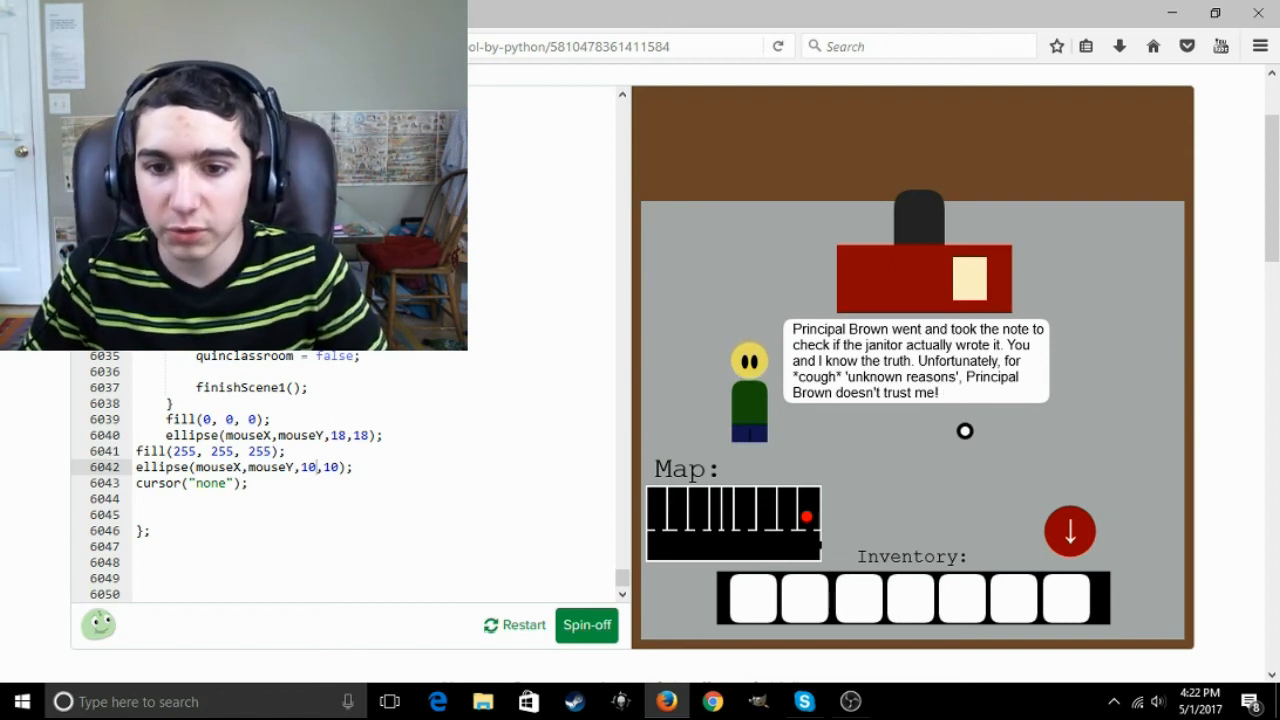
mouse_move(996, 456)
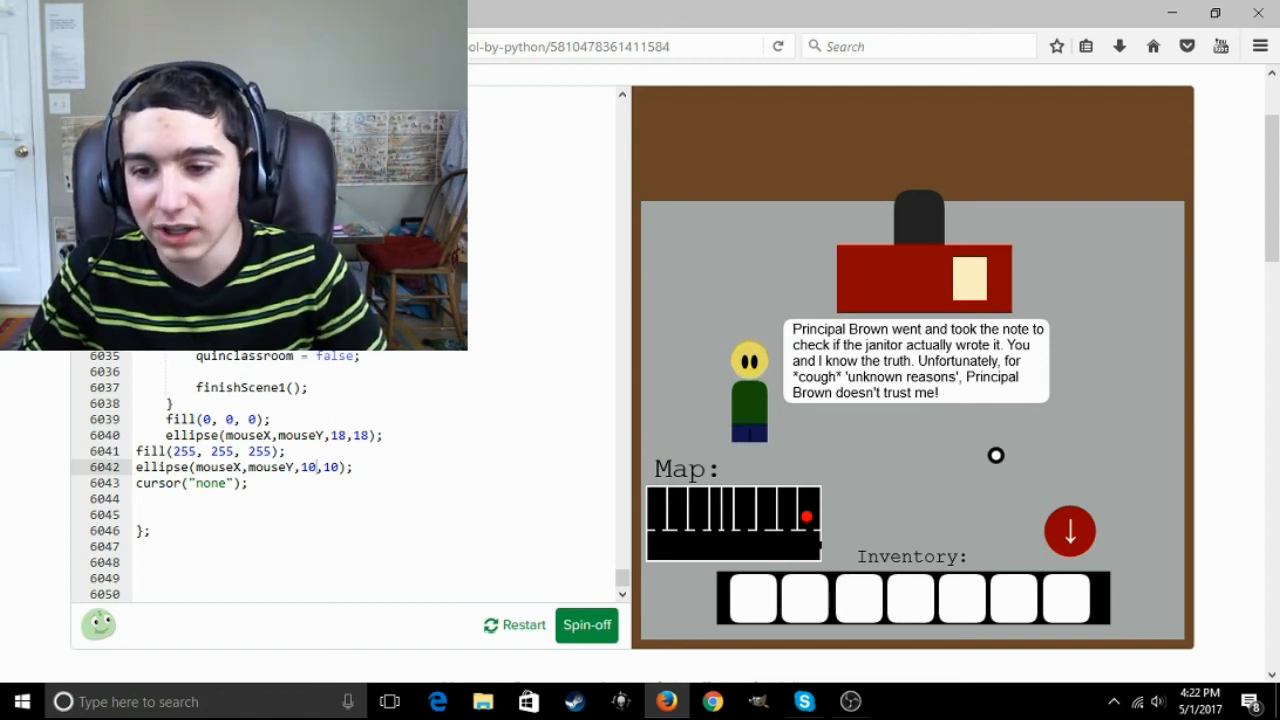
Leave the principal's office, dismiss Phil's cafeteria refusal, and head back along the hallway
click(1069, 531)
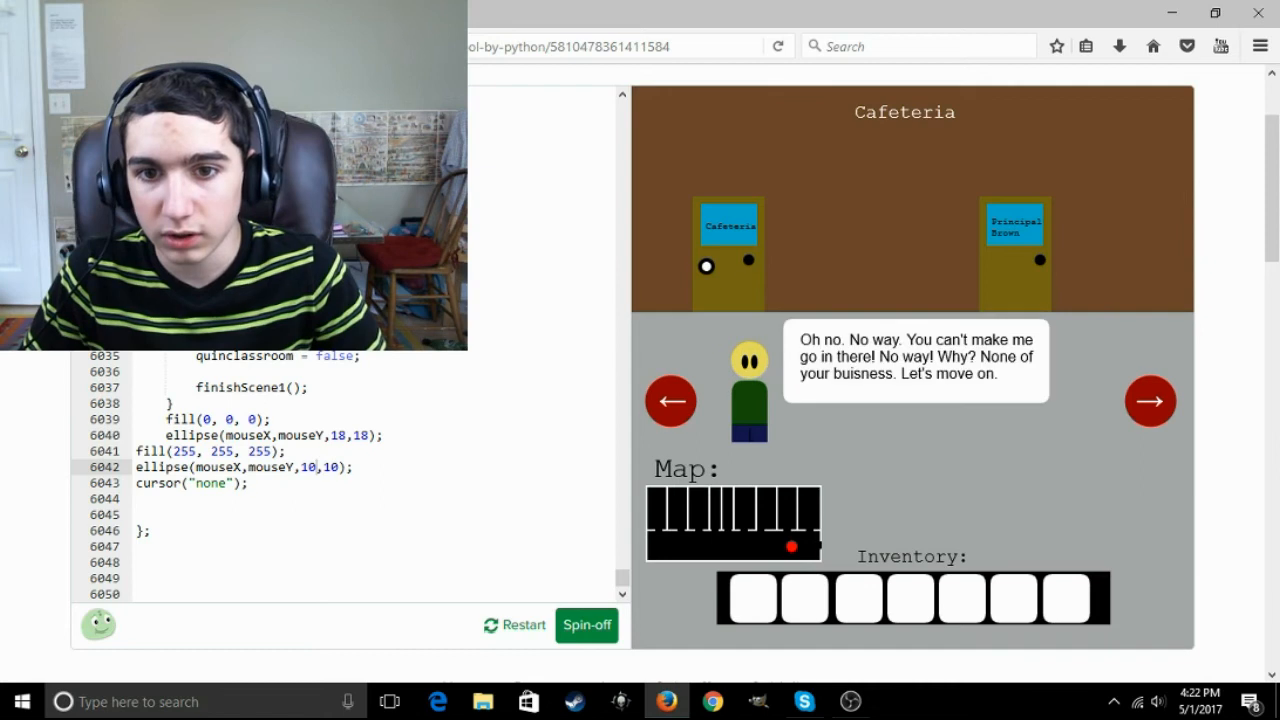
click(670, 400)
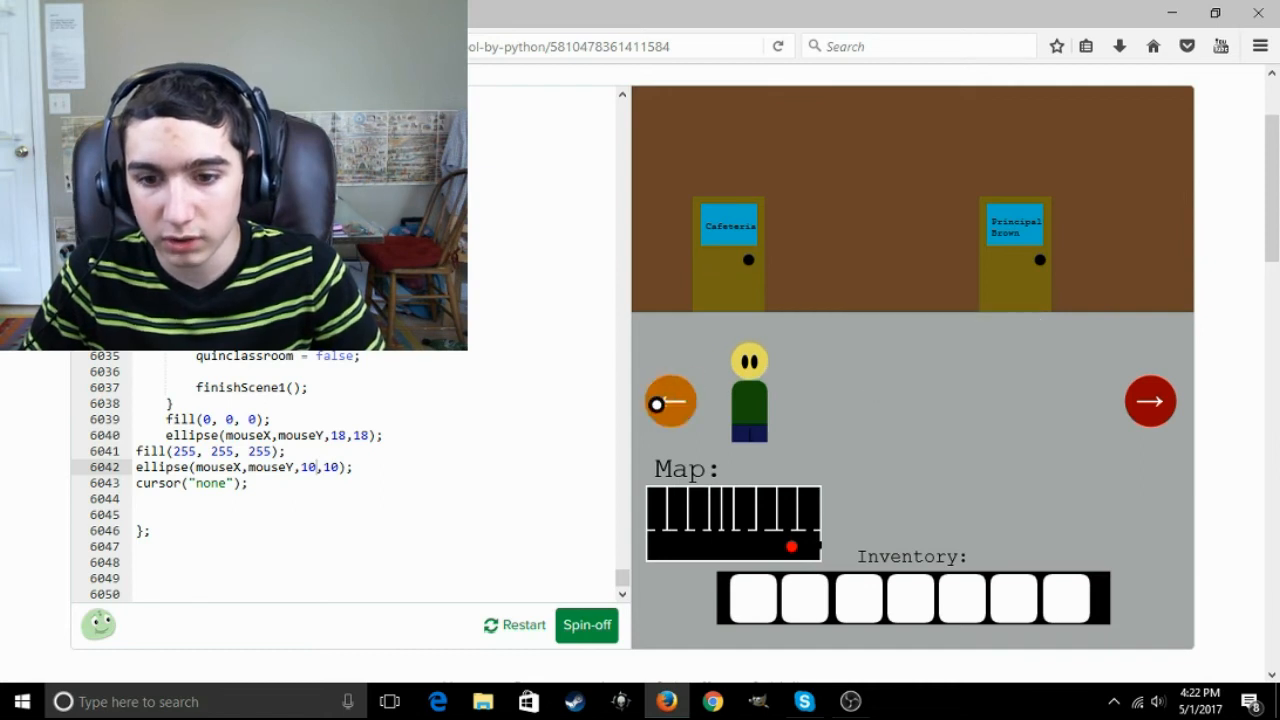
click(1150, 401)
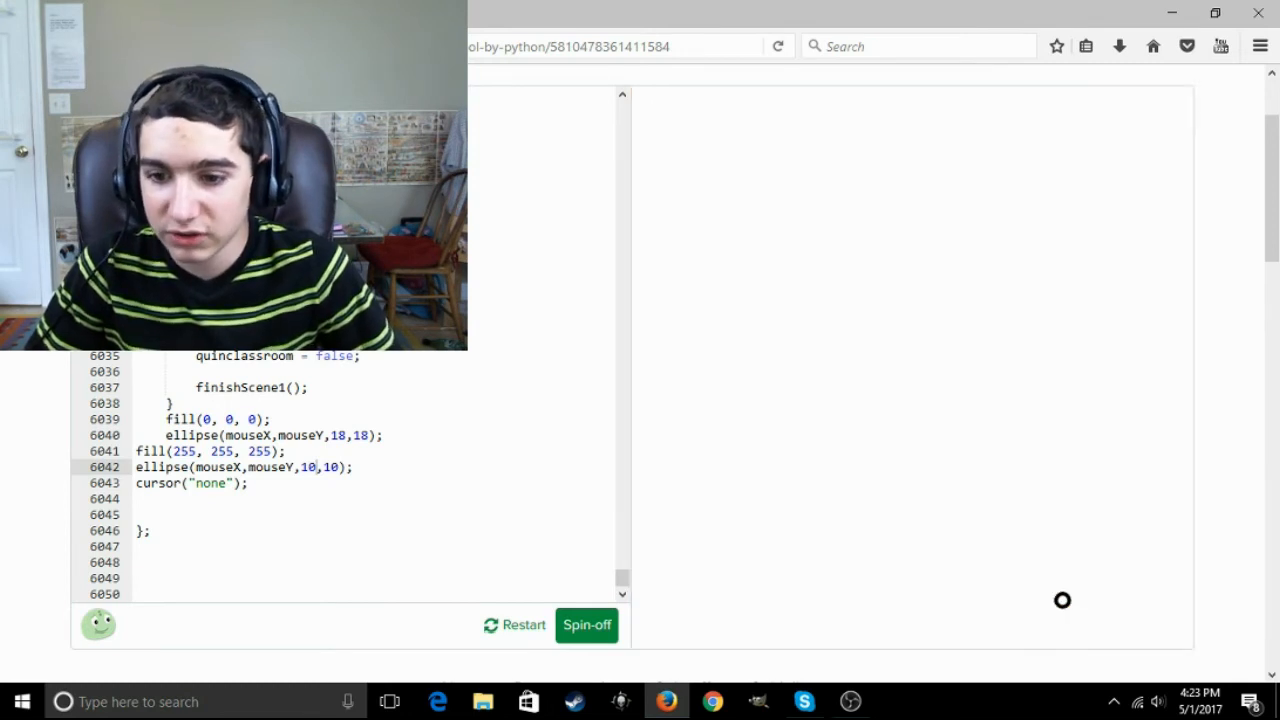
Advance past the blank transition screen to reach the ending story text
click(523, 624)
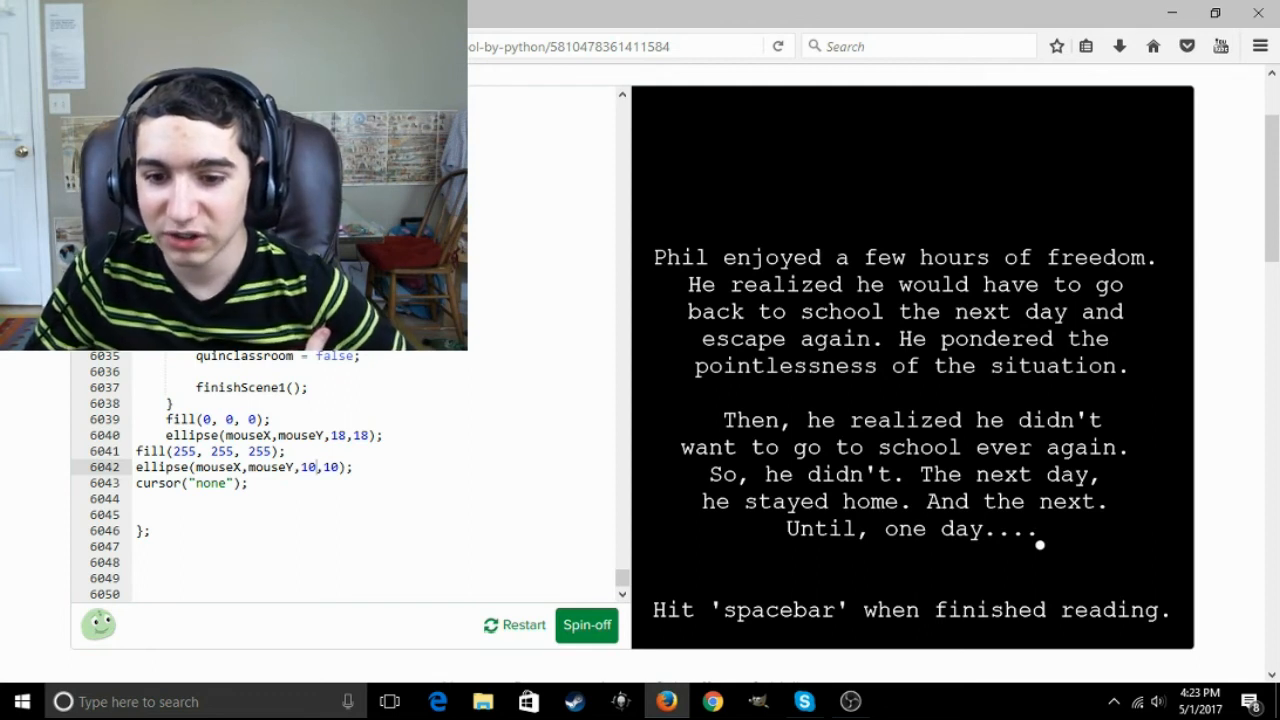
Finish the ending story and close Phil's jail speech bubble to reach 'Thanks for playing!'
key(space)
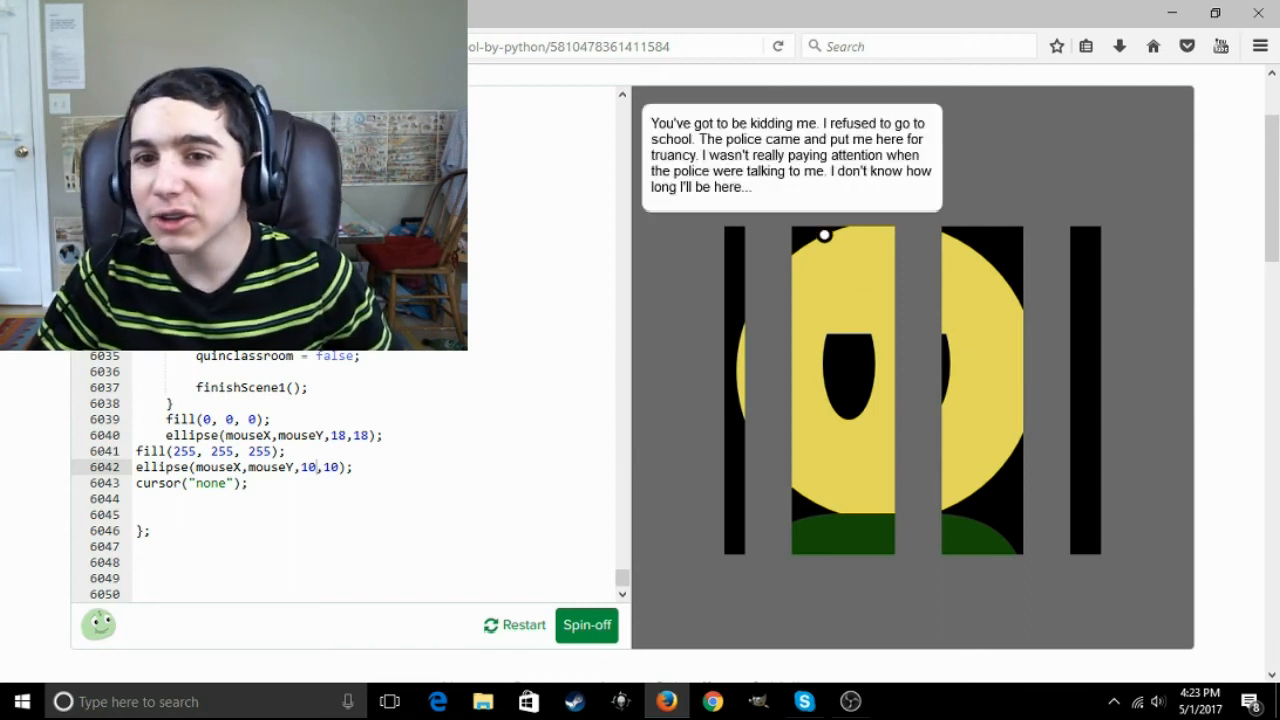
mouse_move(830, 192)
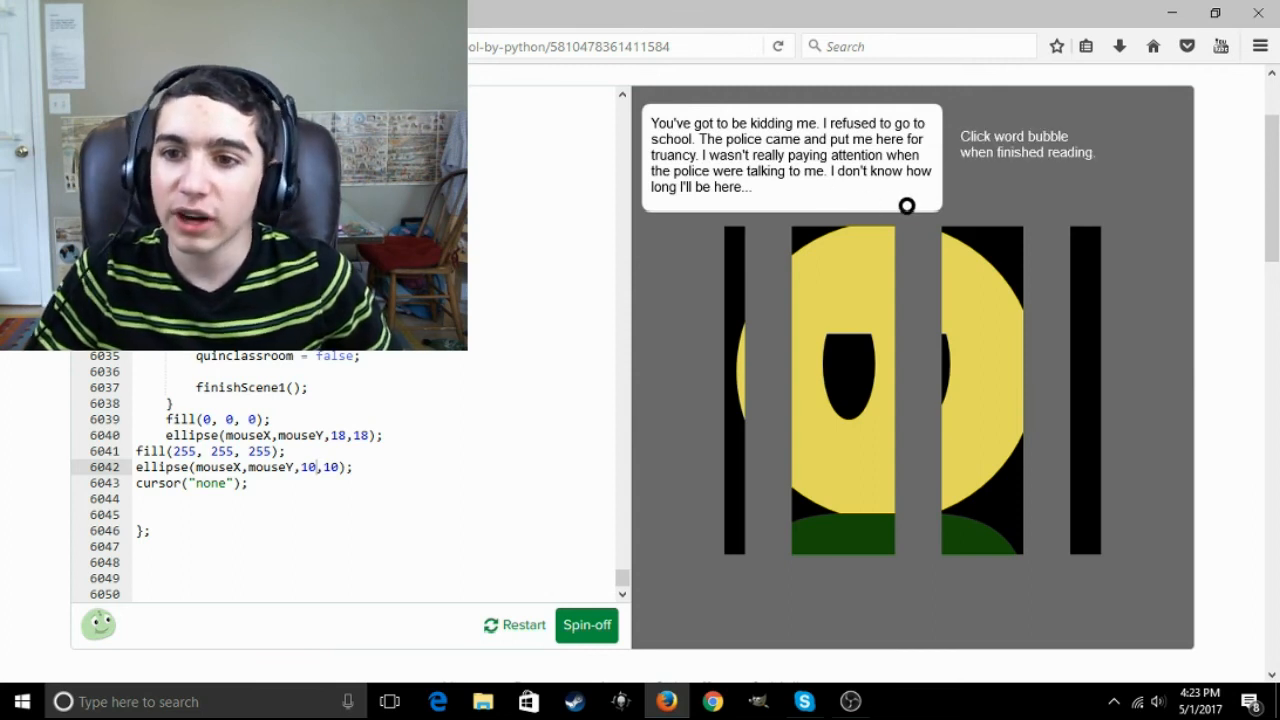
click(790, 155)
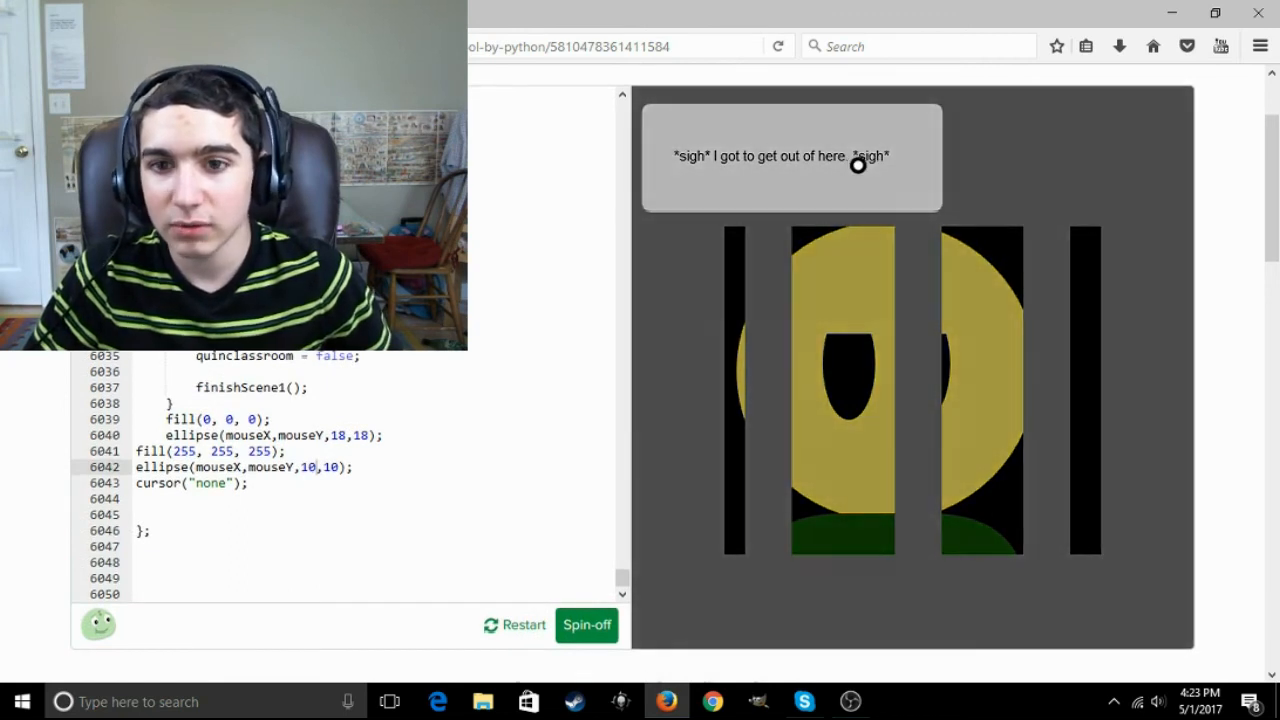
mouse_move(861, 423)
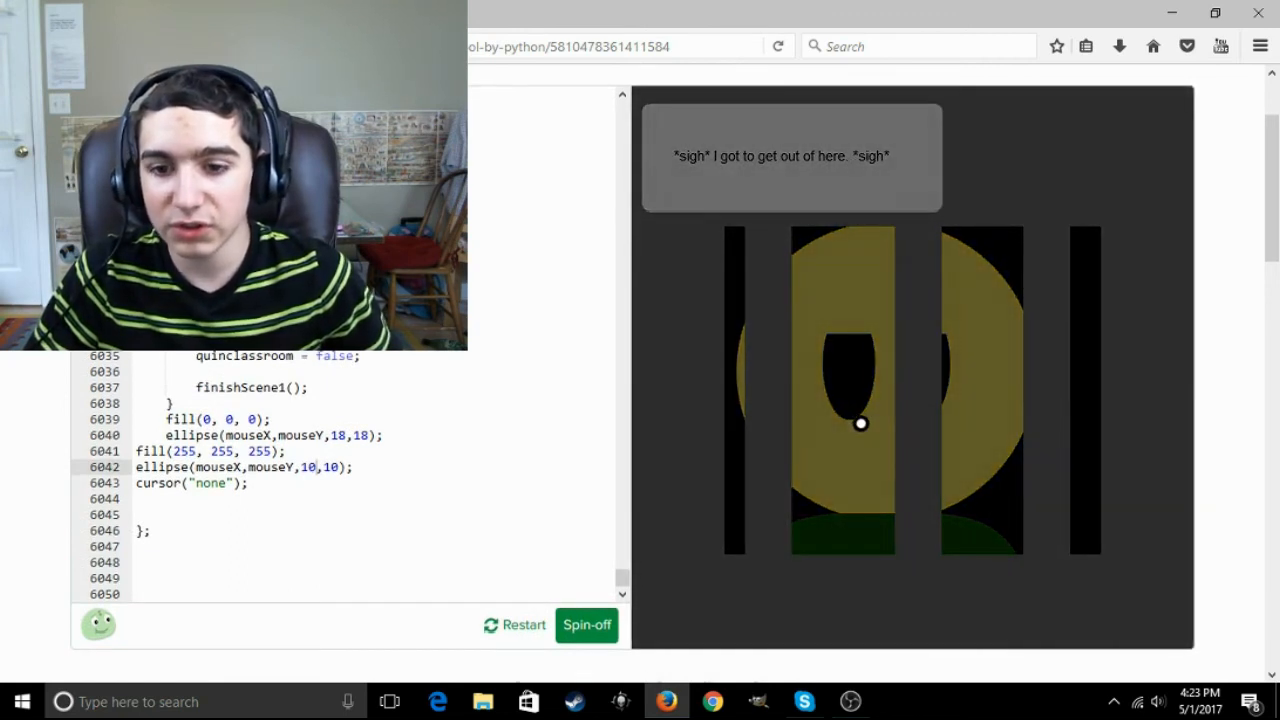
mouse_move(938, 427)
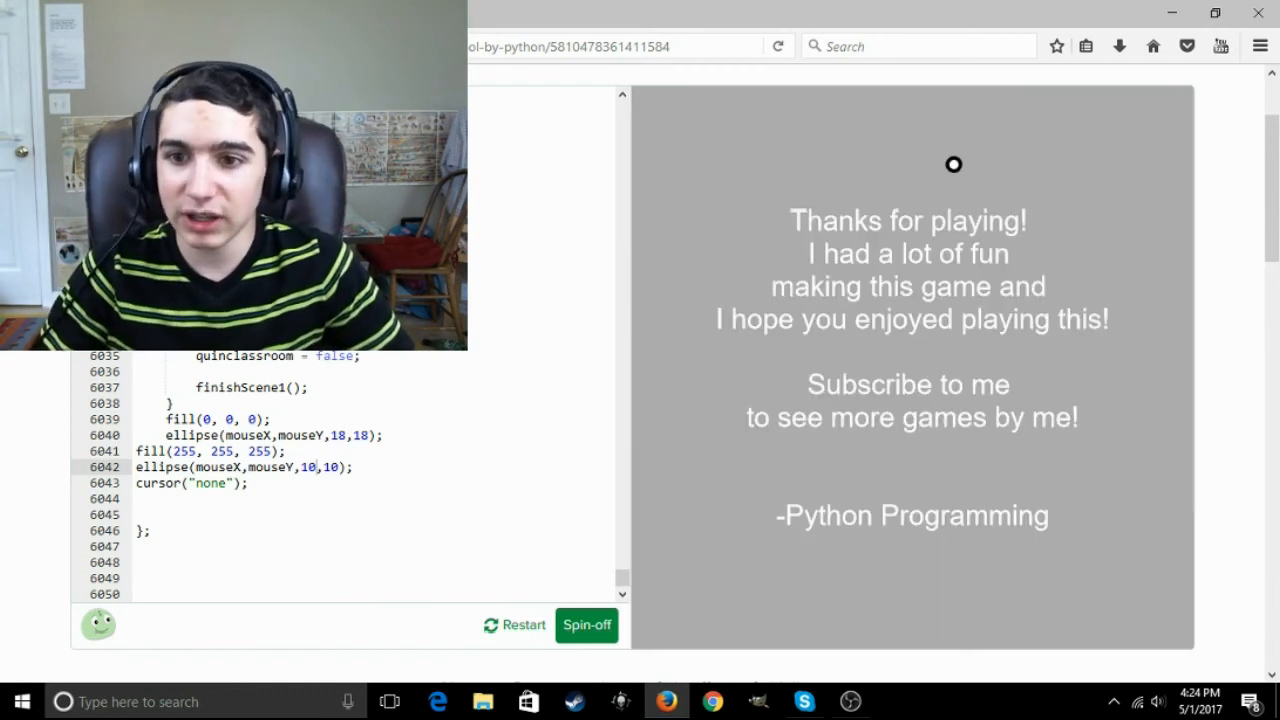
mouse_move(868, 410)
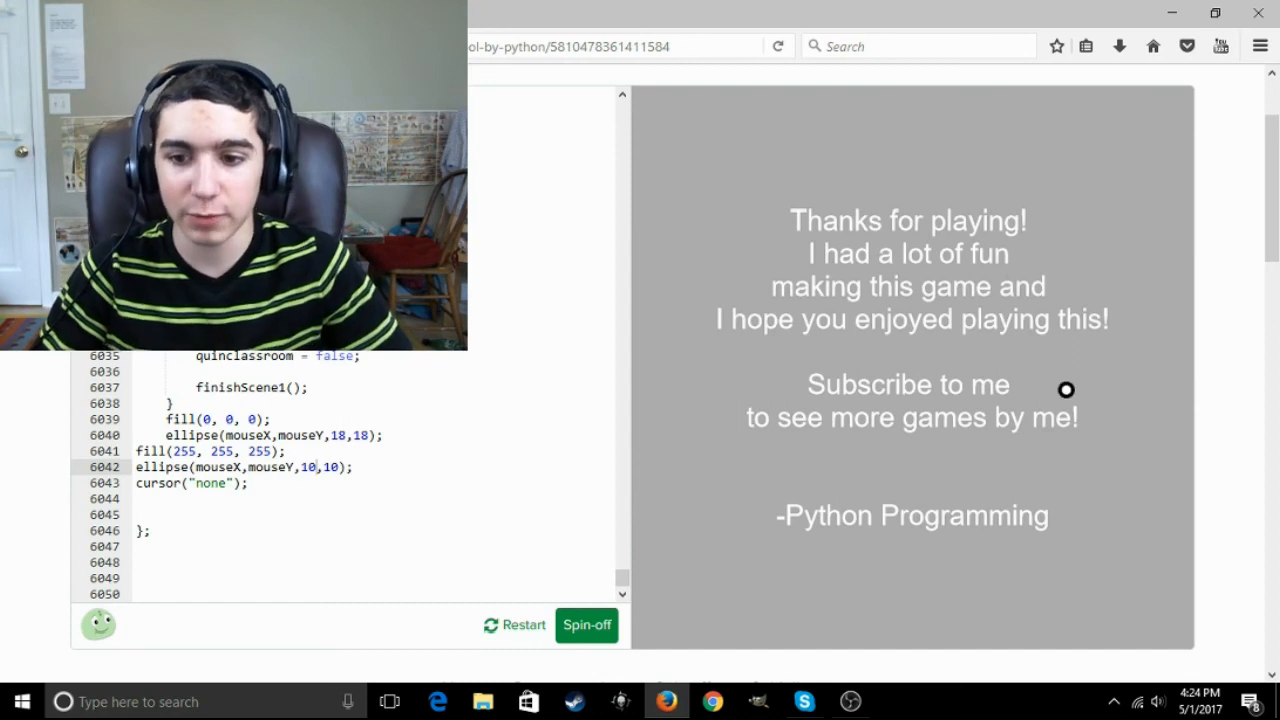
scroll(down, 3)
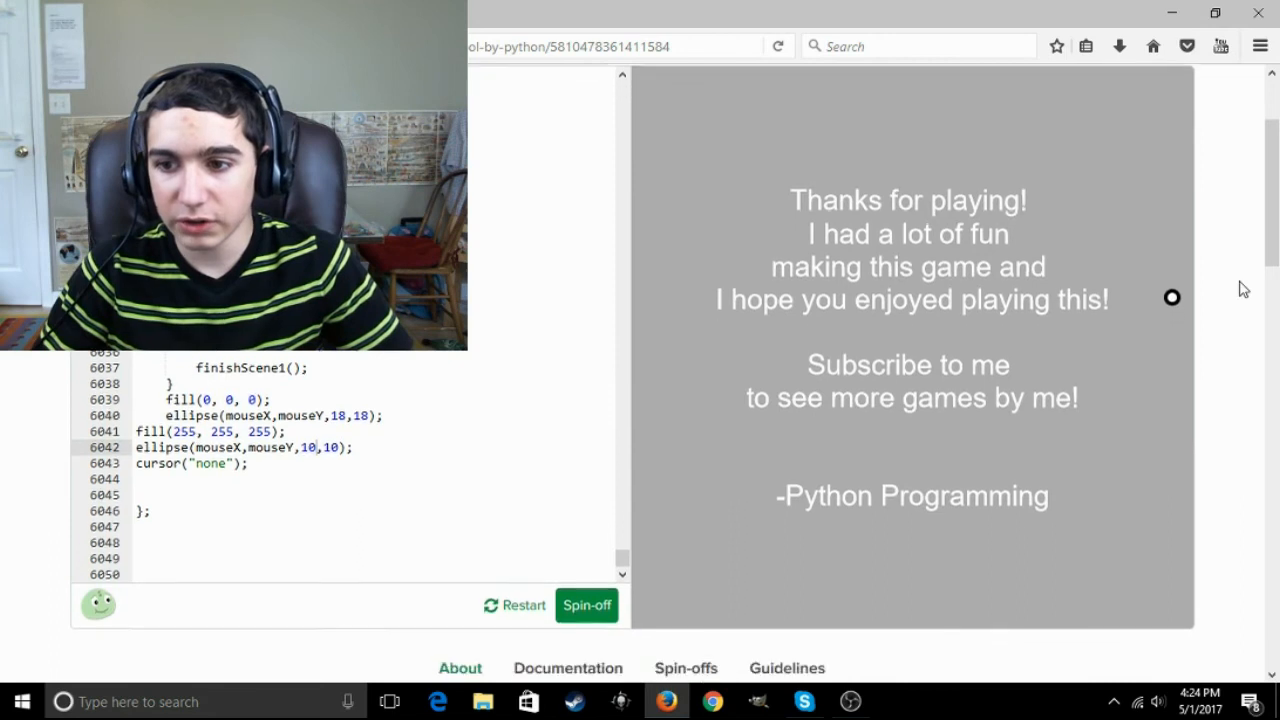
scroll(down, 3)
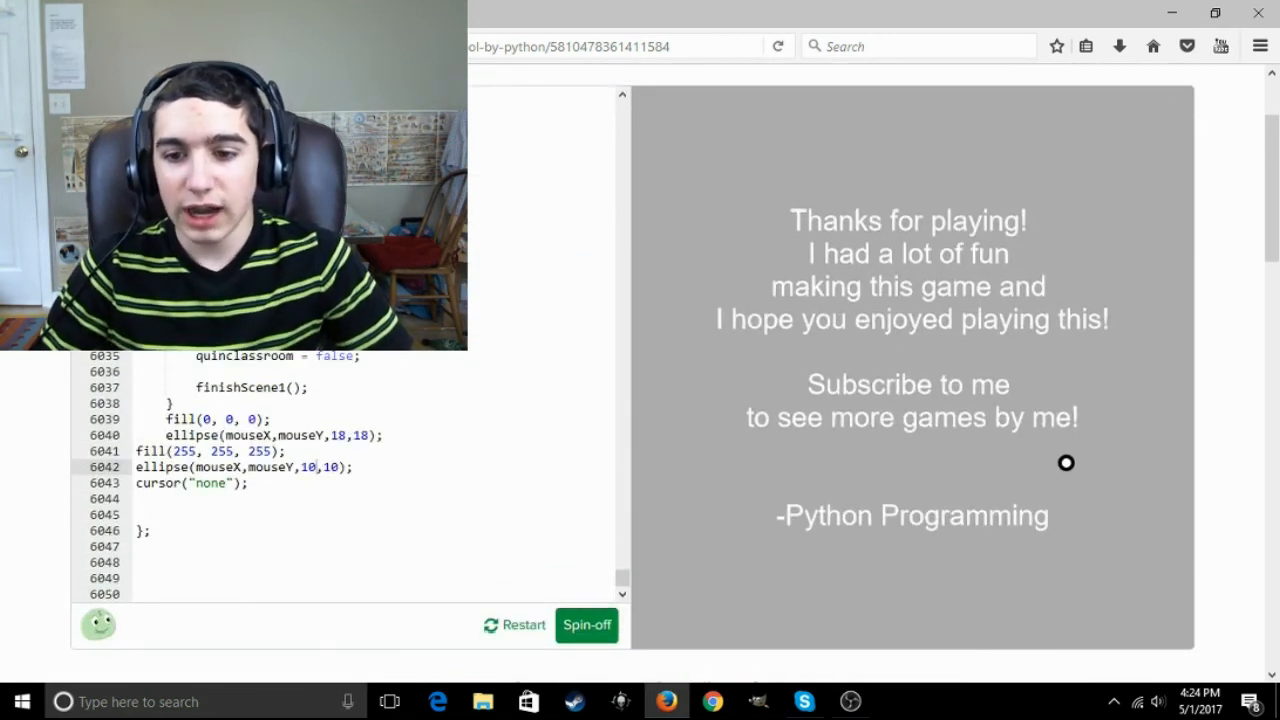
mouse_move(1119, 472)
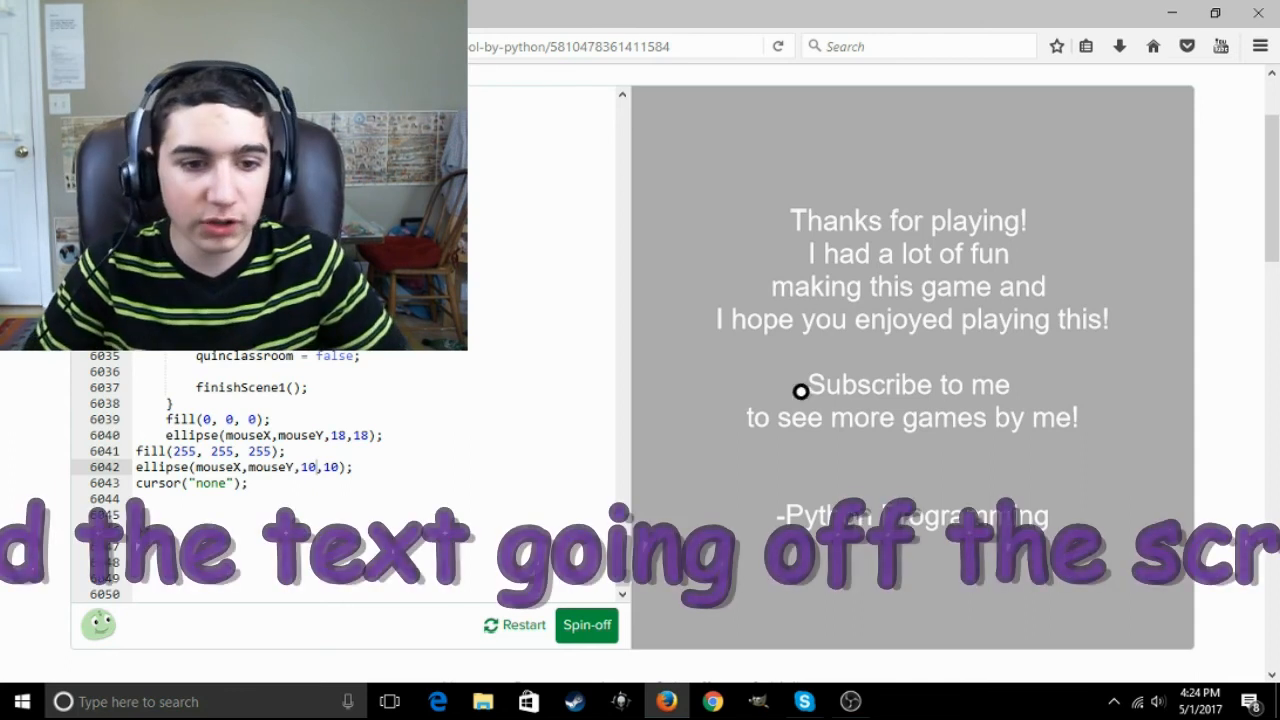
mouse_move(891, 325)
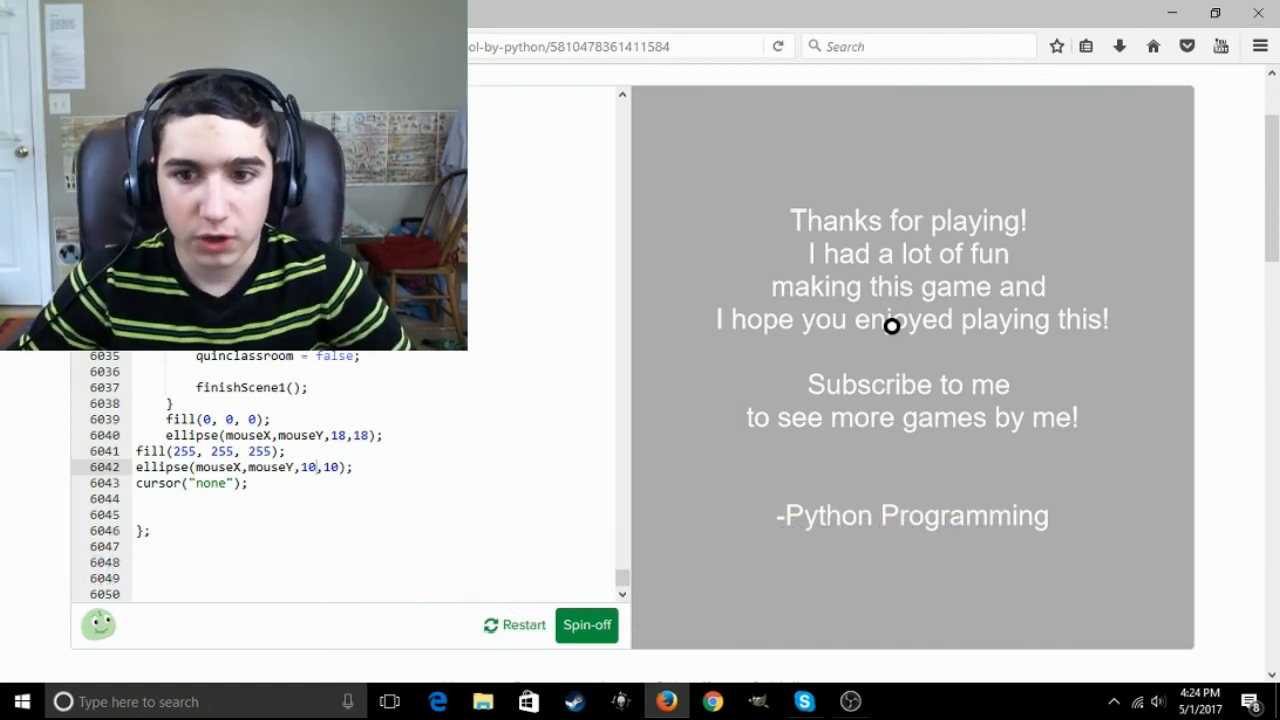
scroll(up, 3)
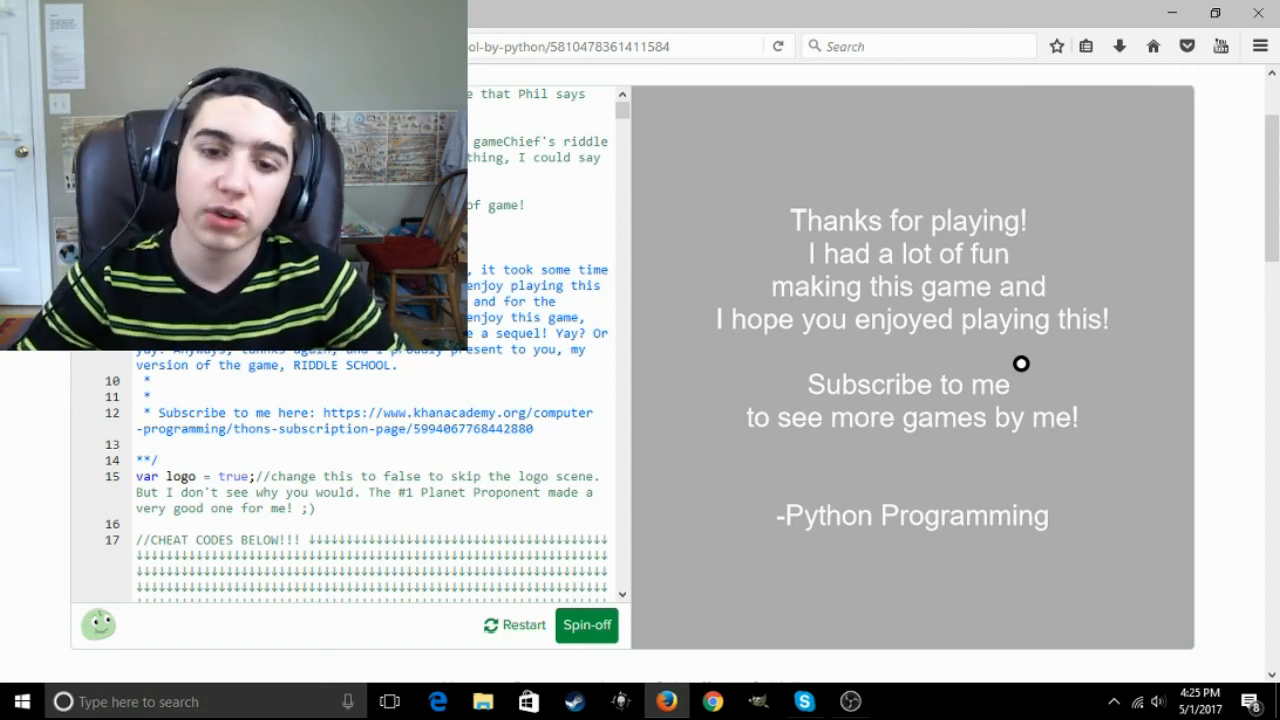
scroll(down, 3)
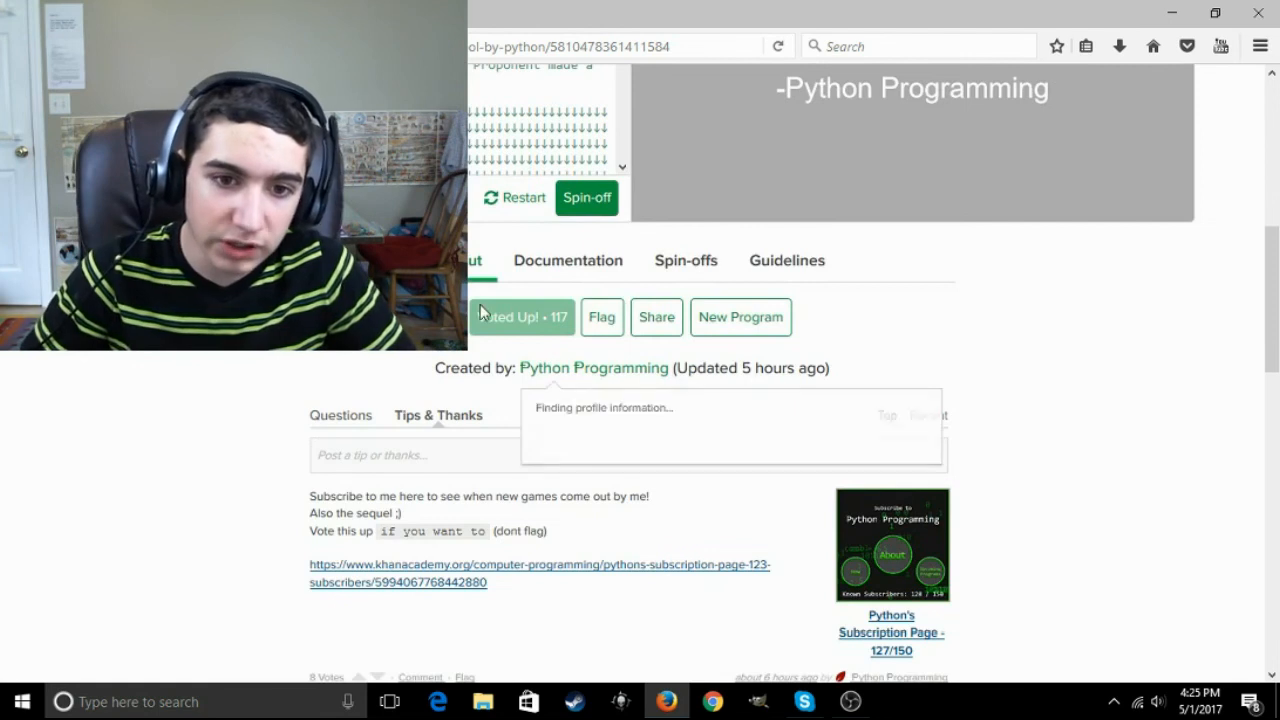
scroll(up, 3)
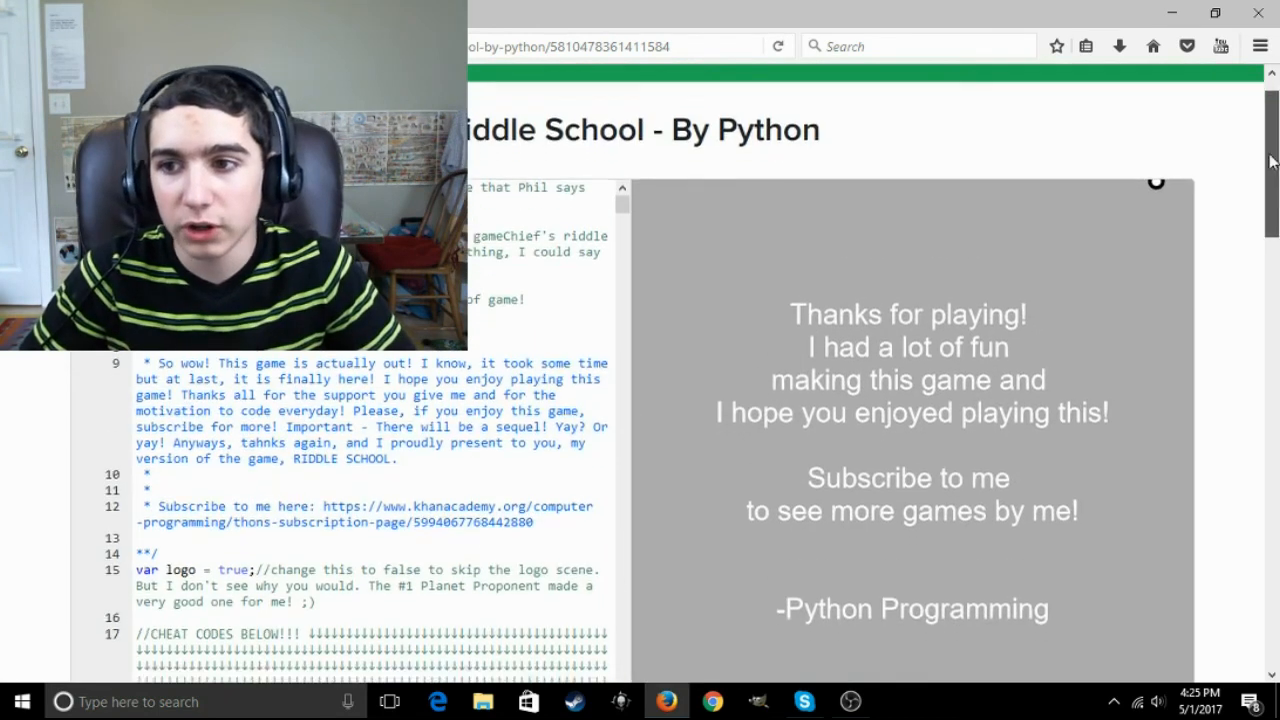